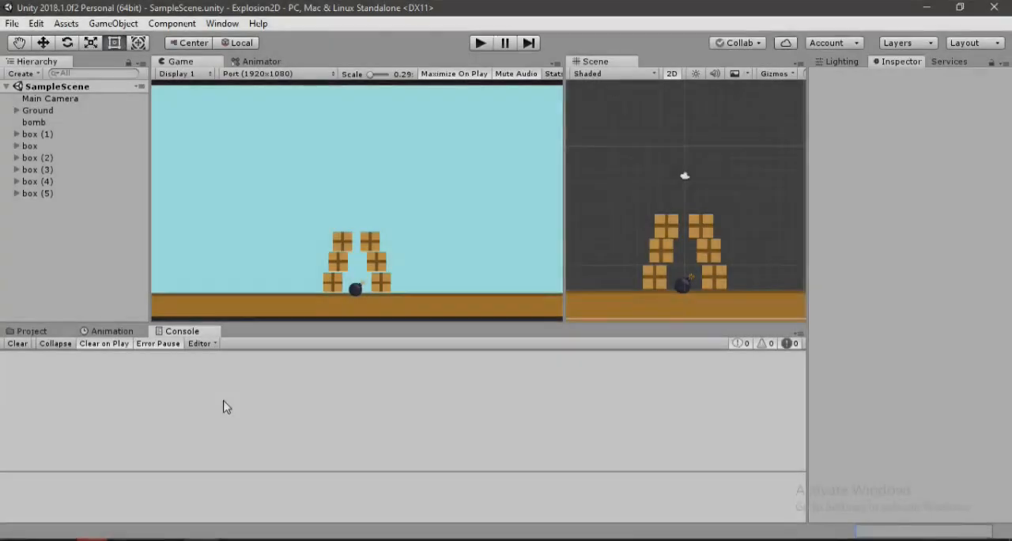
Show the Project panel, collapse the EZ Camera Shake folder and return to the top-level Assets folder.
click(32, 330)
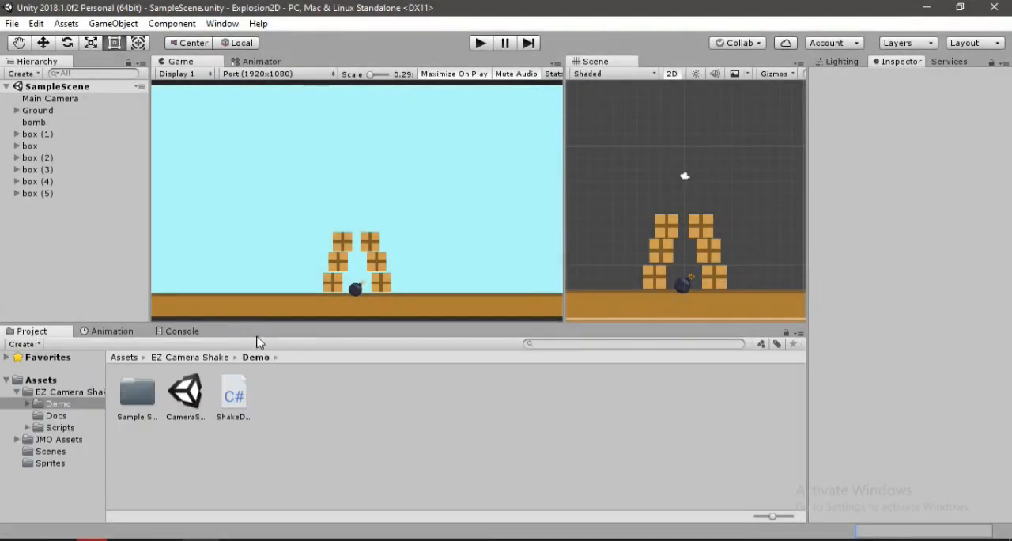
click(18, 393)
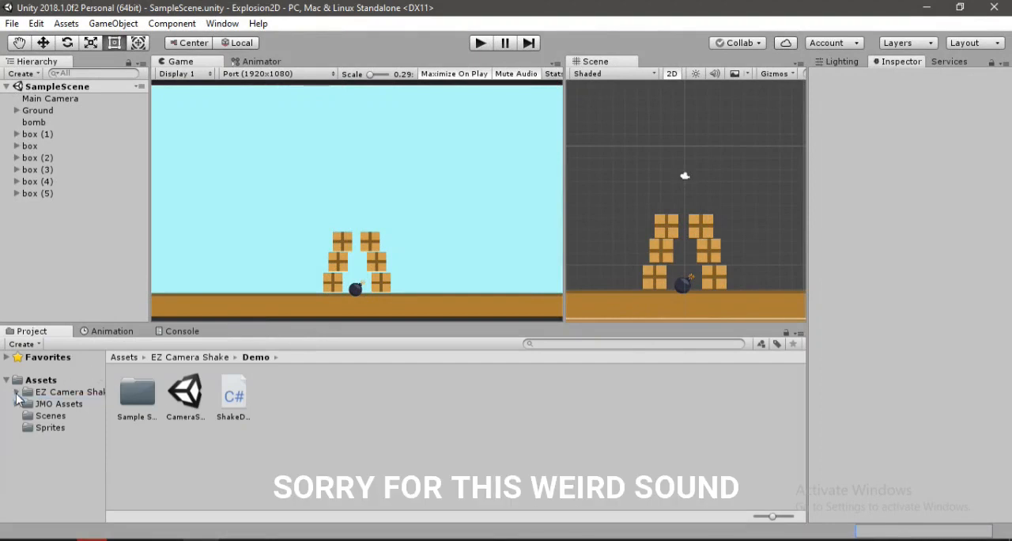
click(41, 380)
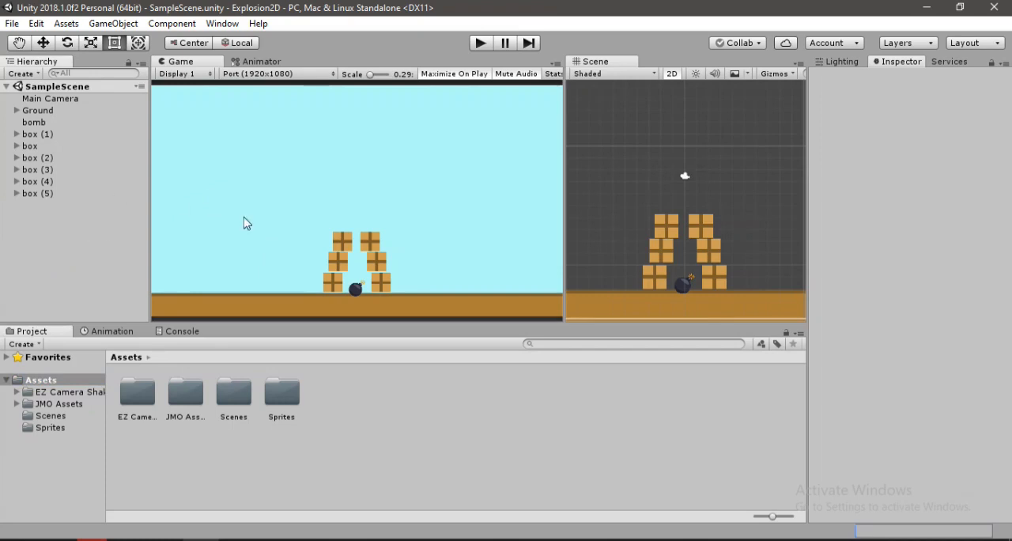
Inspect Ground, bomb and the six boxes in the Hierarchy to review their colliders and rigidbodies.
click(38, 111)
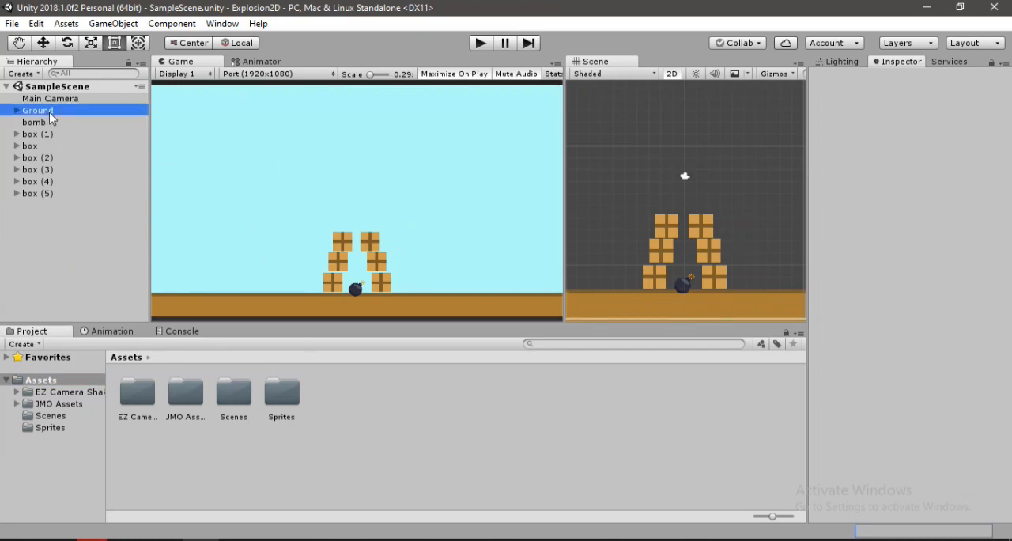
click(38, 111)
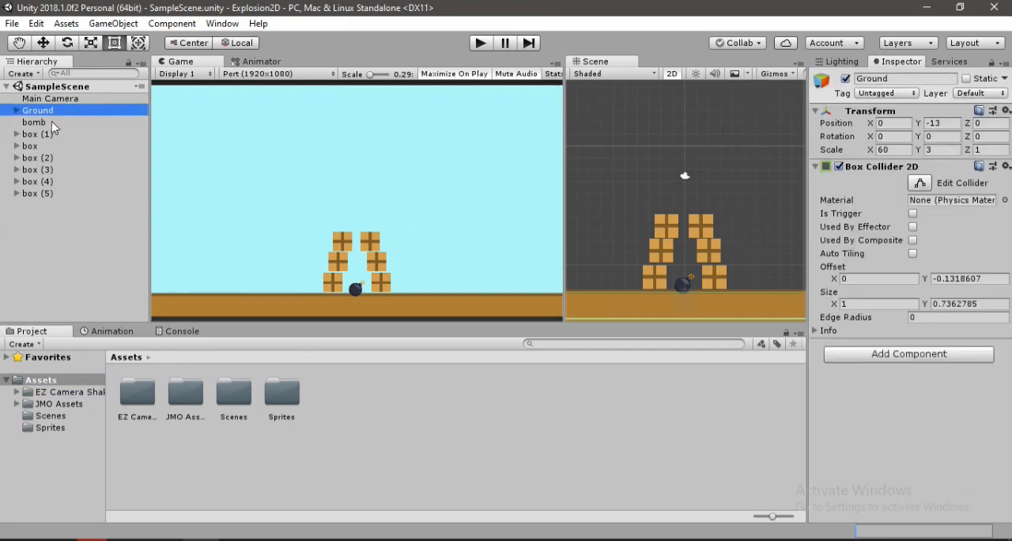
click(35, 122)
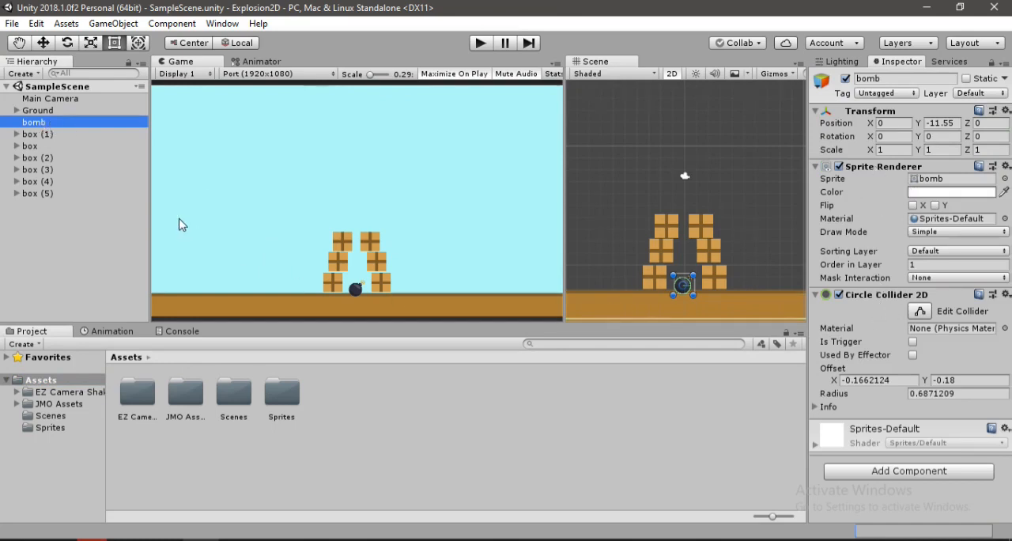
click(38, 133)
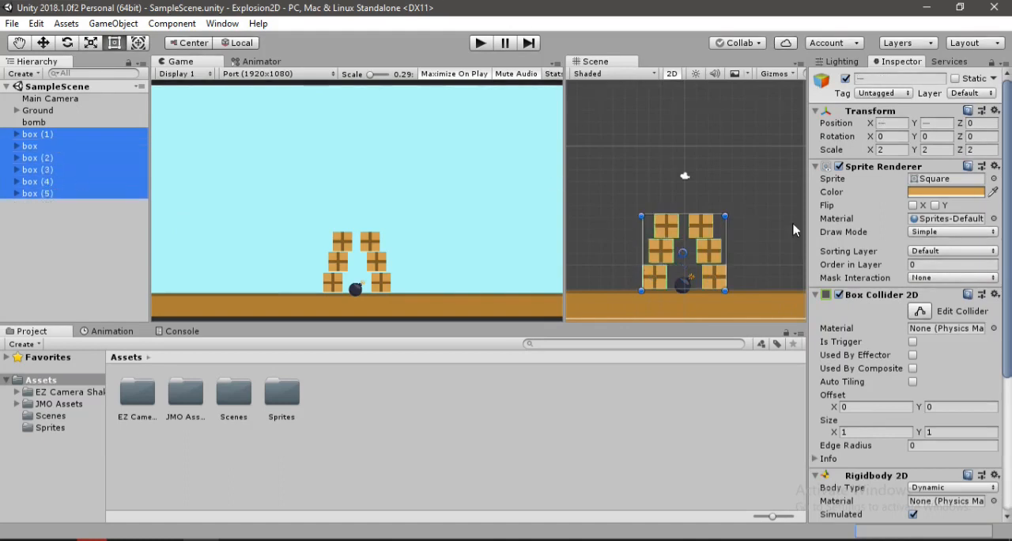
scroll(down, 3)
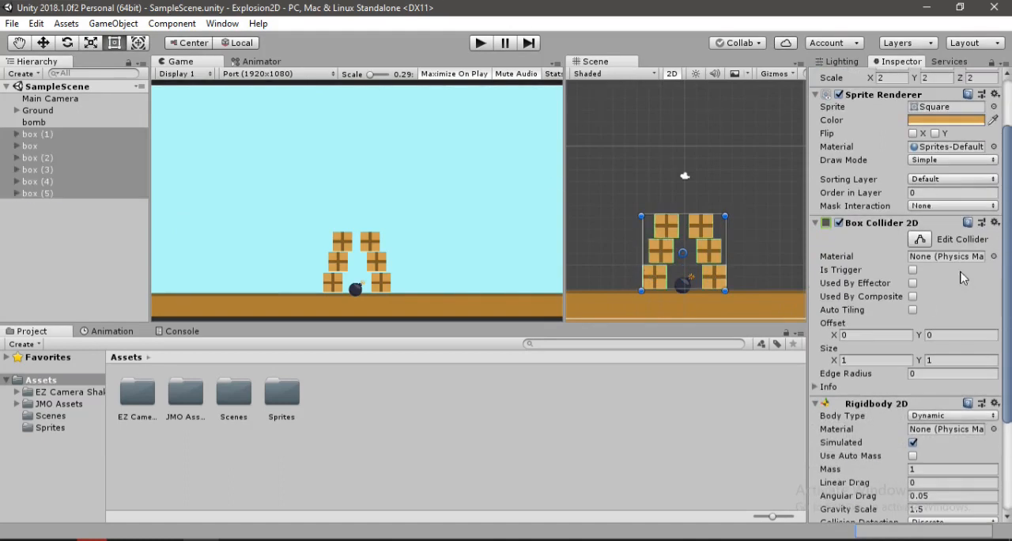
scroll(down, 3)
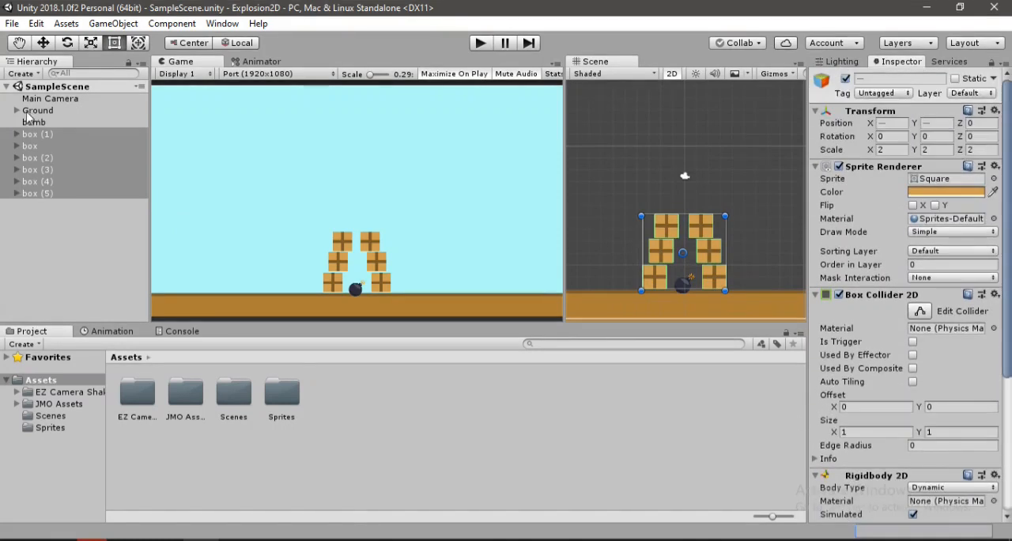
click(38, 133)
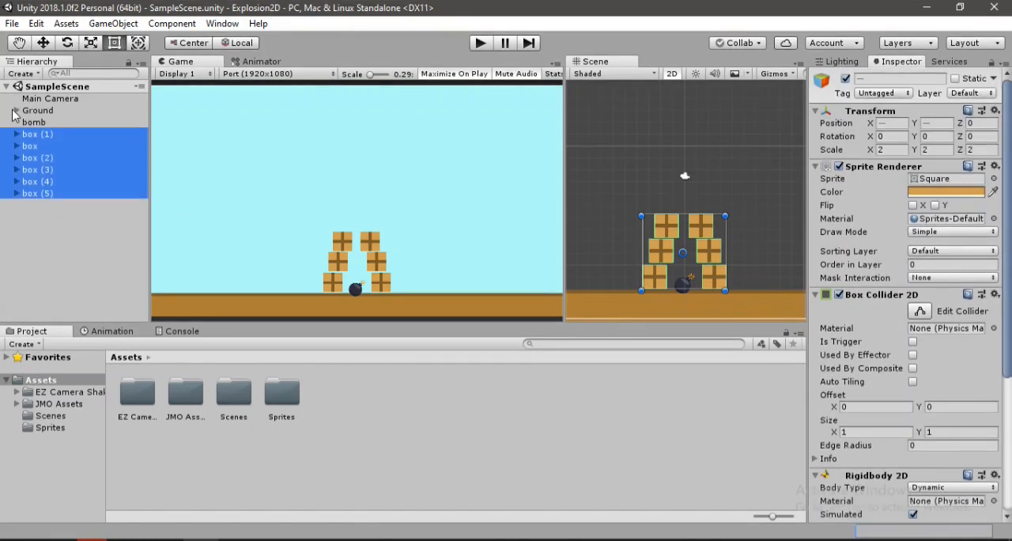
Add a new C# script component named bombScript to the bomb via Add Component.
click(35, 122)
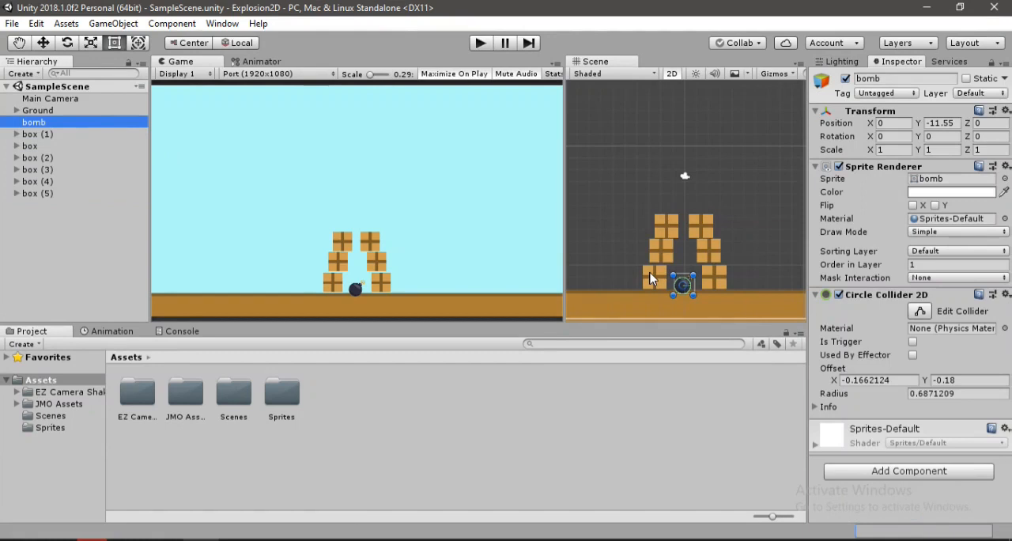
mouse_move(785, 477)
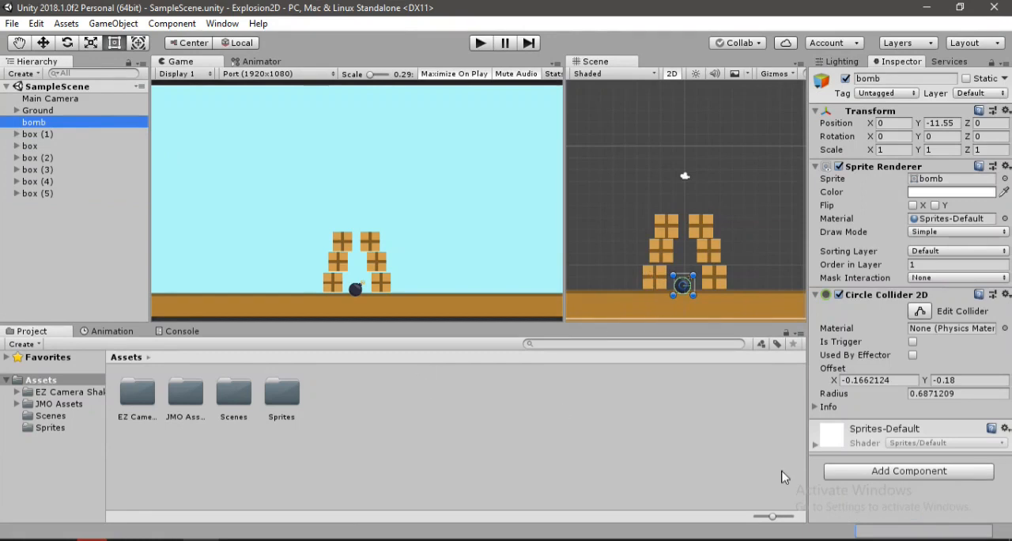
click(908, 471)
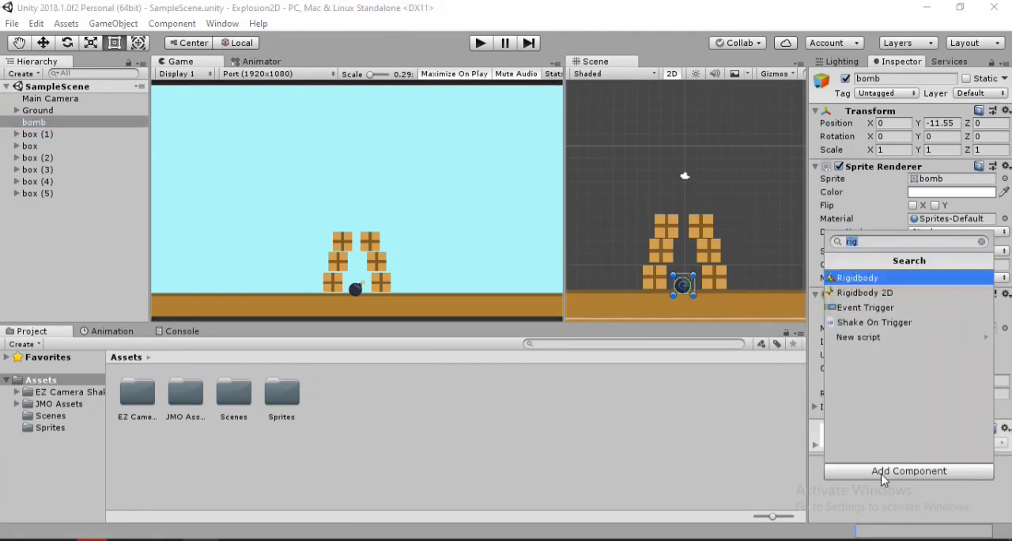
text(box)
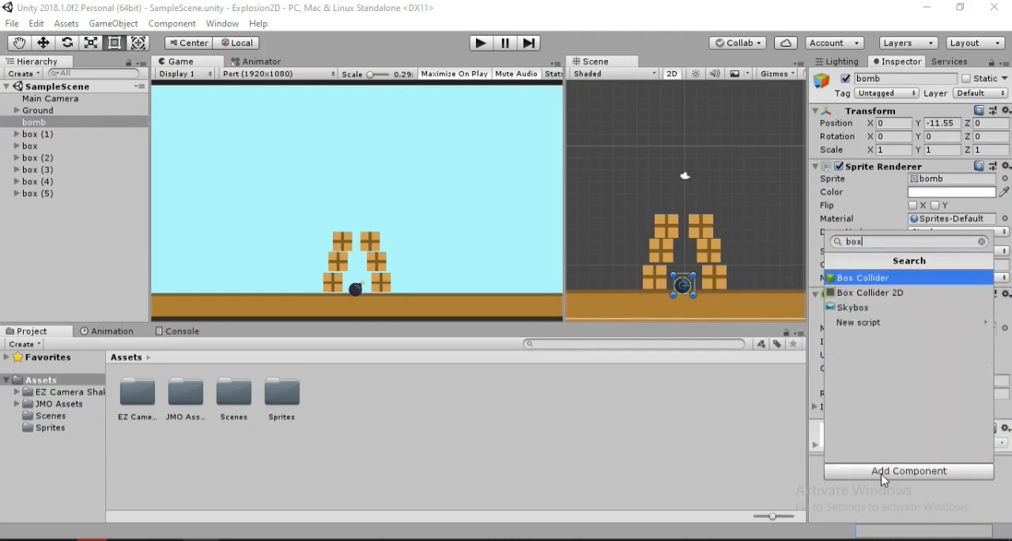
text(bombScript)
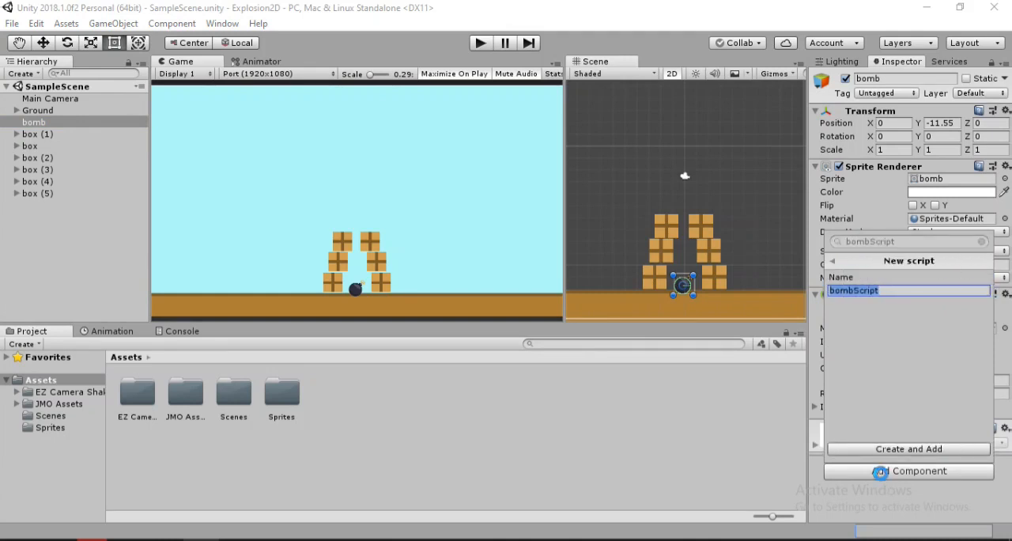
click(908, 450)
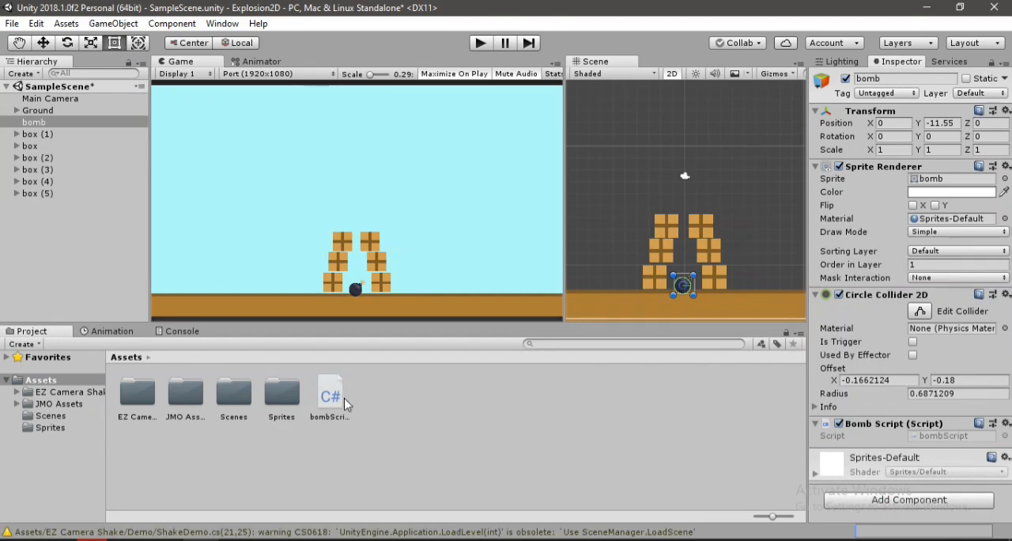
click(329, 393)
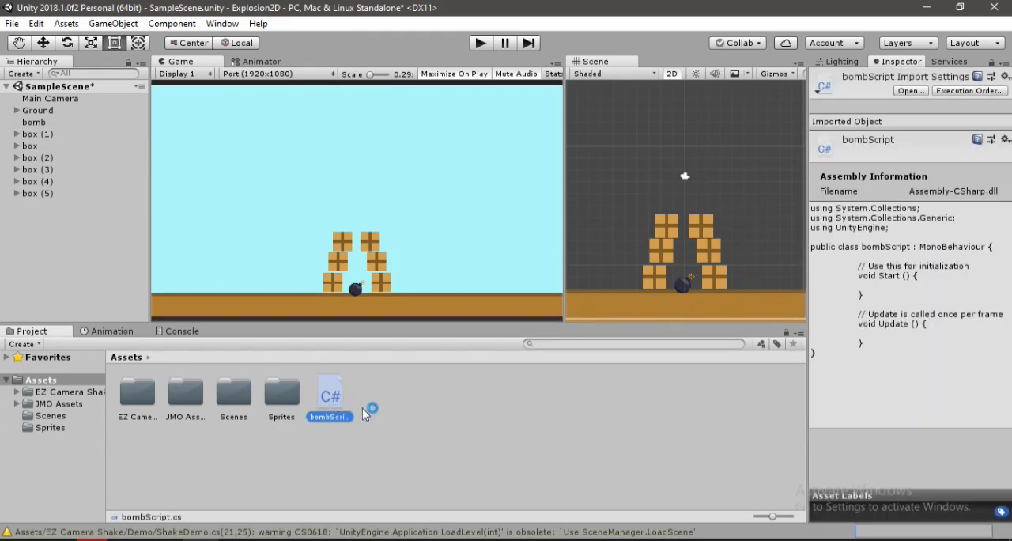
Declare public float fieldofImpact, public float force and public LayerMask LayerToHit in bombScript.cs.
double_click(329, 392)
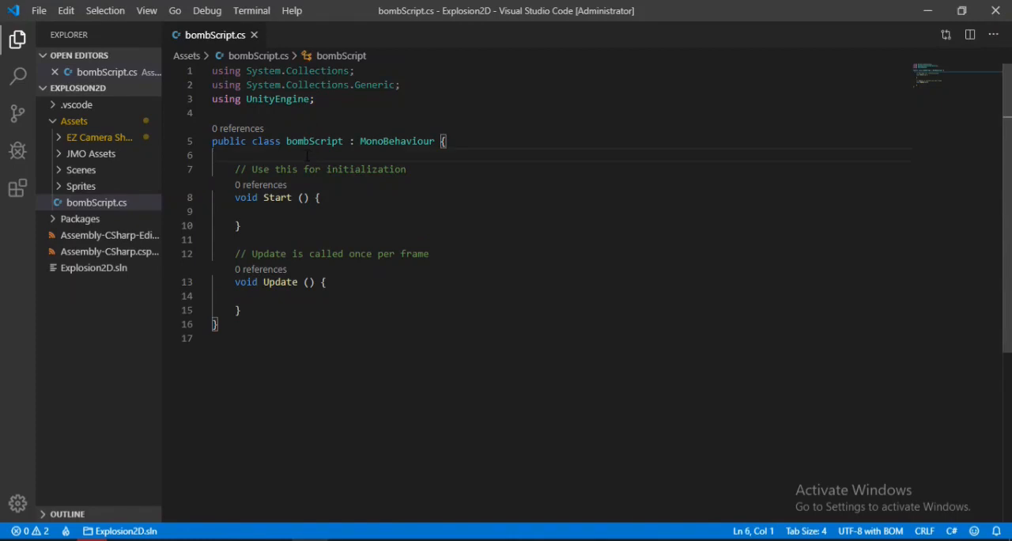
key(Enter)
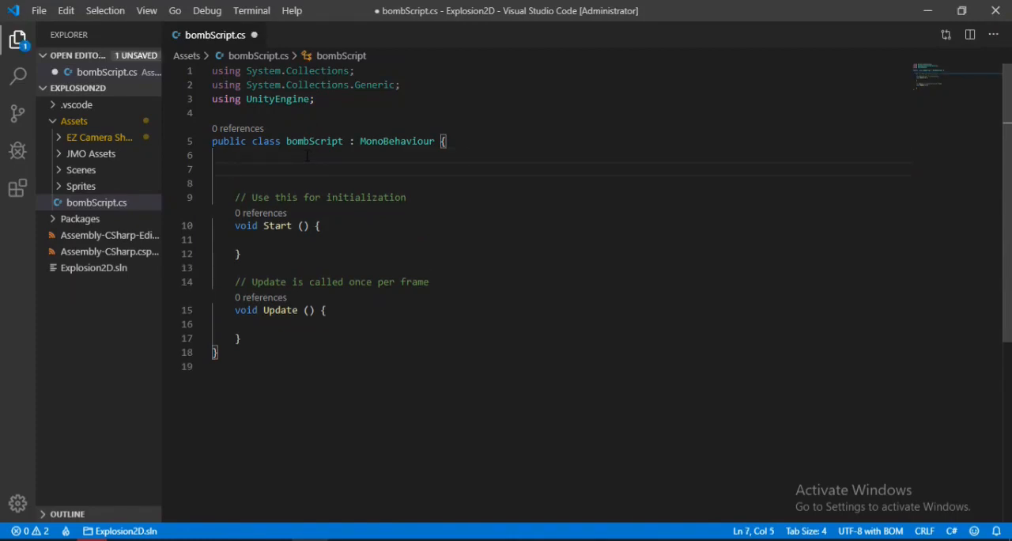
text(p)
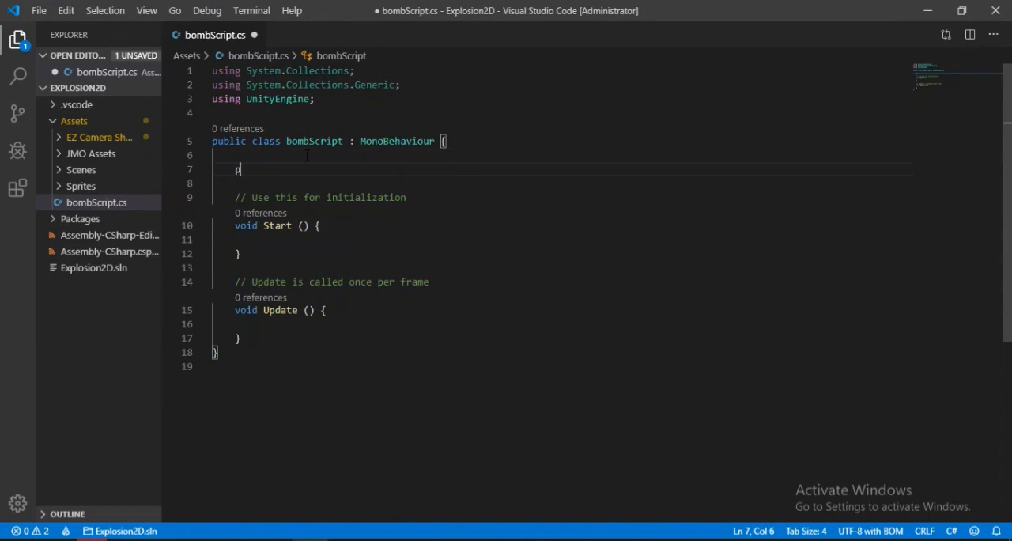
text(ublic float)
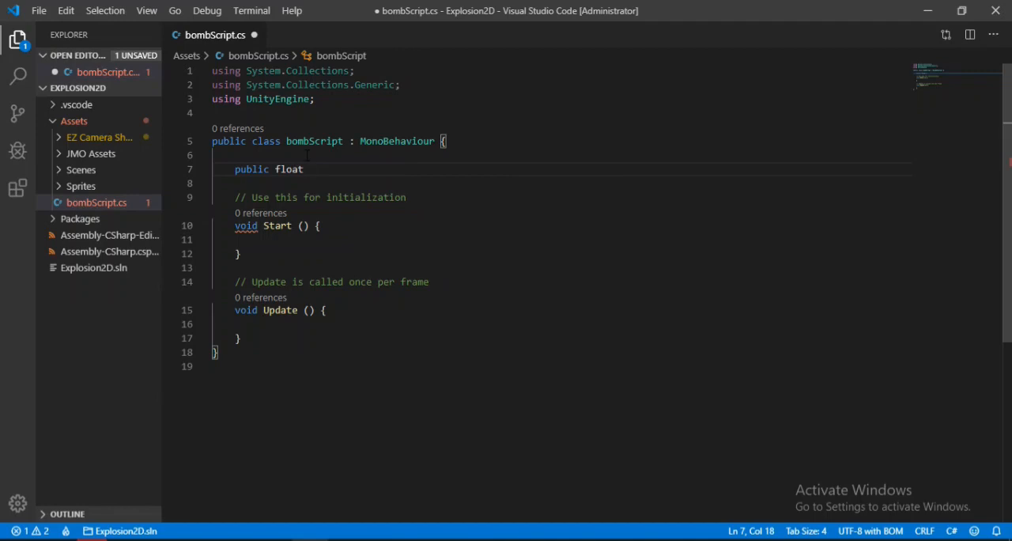
text(fieldofImpact;)
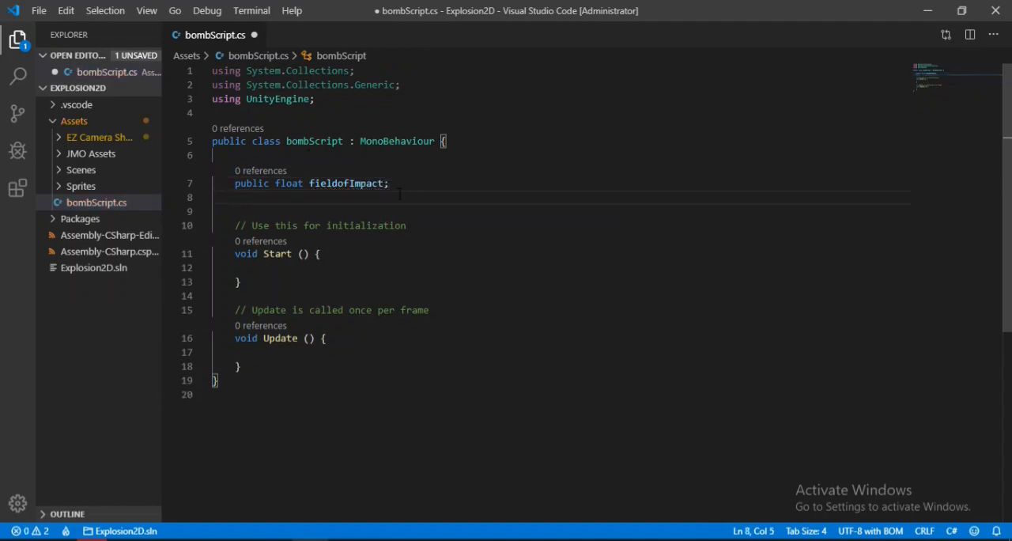
text(public float pow)
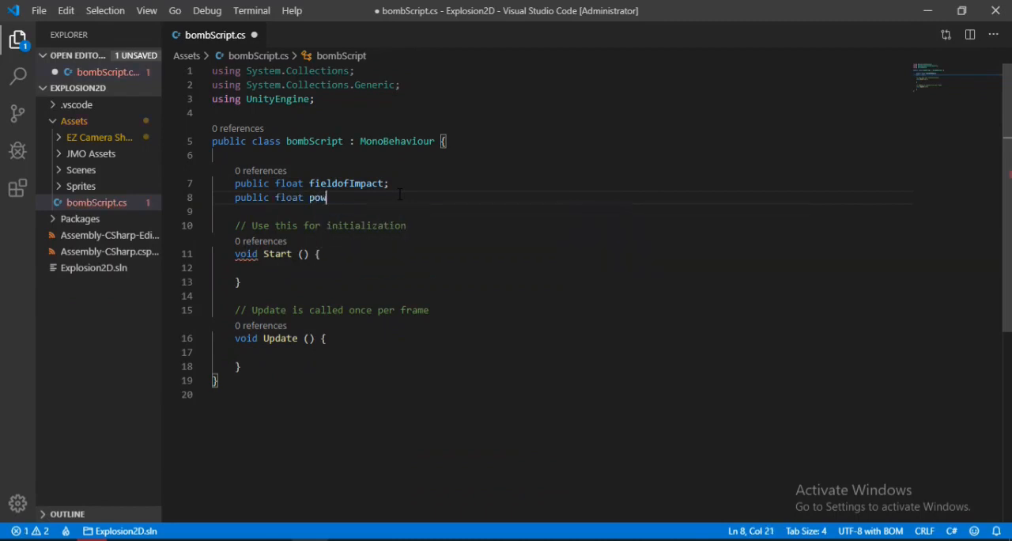
text(force;)
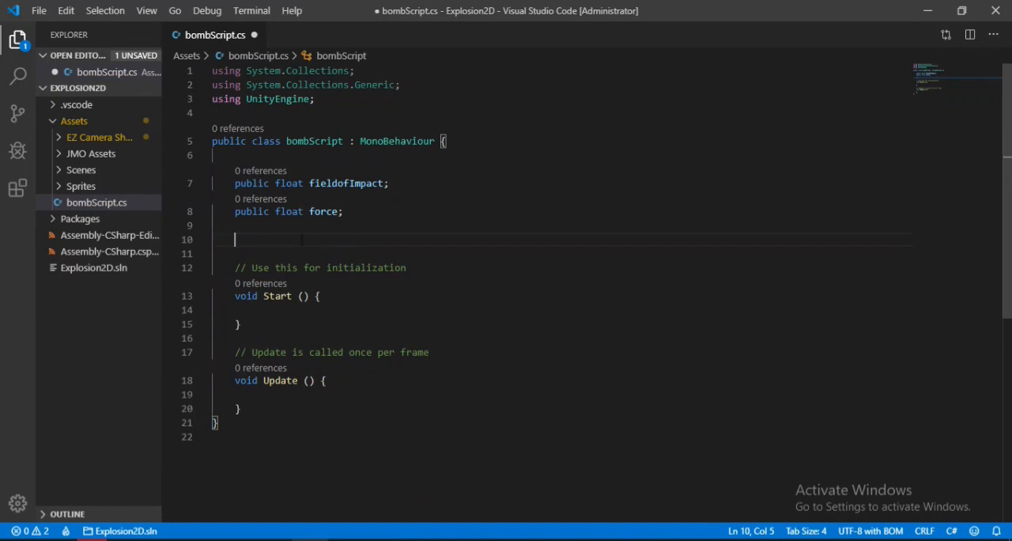
text(public layerMask LayerT)
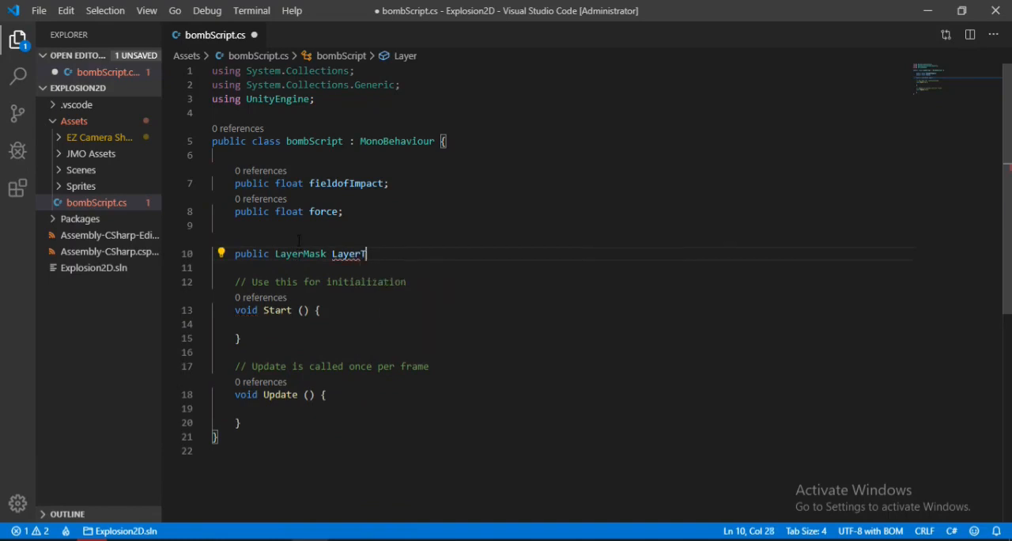
text(oHit;)
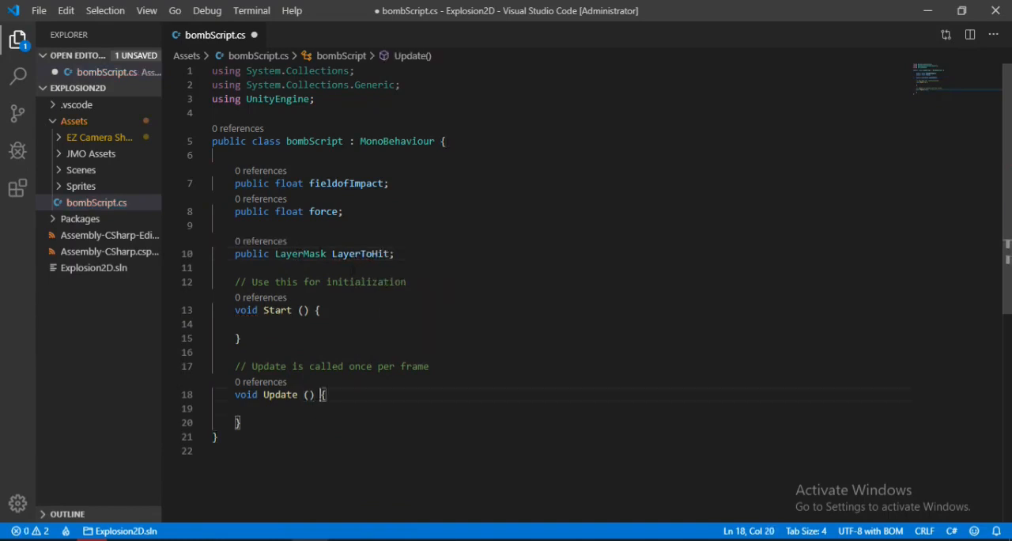
Add an if(Input.GetKeyDown(KeyCode.Space)) check inside Update.
text(if()
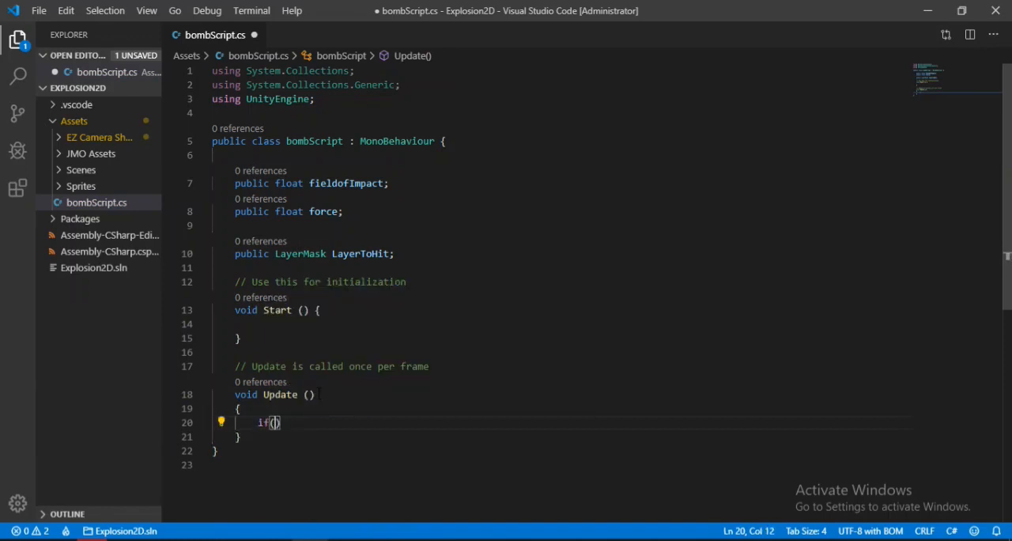
text(Input.)
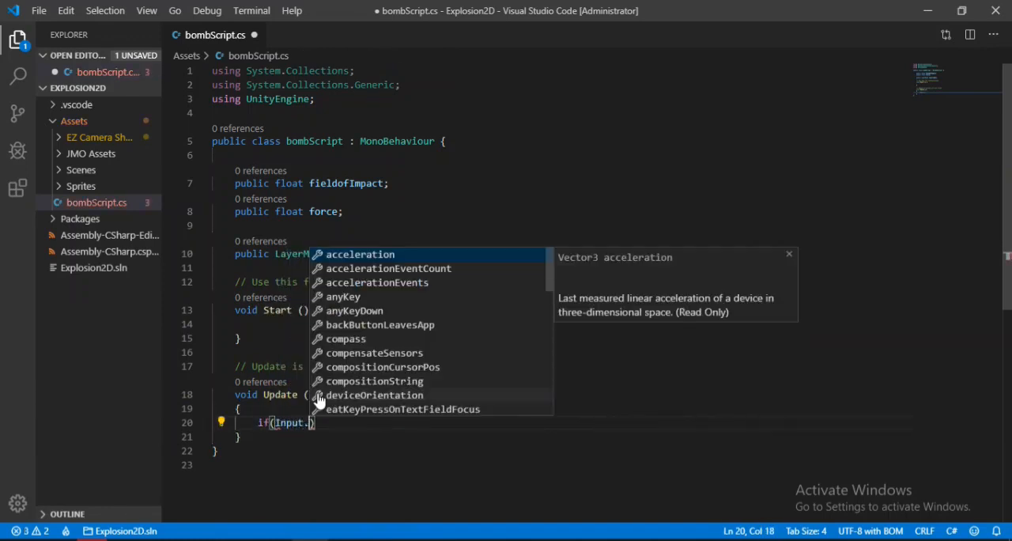
text(getk)
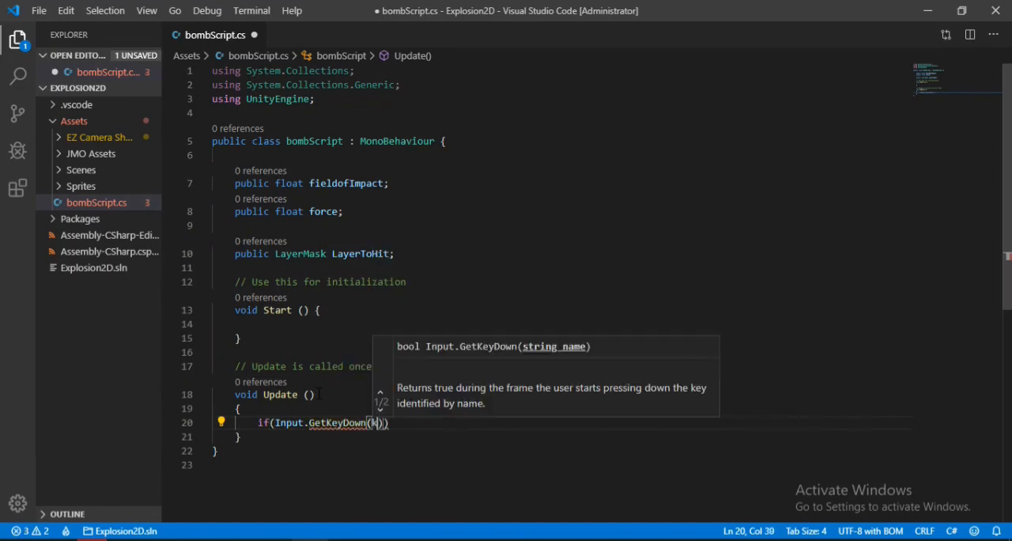
text(KeyCode.sp)
text({)
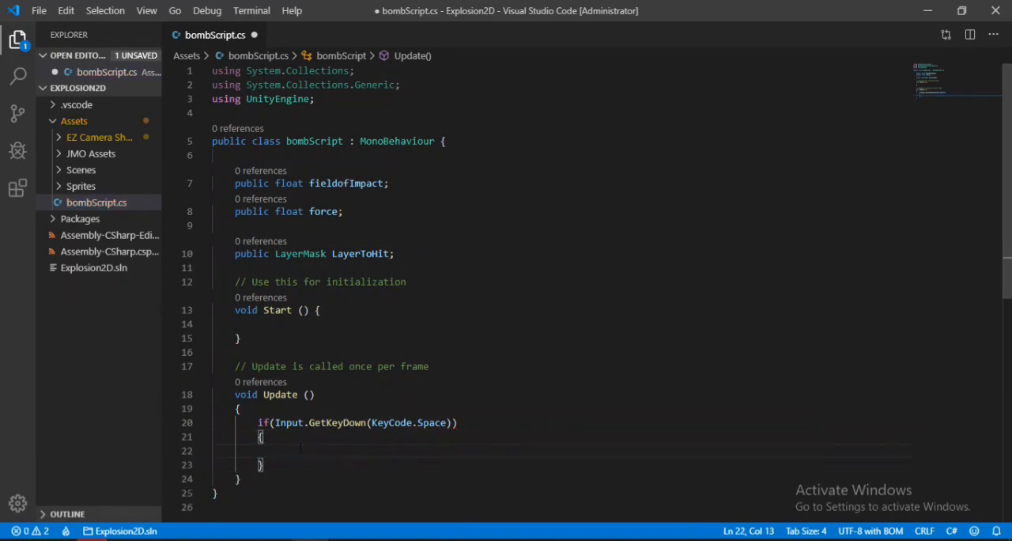
Declare an empty void explode() method, call explode() inside the Space check, and save.
scroll(down, 3)
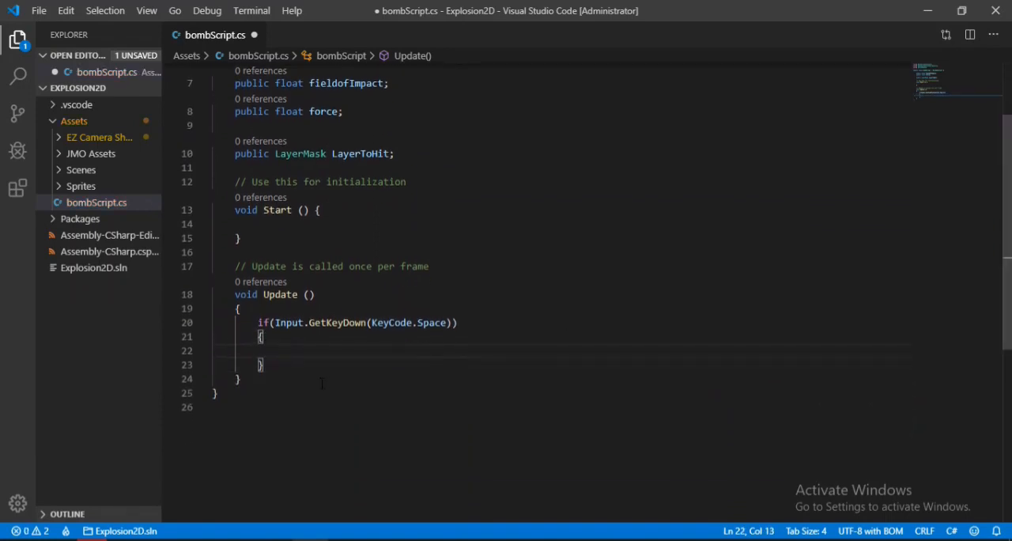
text(void explode()
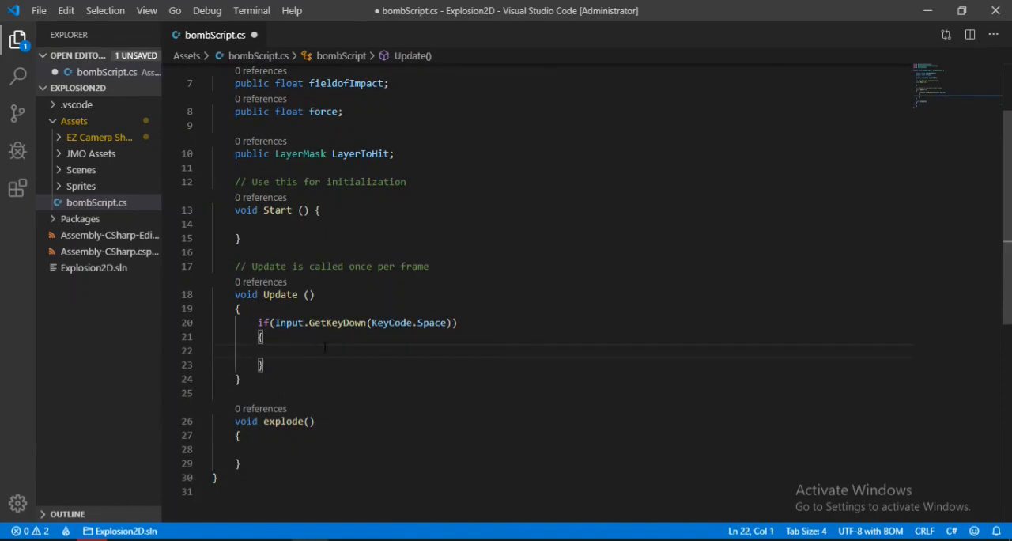
text(explode())
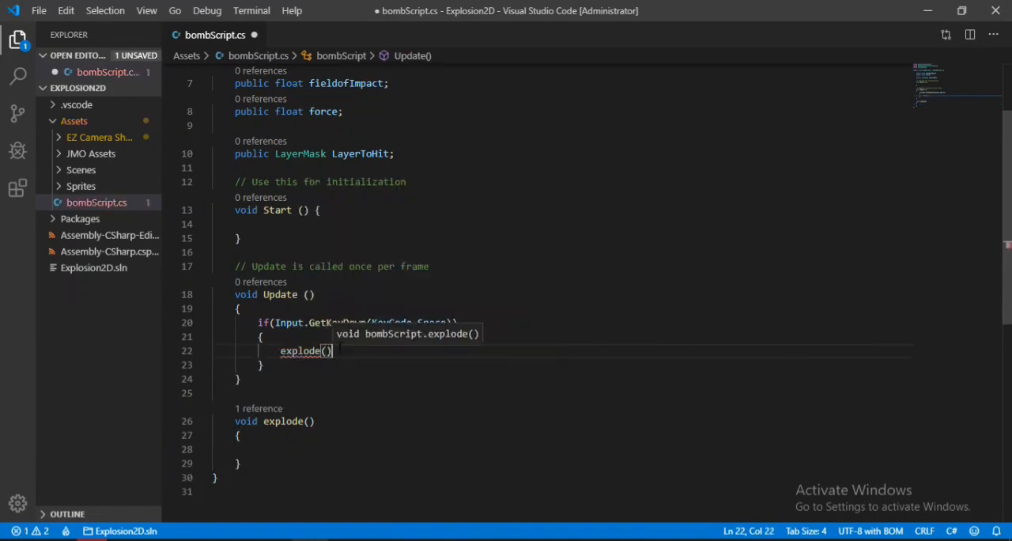
key(ctrl+s)
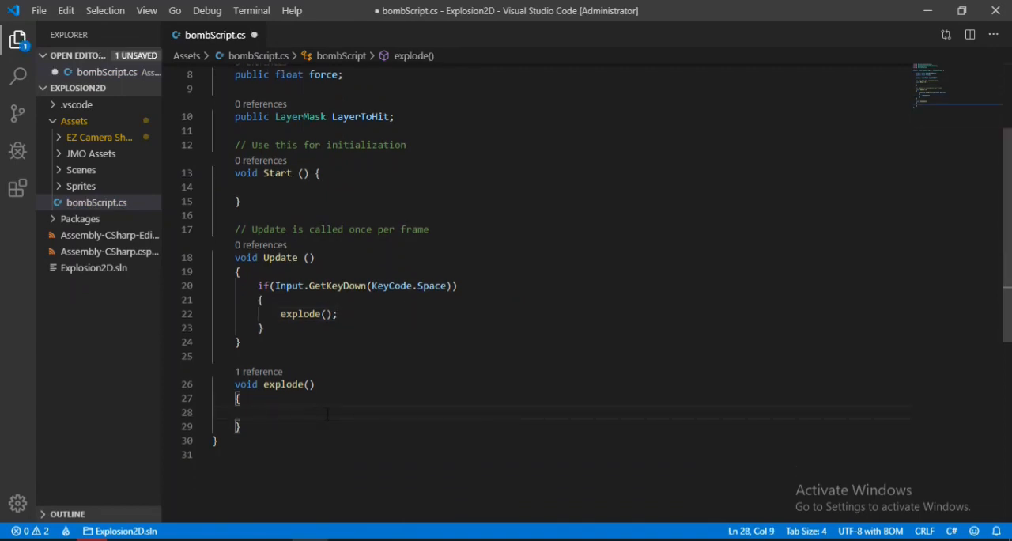
Collect Physics2D.OverlapCircleAll(transform.position, fieldofImpact, LayerToHit) into a Collider2D[] obj array.
text(Physics2D)
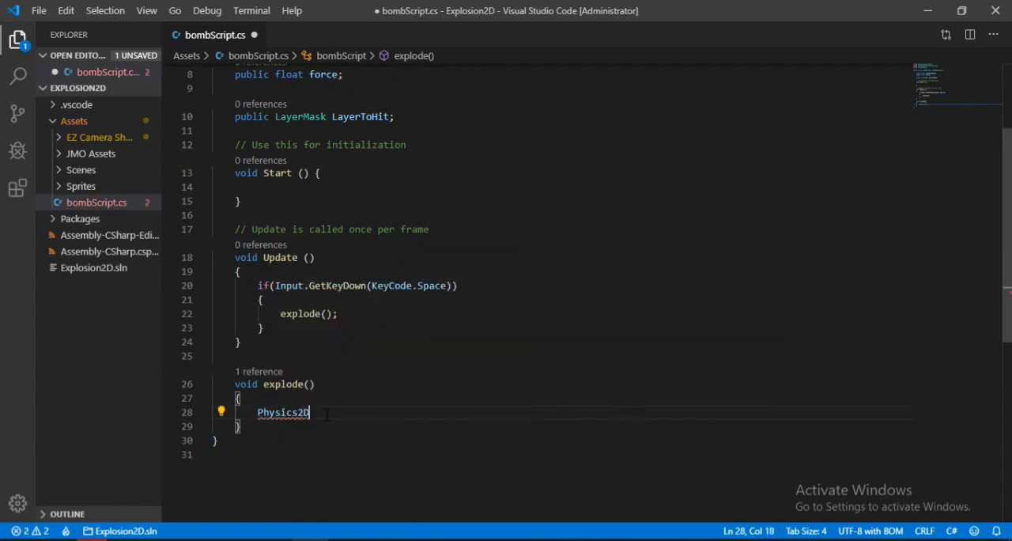
text(.overlapCircleAll()
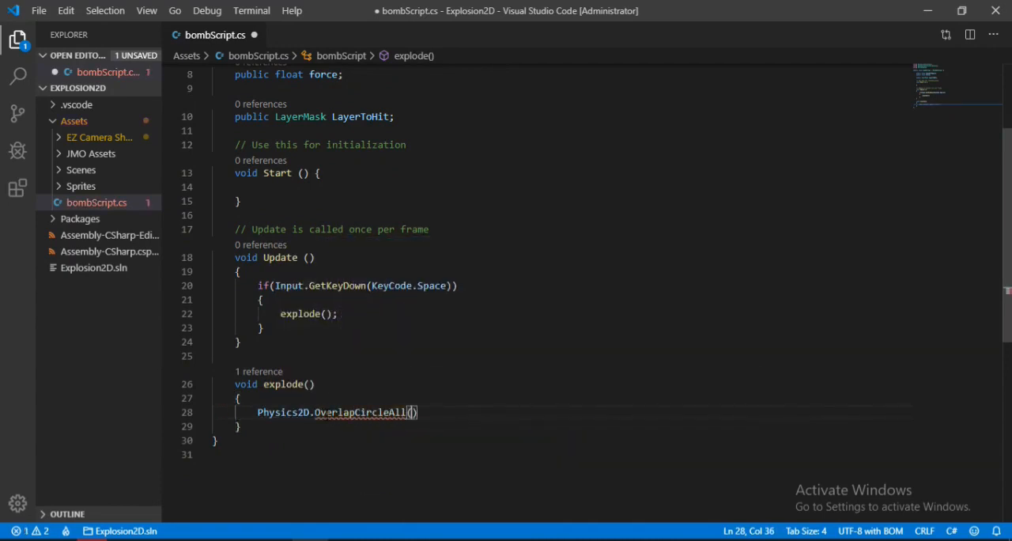
text(()
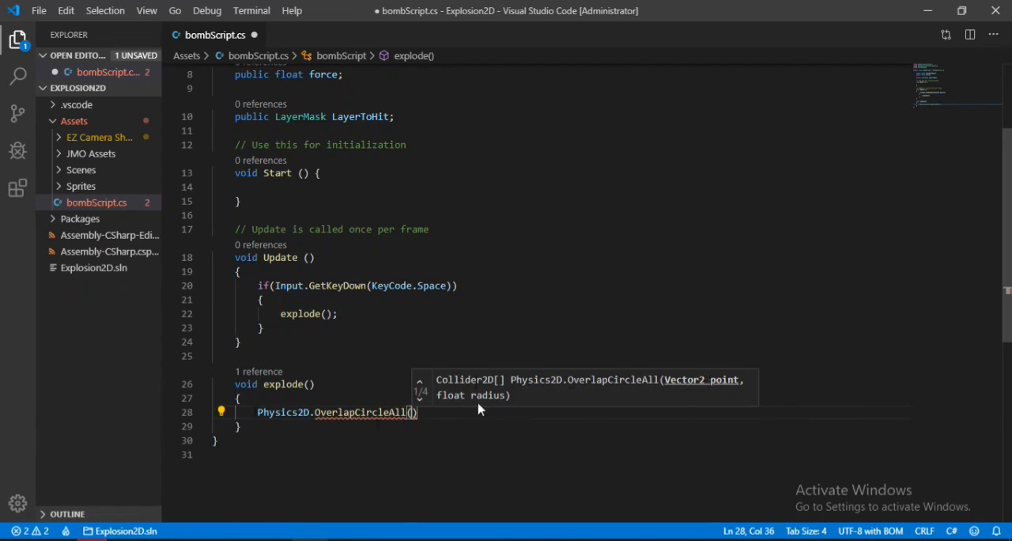
text(transform.)
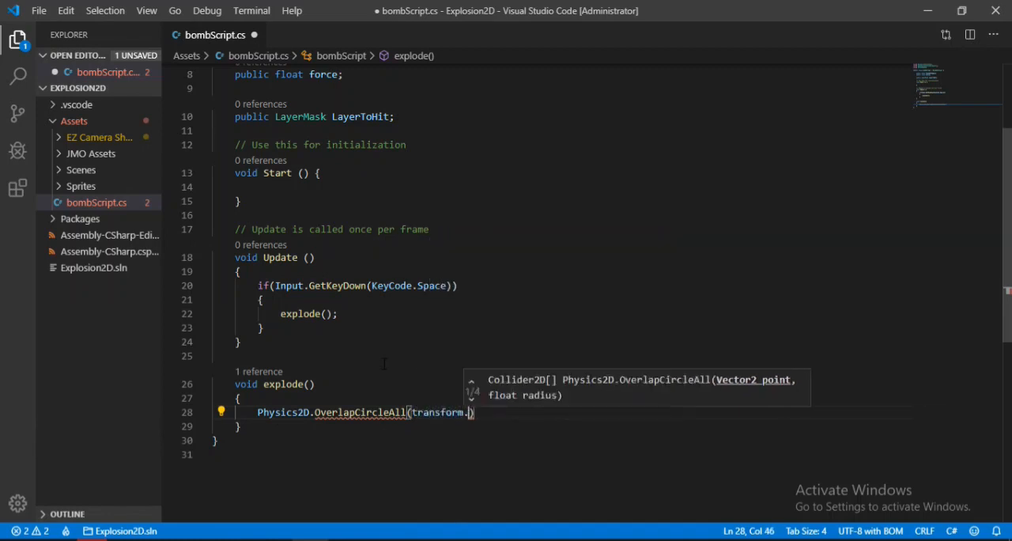
text(position,)
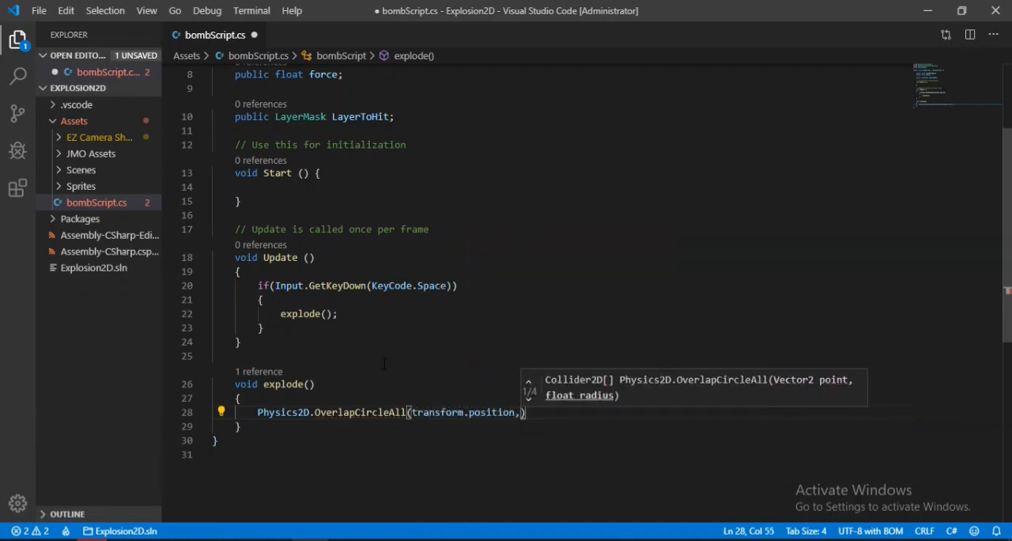
text(fieldofImpact)
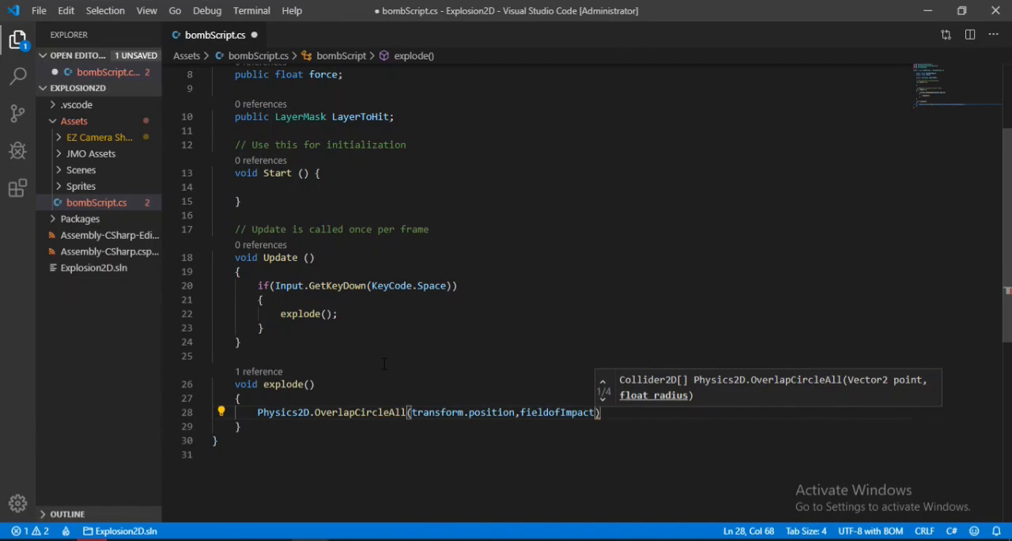
text(,la)
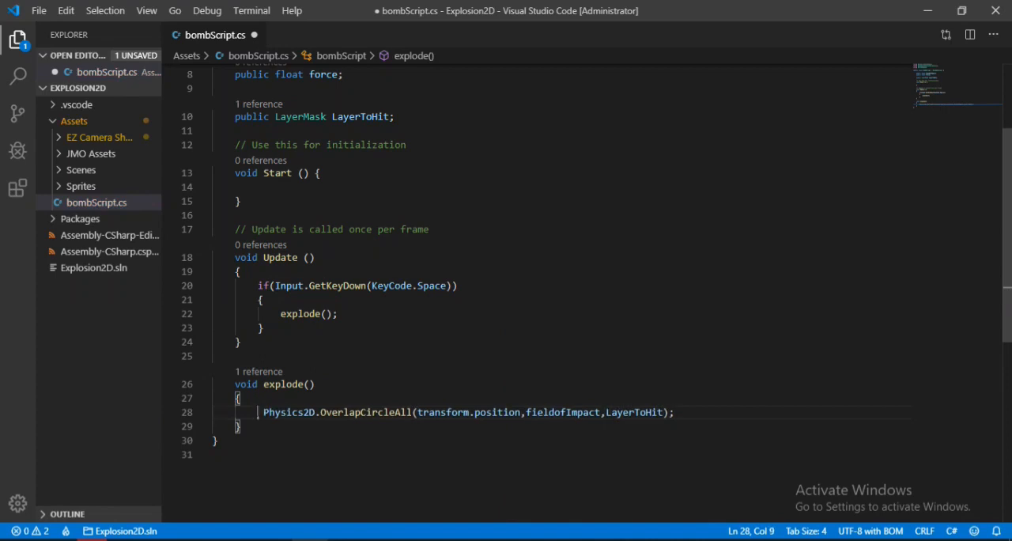
text(Collider2D)
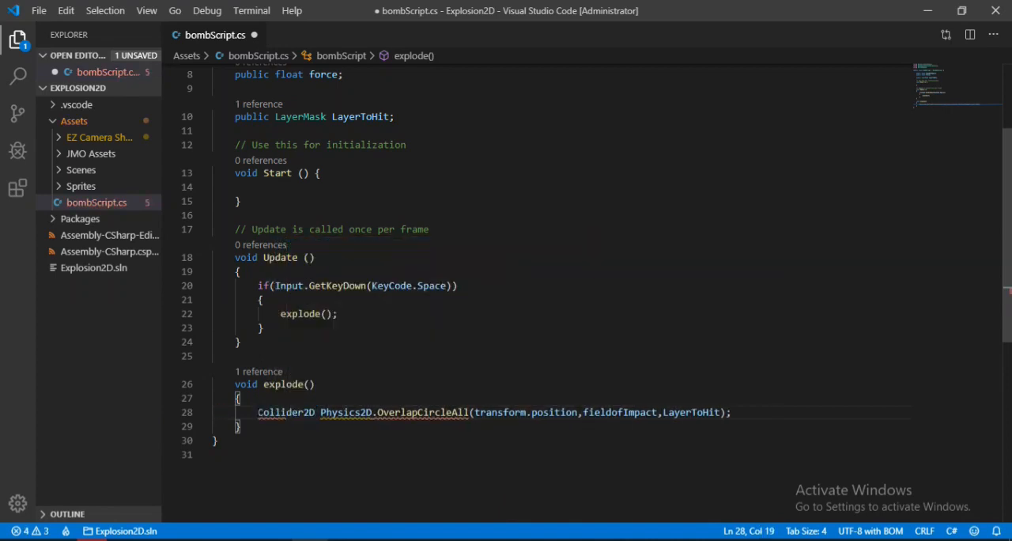
text([])
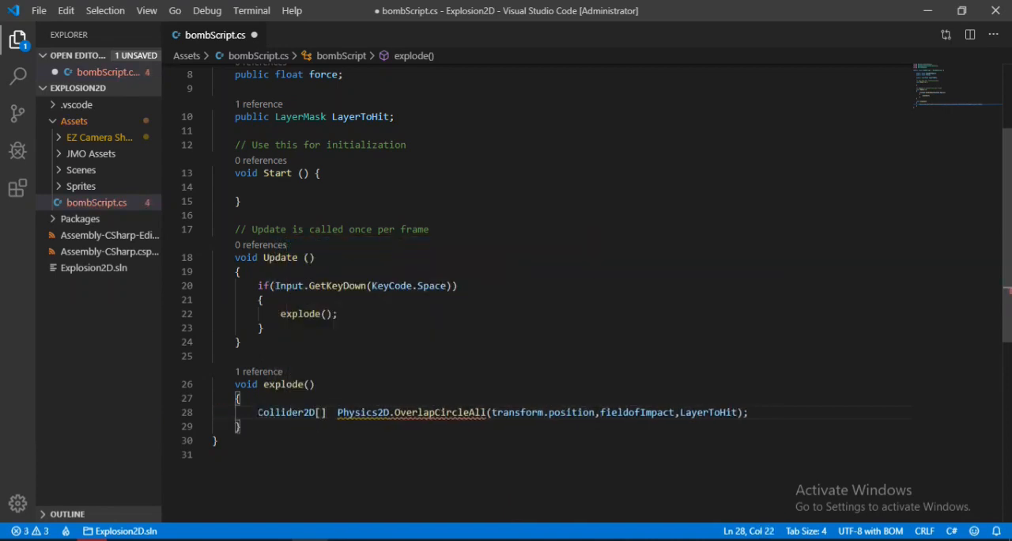
text(objects =)
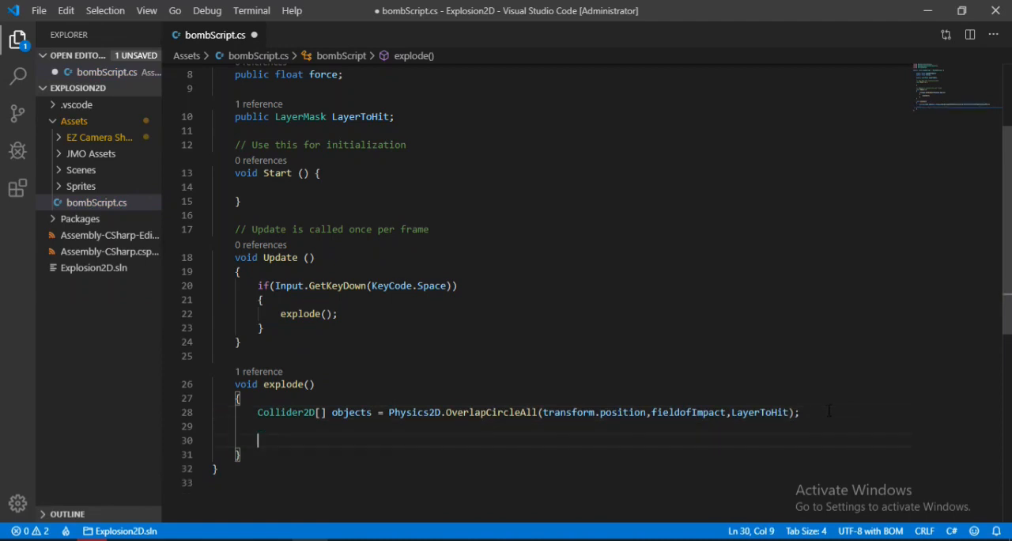
Loop over each Collider2D and compute a Vector2 direction from the bomb to the object's position.
text(foreach()
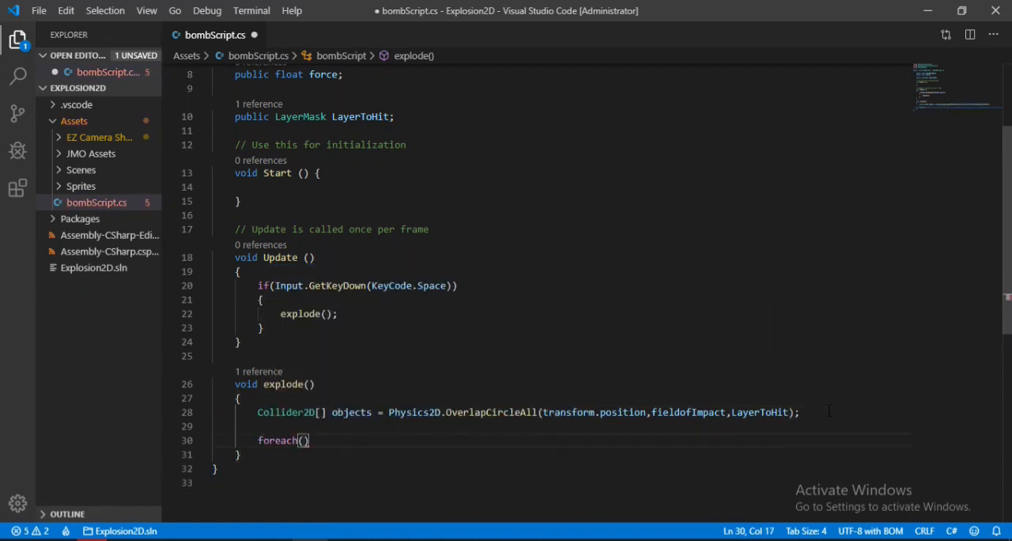
text(Collider2D)
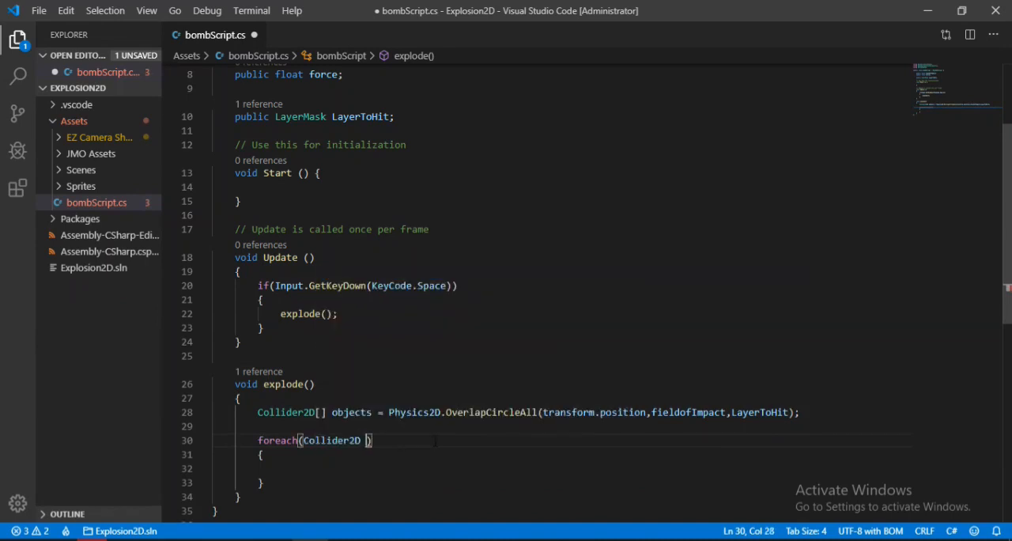
text(obj in)
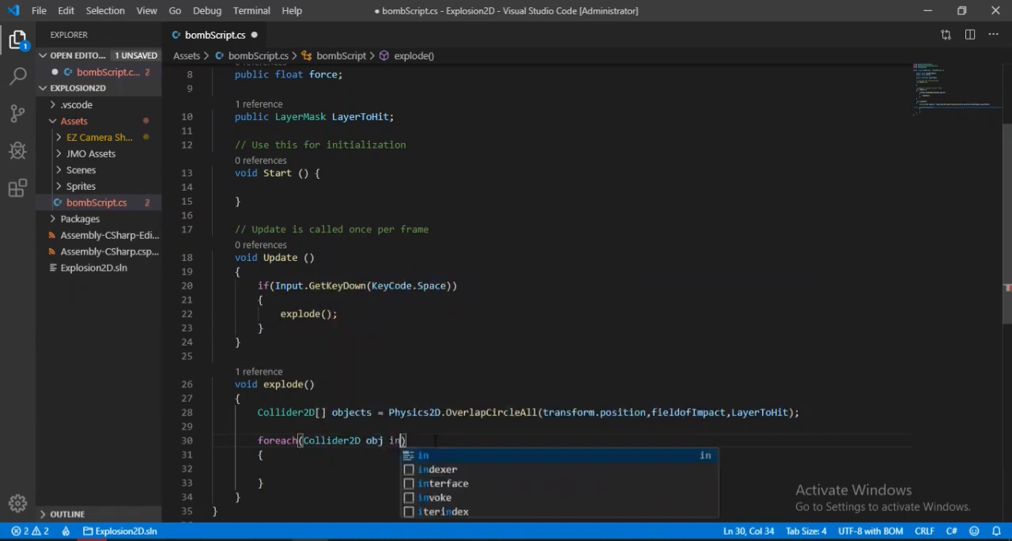
text(objects)
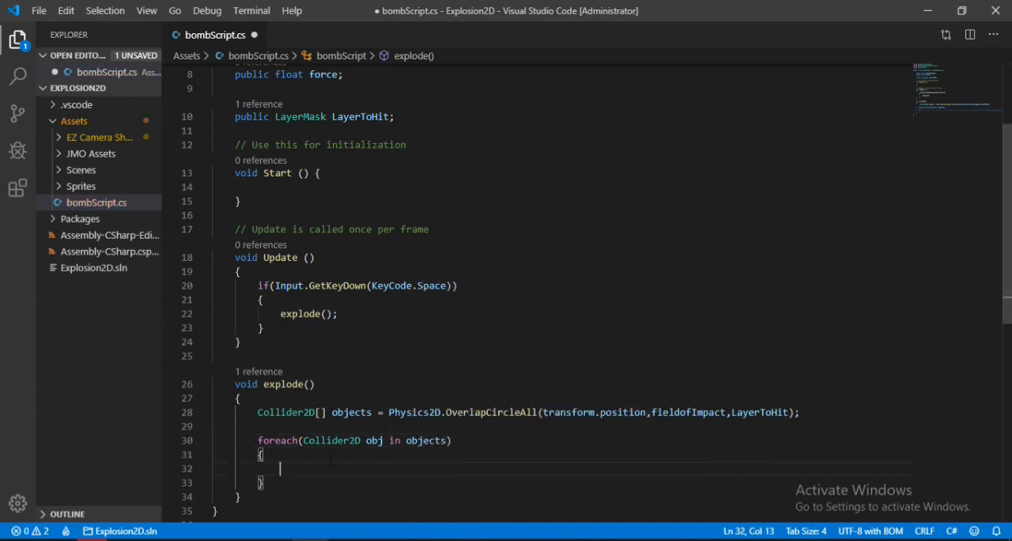
text(ve)
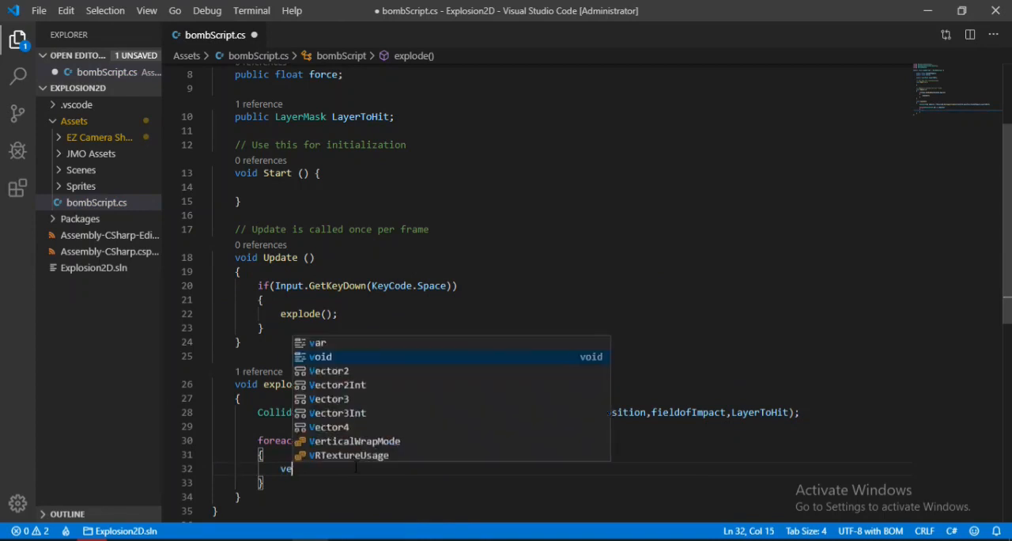
text(Vector2 directio)
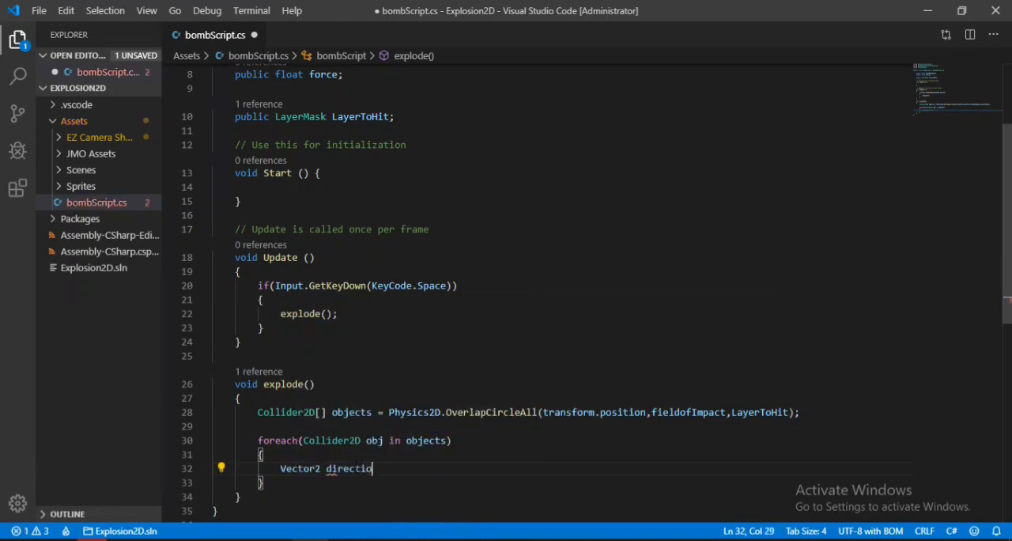
text(n)
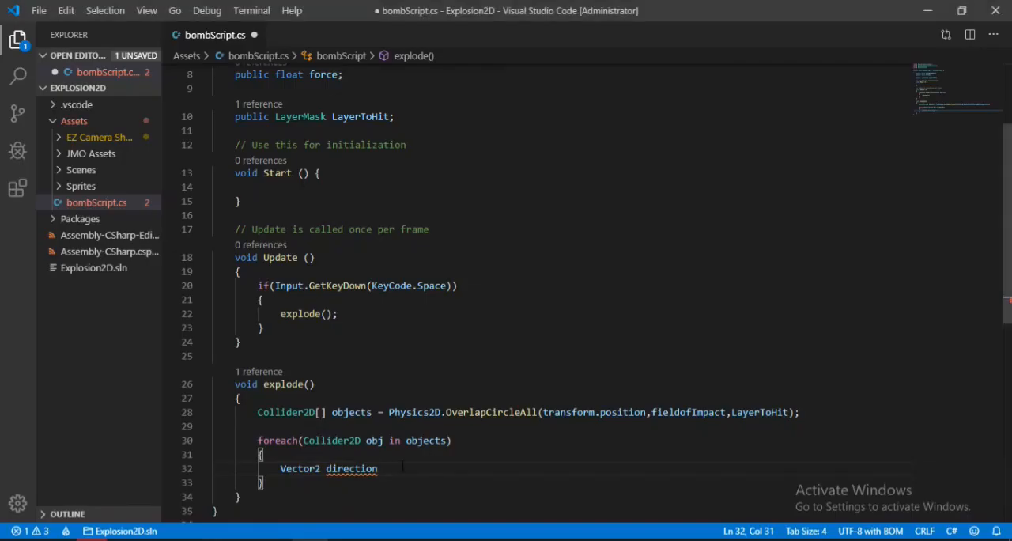
text(=)
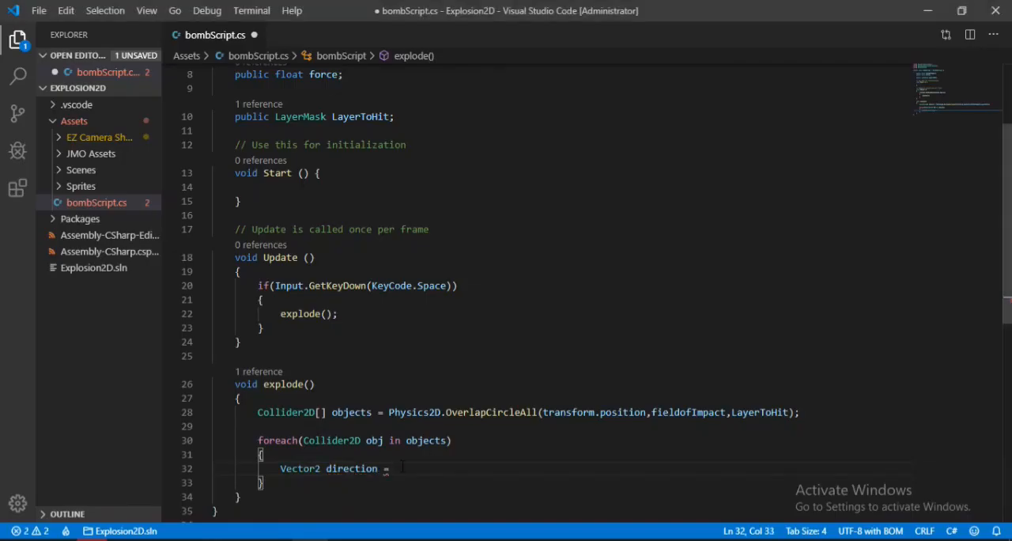
text(obj.p)
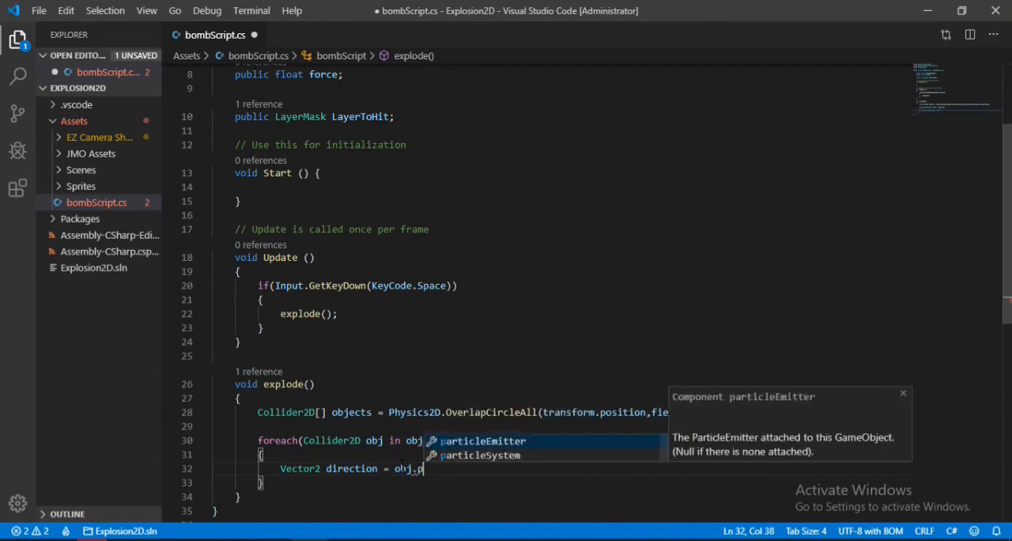
text(transform.position - transform.position;)
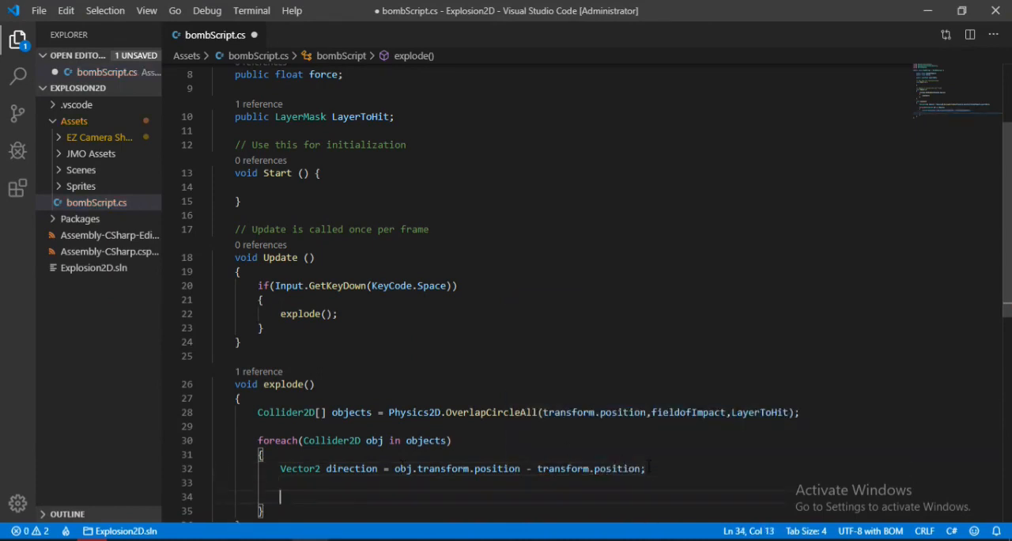
Apply AddForce(direction * force) to each object's Rigidbody2D and save the script.
scroll(down, 3)
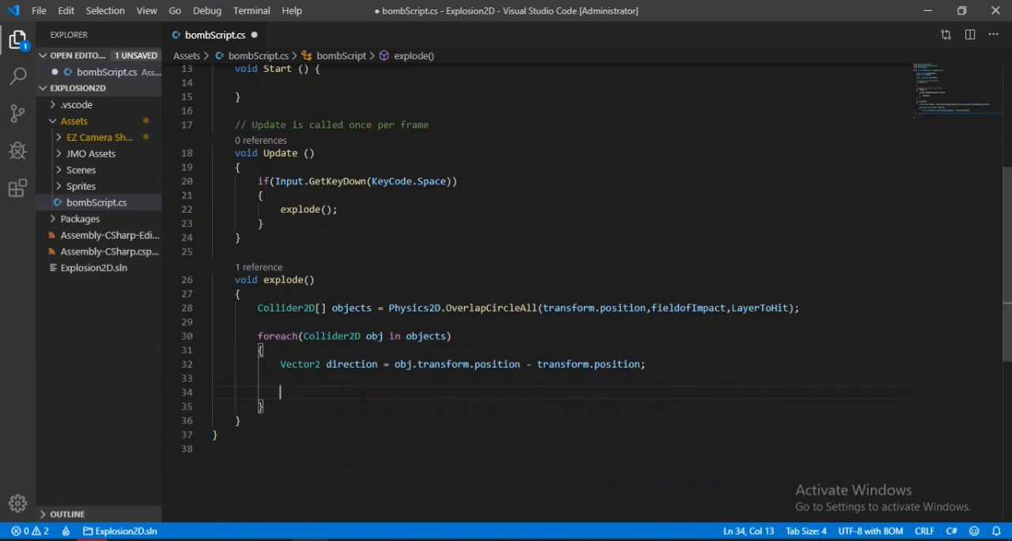
text(obj.GetComponent<>)
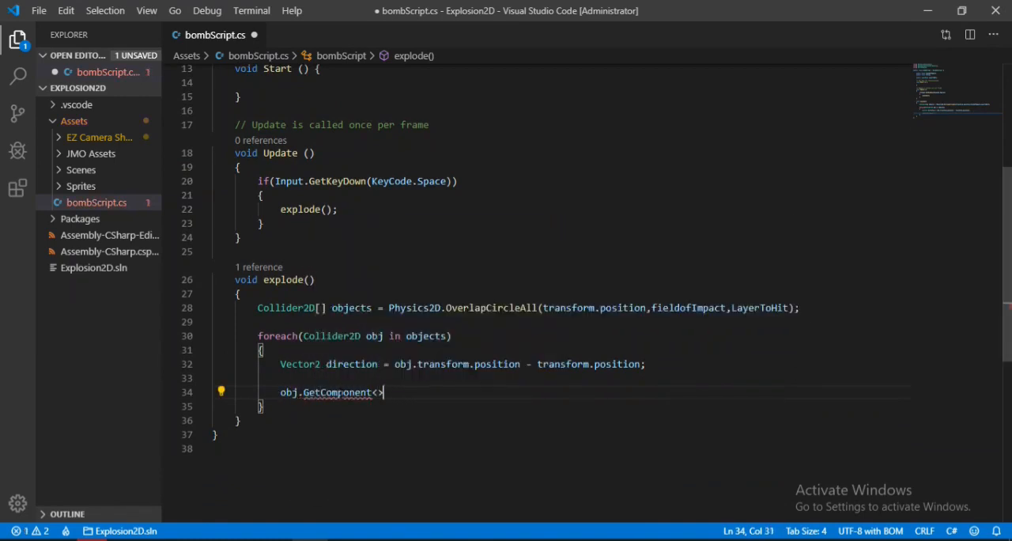
text(Rigidbody2D)
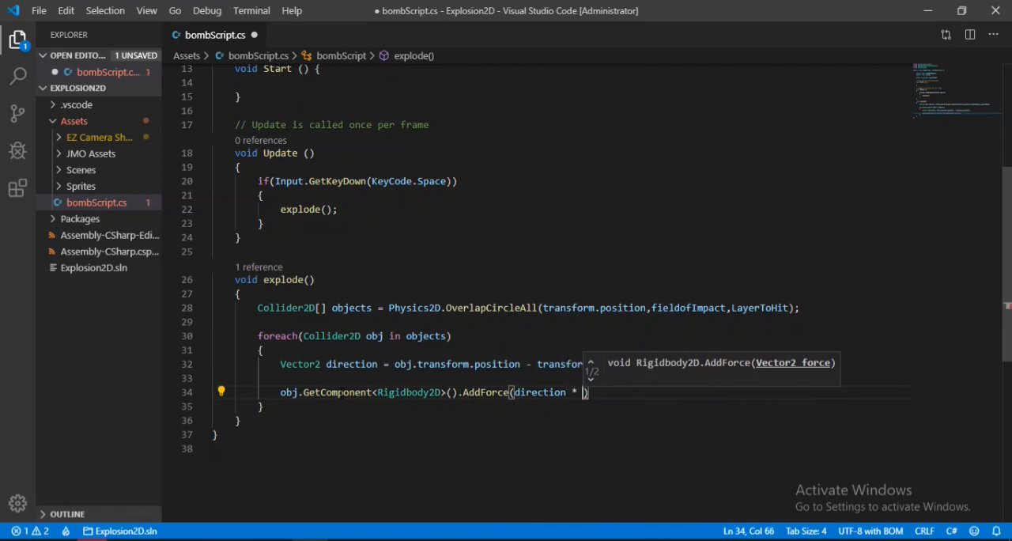
text(force)
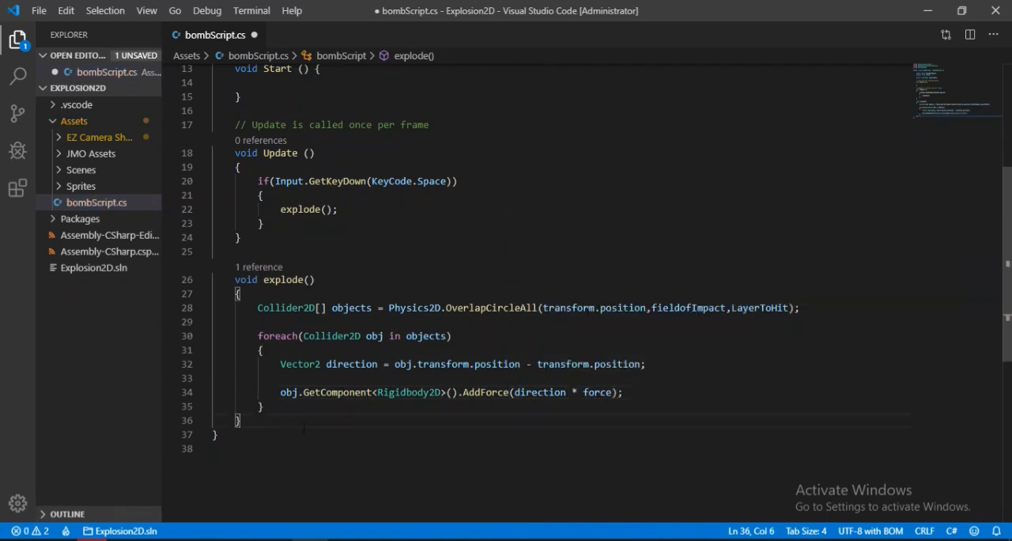
key(ctrl+s)
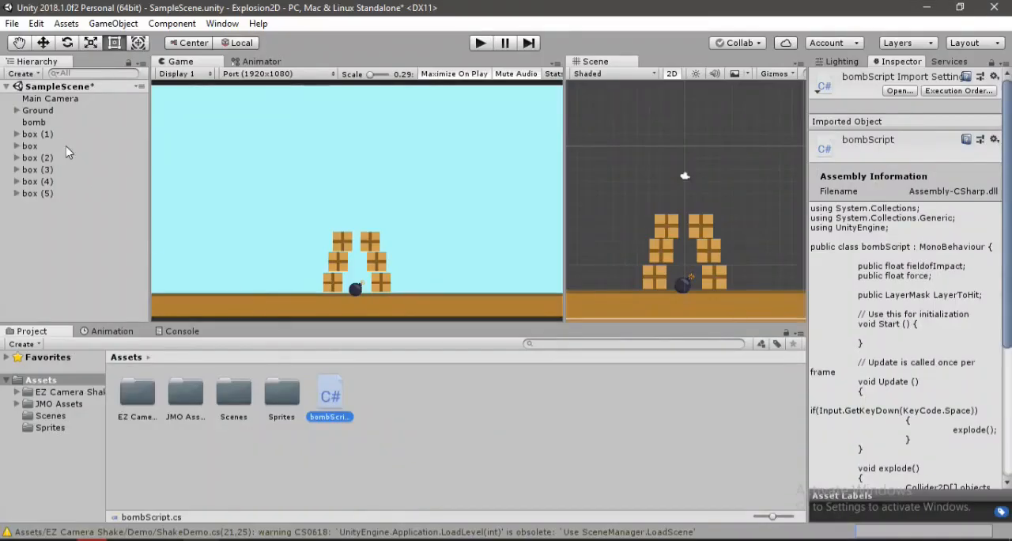
Set the bomb's Fieldof Impact to 5 in the Bomb Script component.
click(34, 122)
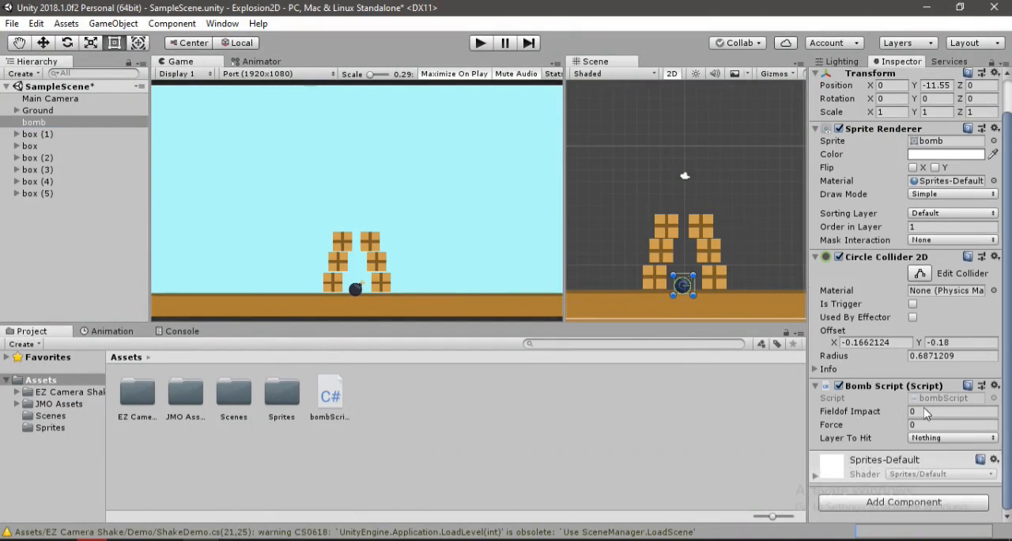
text(5)
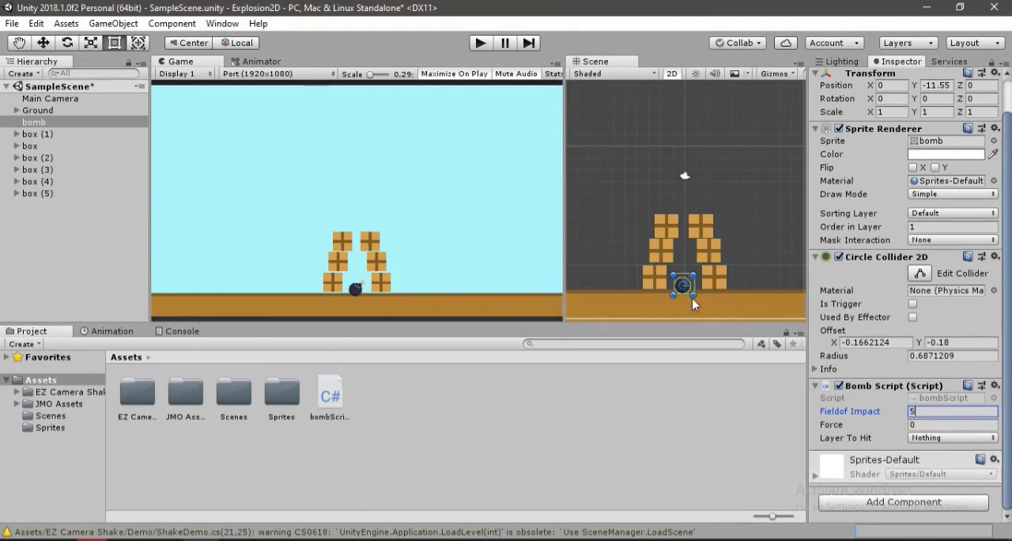
mouse_move(642, 276)
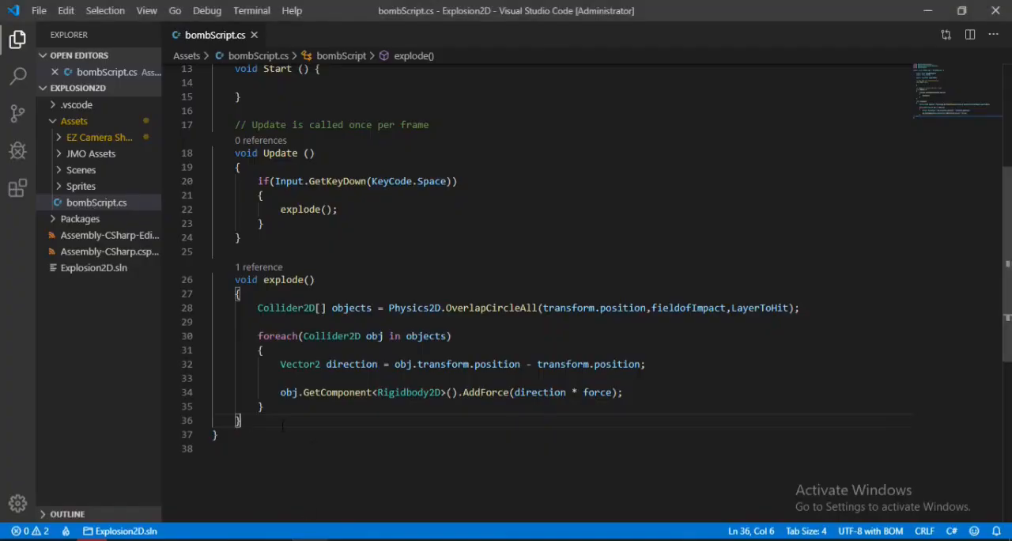
Add void OnDrawGizmosSelected() that sets Gizmos.color = Color.red.
text(void O)
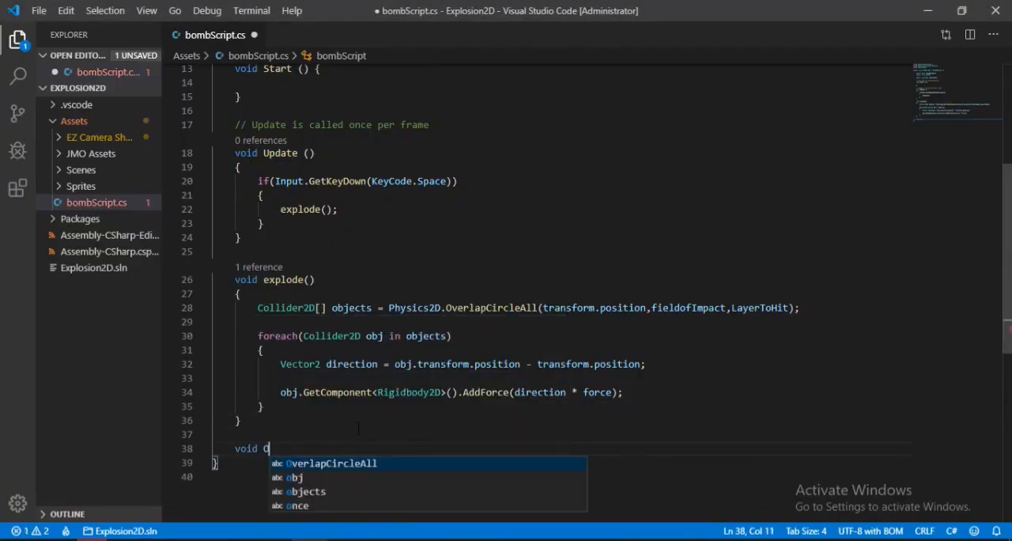
text(nDrawG)
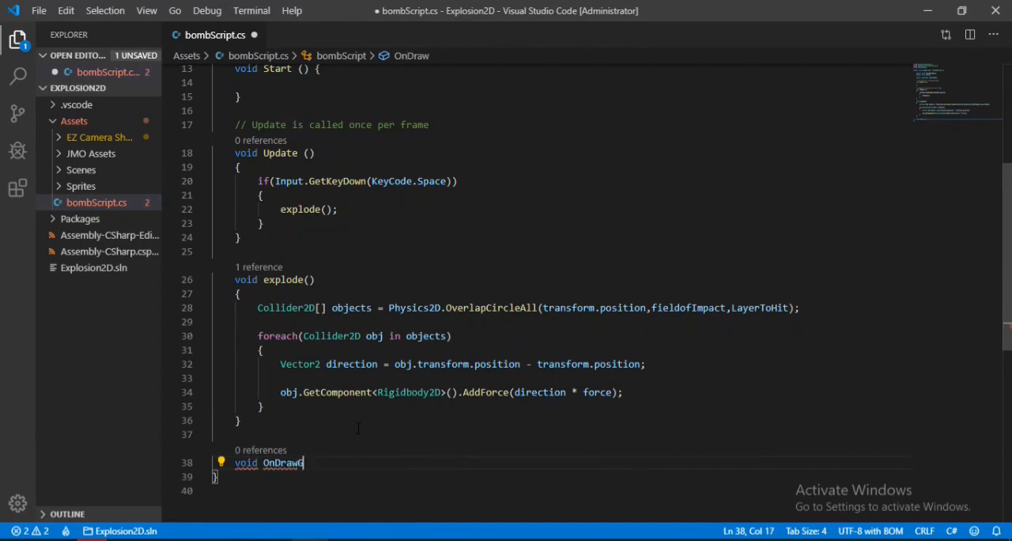
text(izmosSelected()
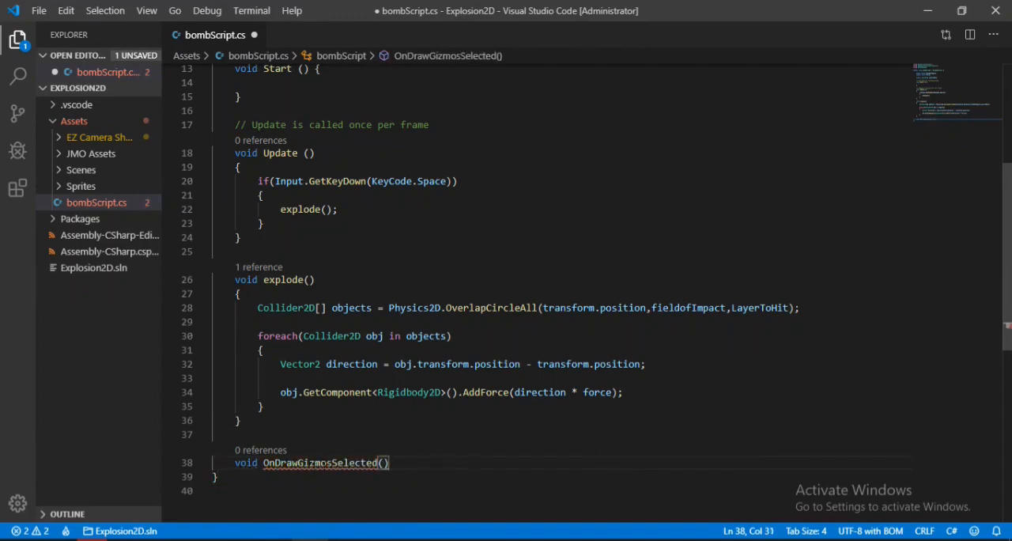
text({)
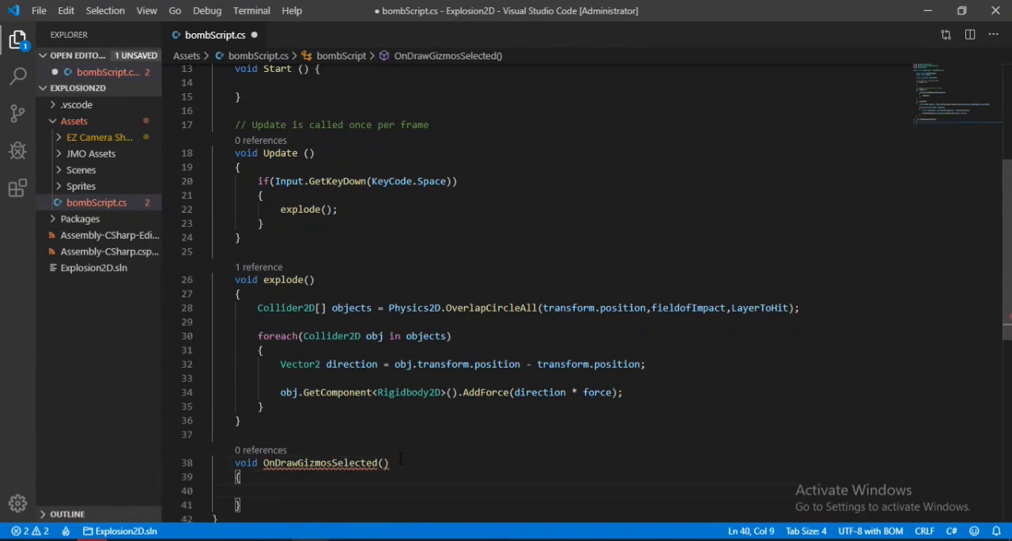
text(giz)
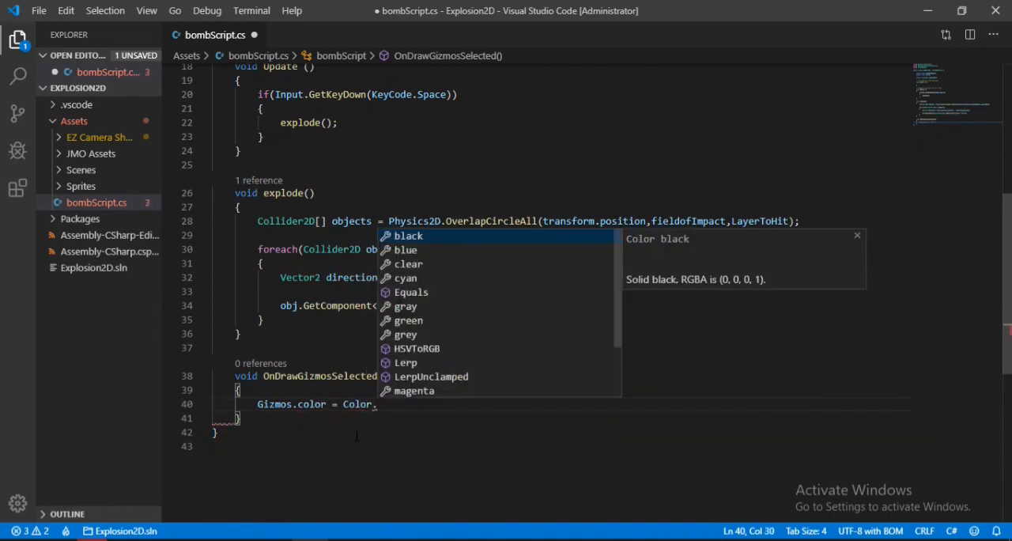
mouse_move(405, 250)
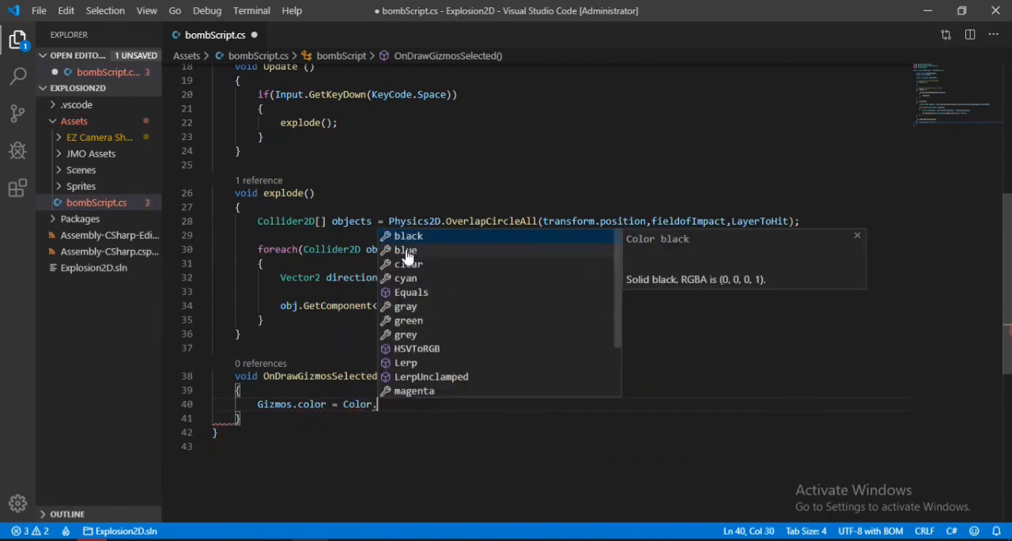
text(red;)
text(g)
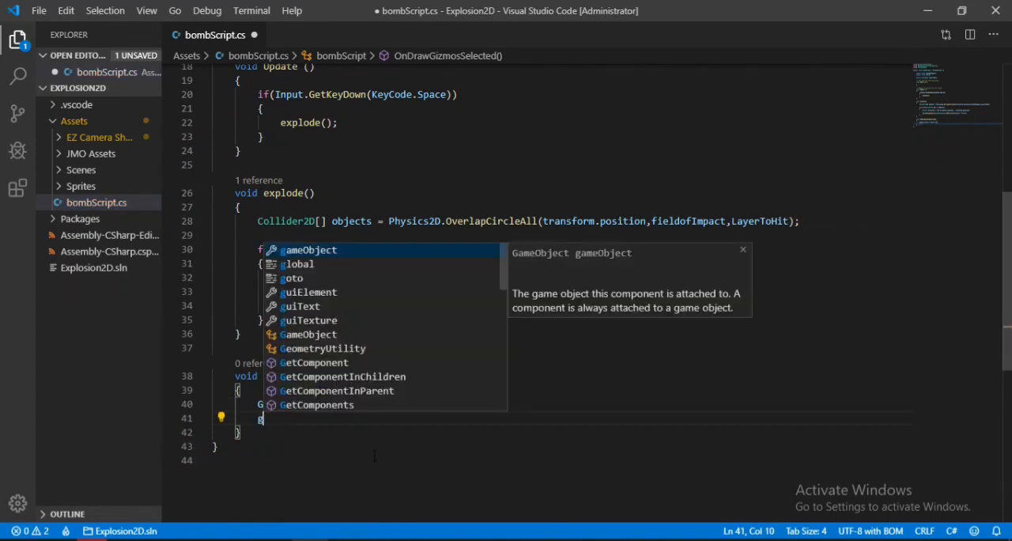
Draw Gizmos.DrawWireSphere(transform.position, fieldofImpact) to show the impact radius.
text(Gizmos.dra)
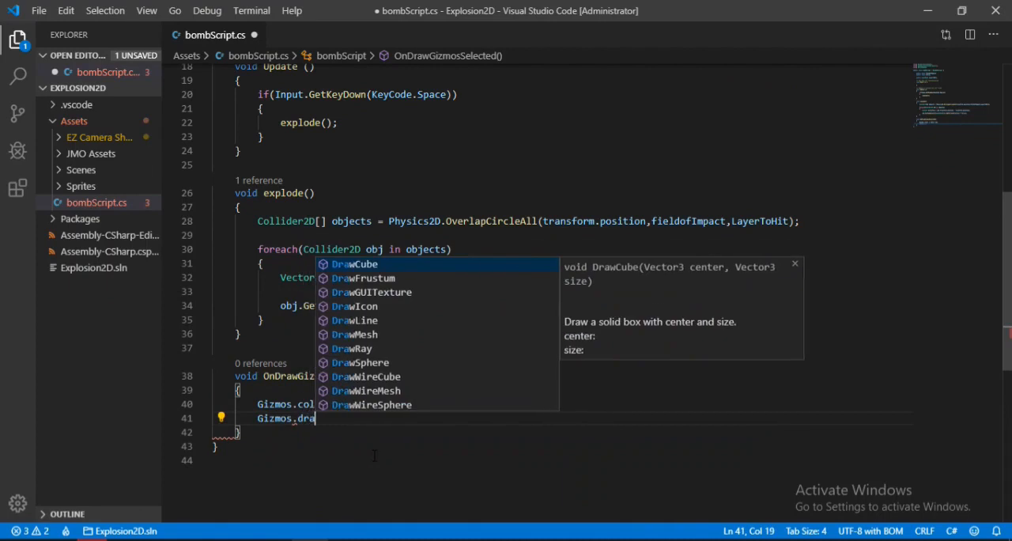
text(wWireSphere()
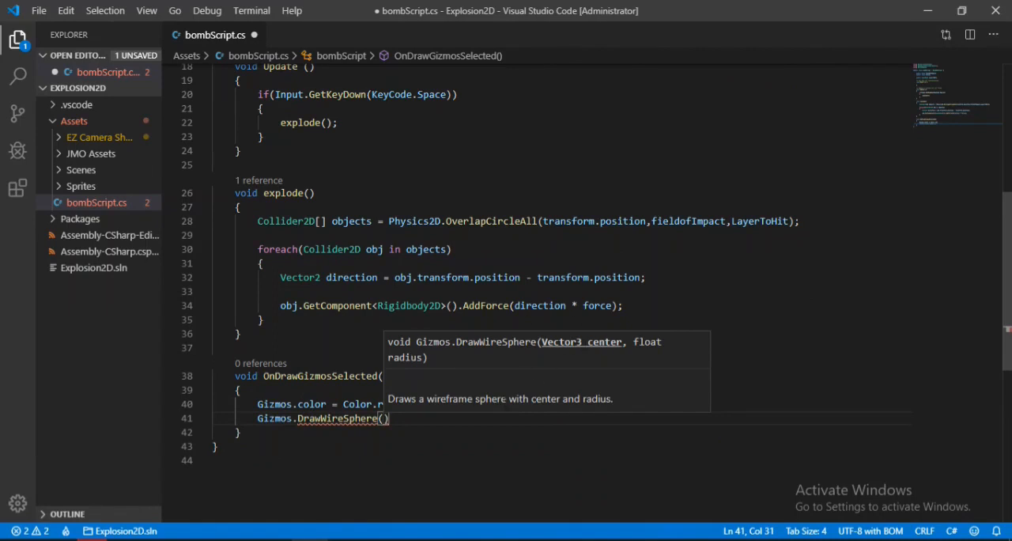
text(transform.position,)
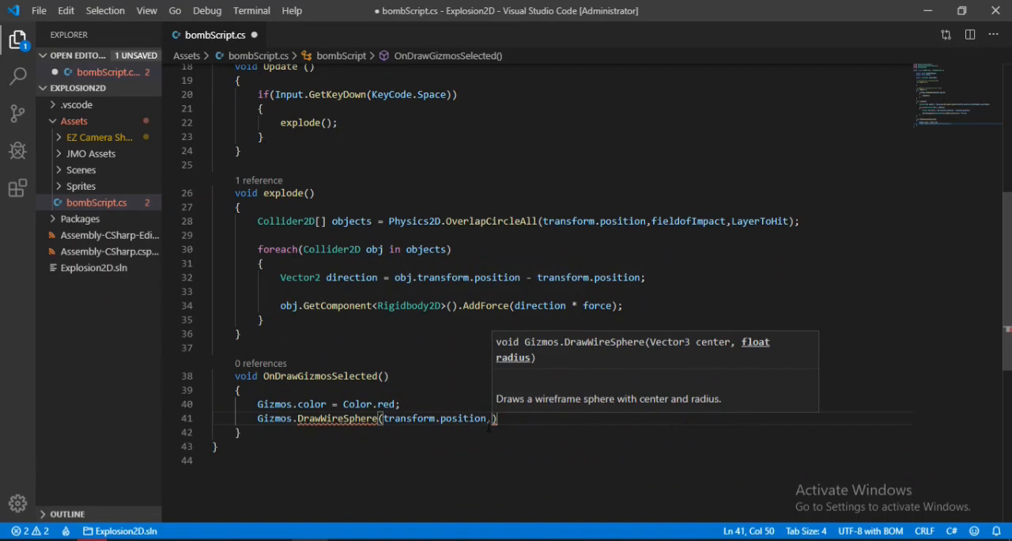
text(fie)
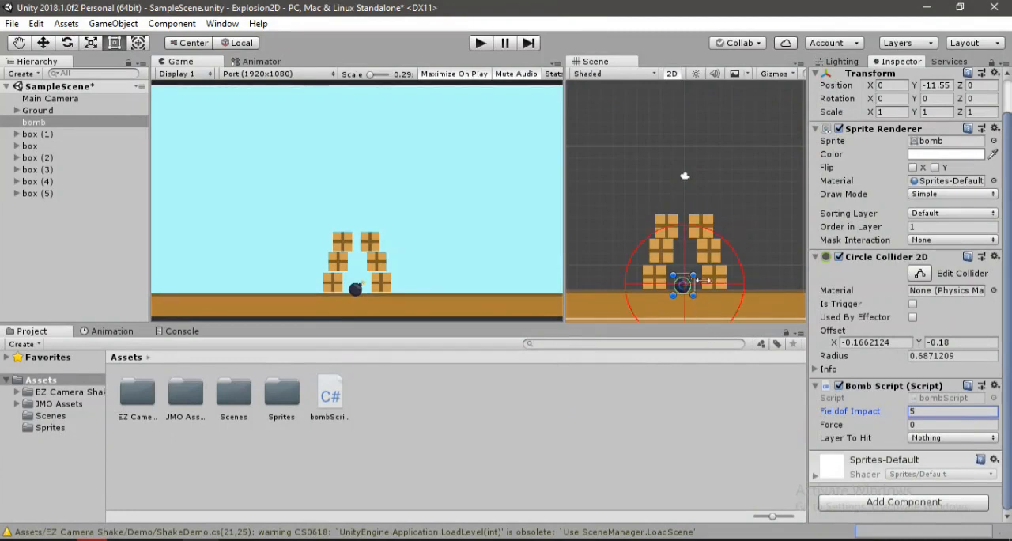
mouse_move(884, 414)
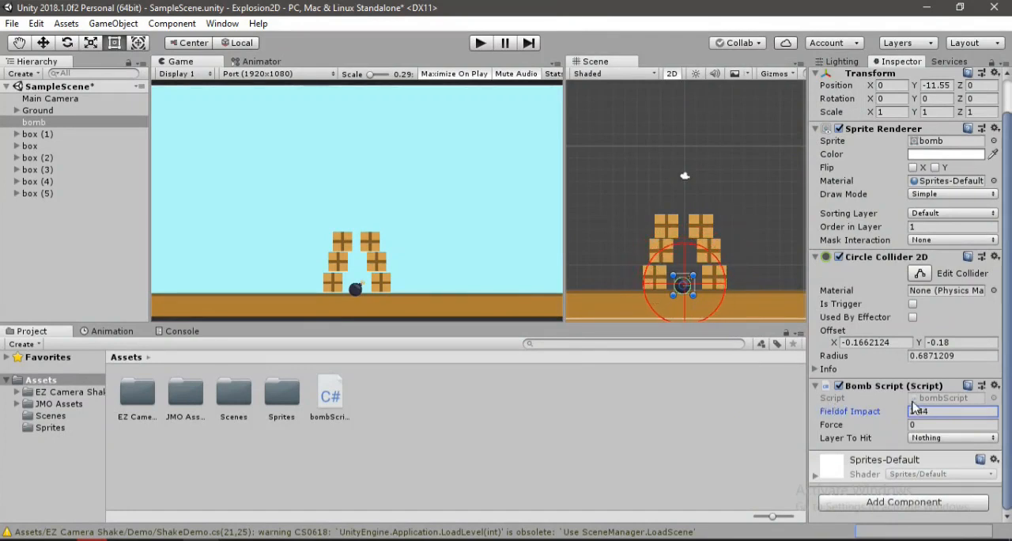
Set Fieldof Impact to 4 and Force to 300, then look at the Layer To Hit choices.
text(4)
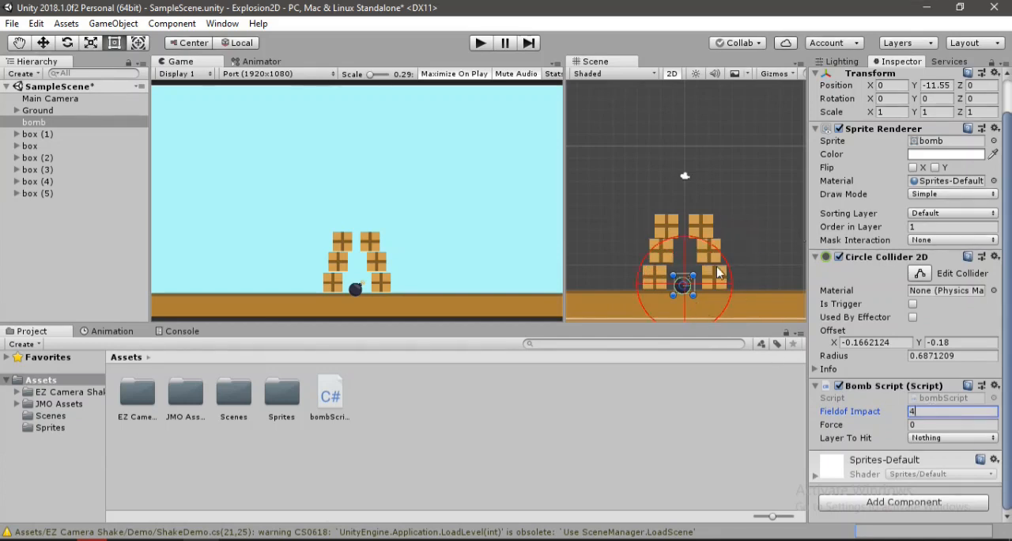
click(952, 424)
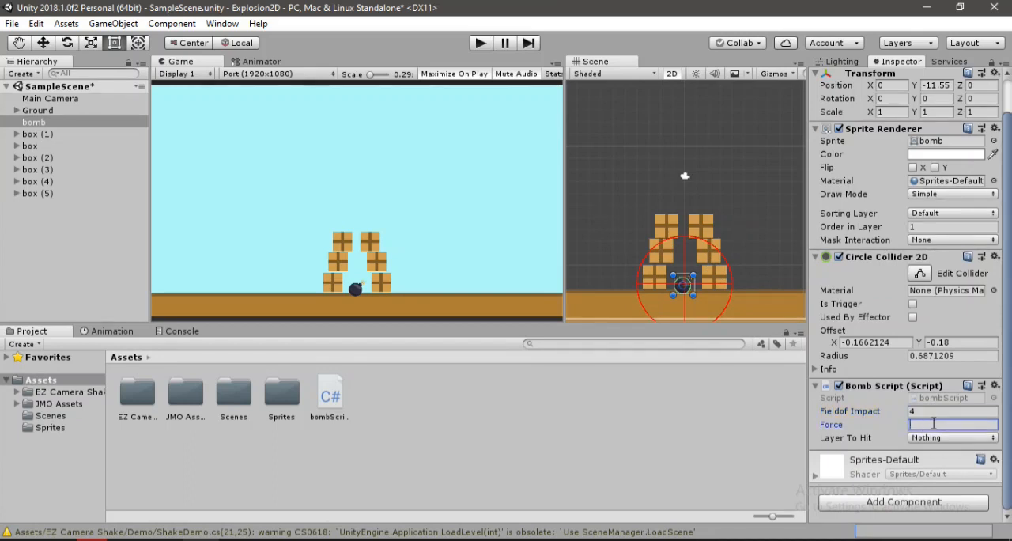
text(300)
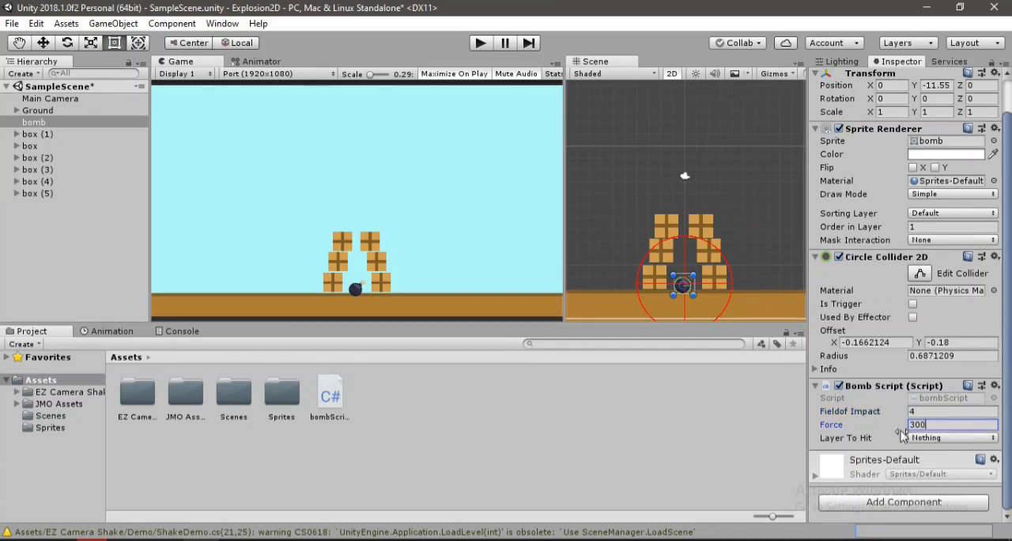
click(952, 437)
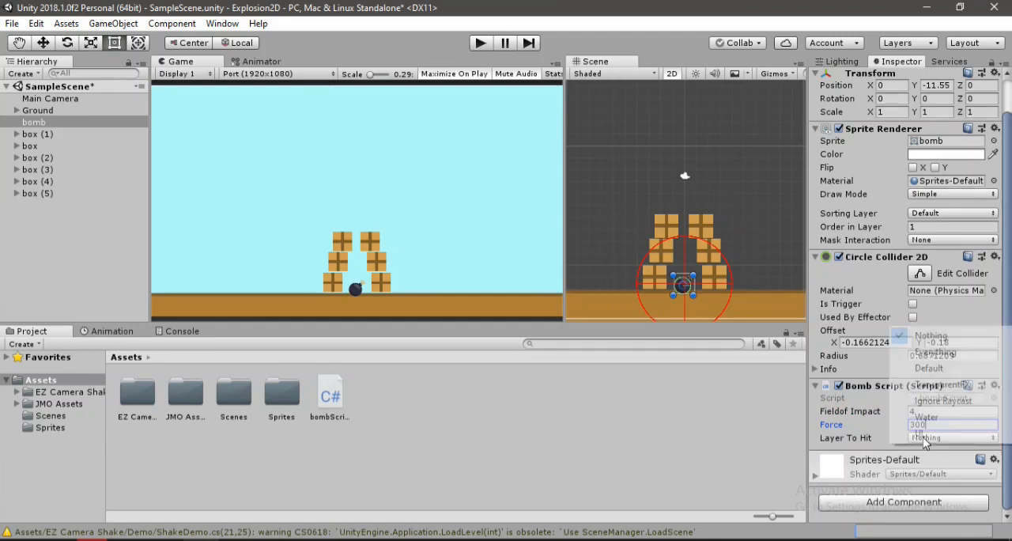
click(949, 437)
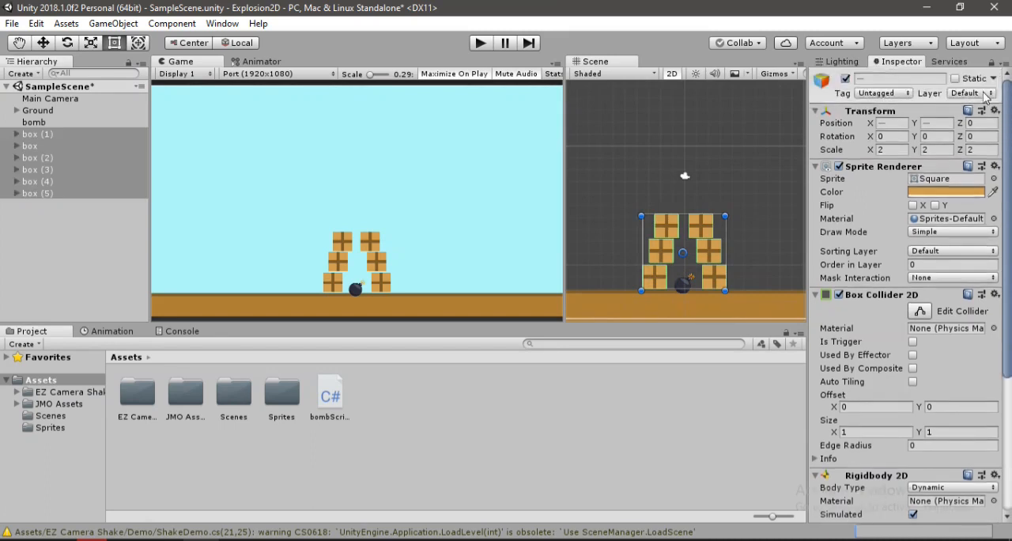
Add a new user layer named Boxes in the layer settings.
click(974, 91)
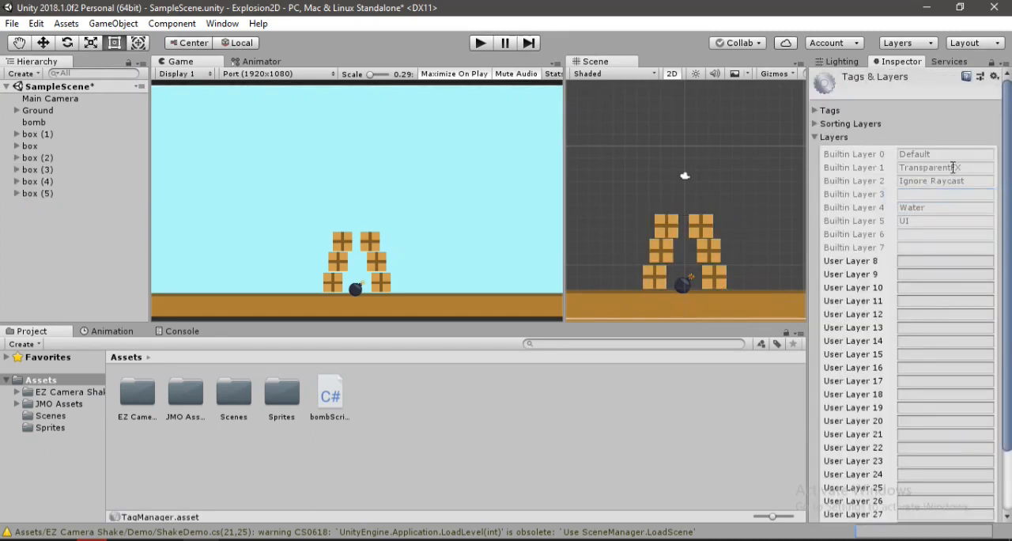
click(946, 259)
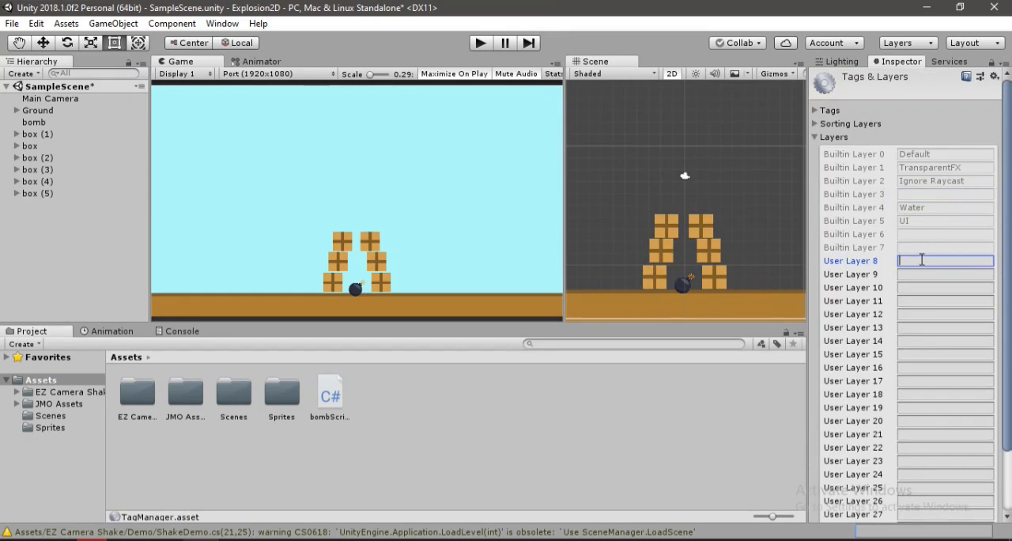
text(Boxes)
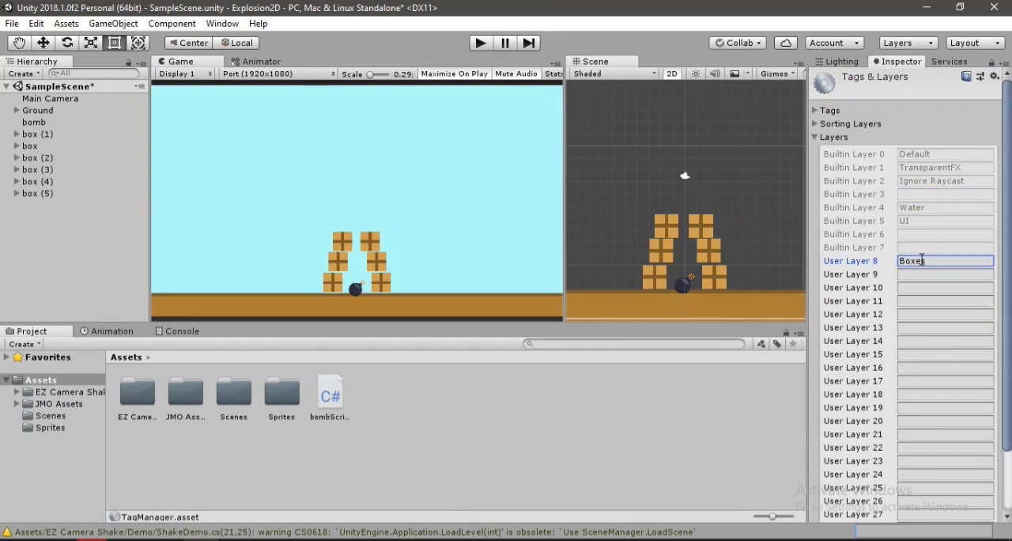
Assign all six box objects to the Boxes layer and verify box (1).
click(38, 133)
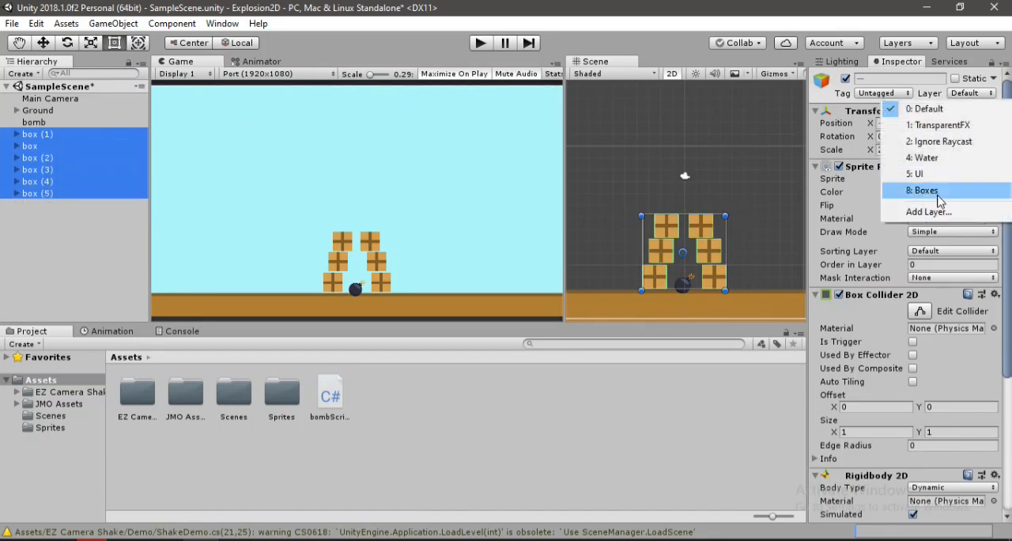
click(923, 190)
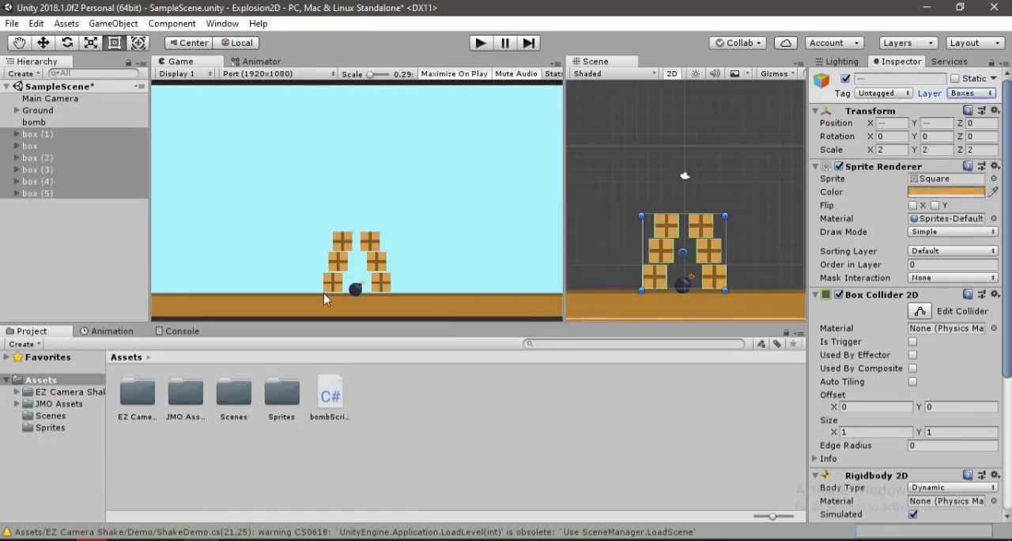
click(38, 133)
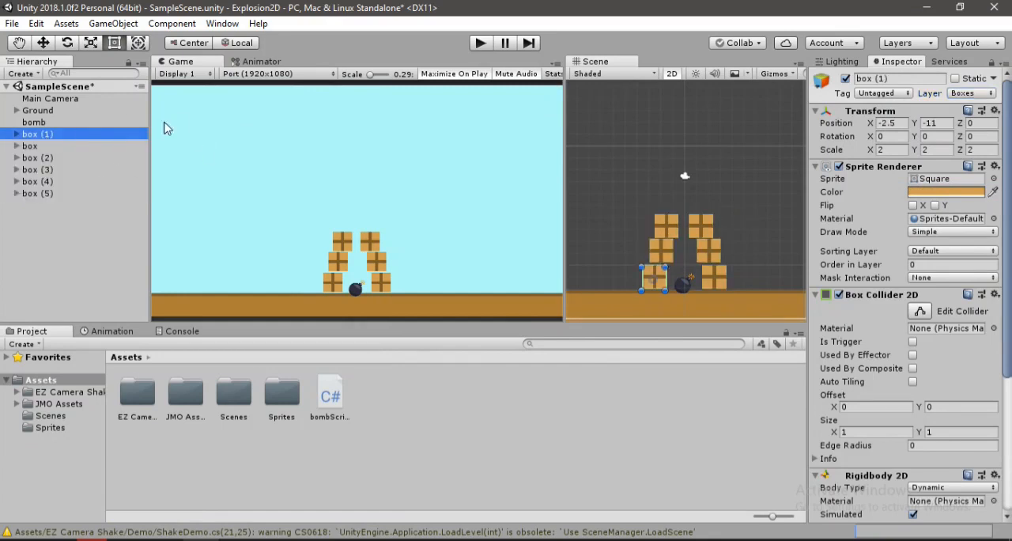
Set the bomb's Layer To Hit to Boxes so the explosion affects only the boxes.
click(34, 122)
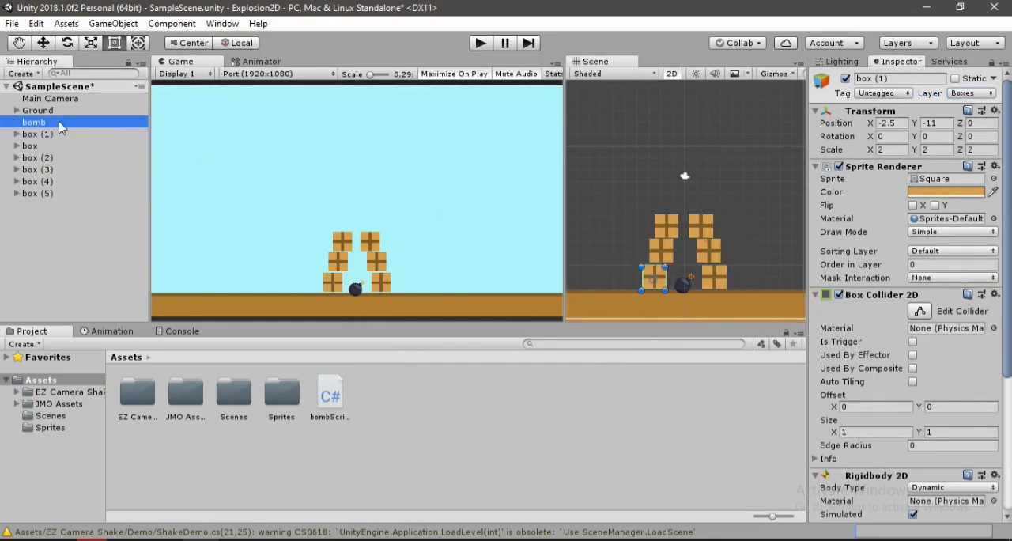
click(33, 122)
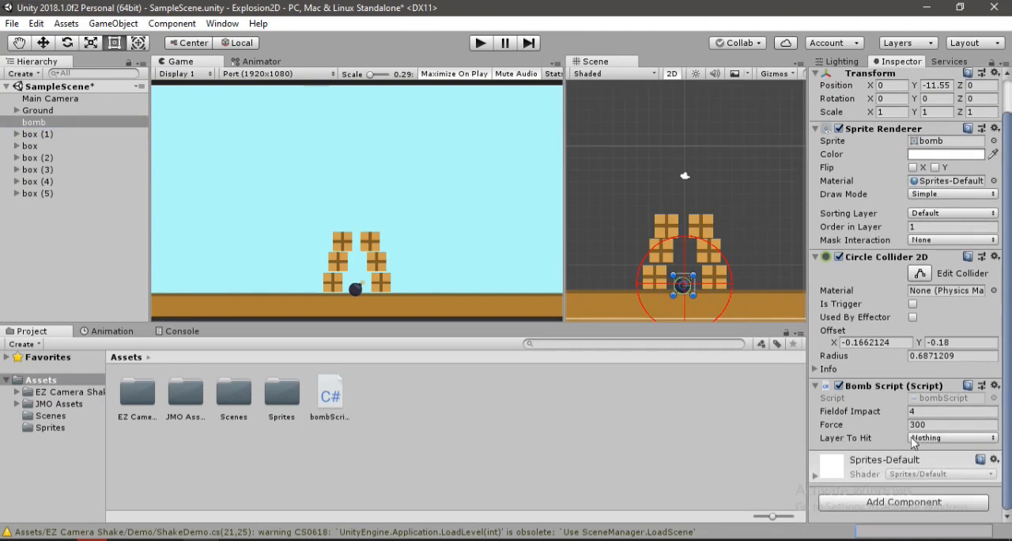
click(953, 436)
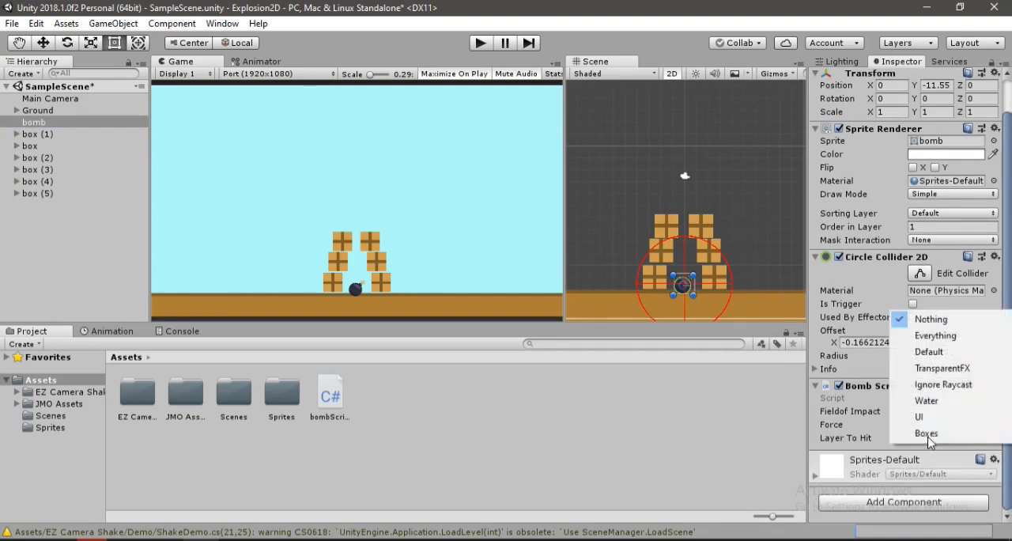
click(927, 433)
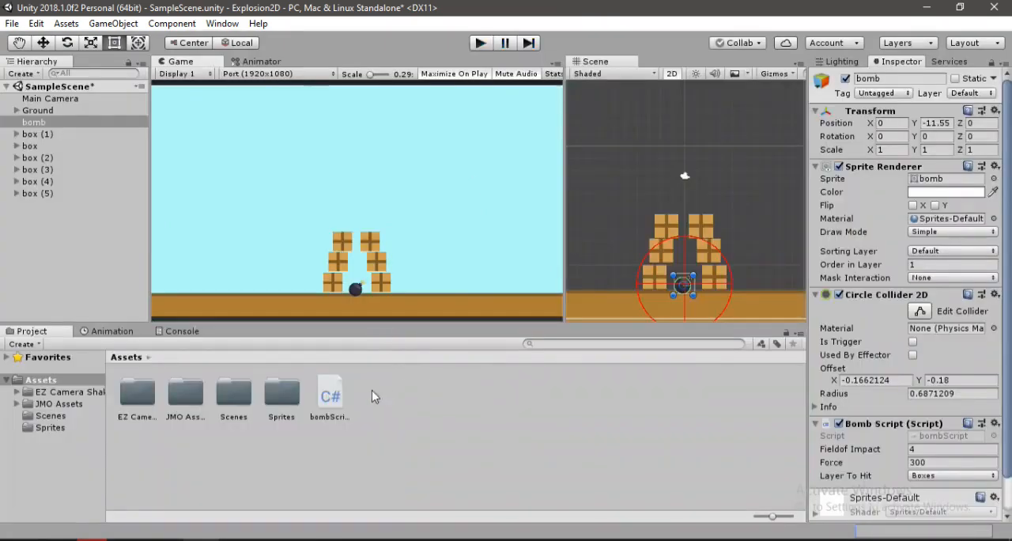
mouse_move(522, 440)
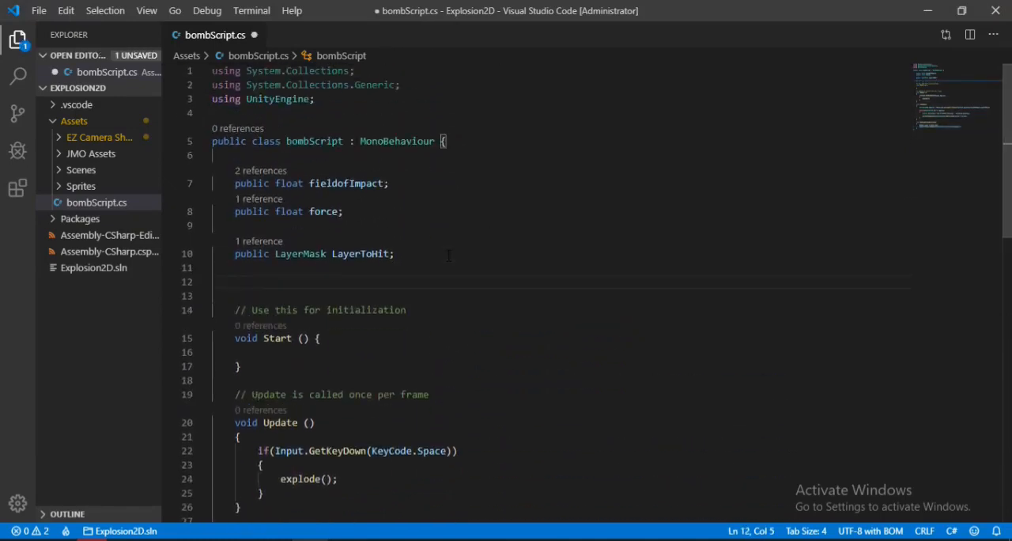
Declare a public GameObject ExplosionEffect field in bombScript.
text(public GameObject Ex)
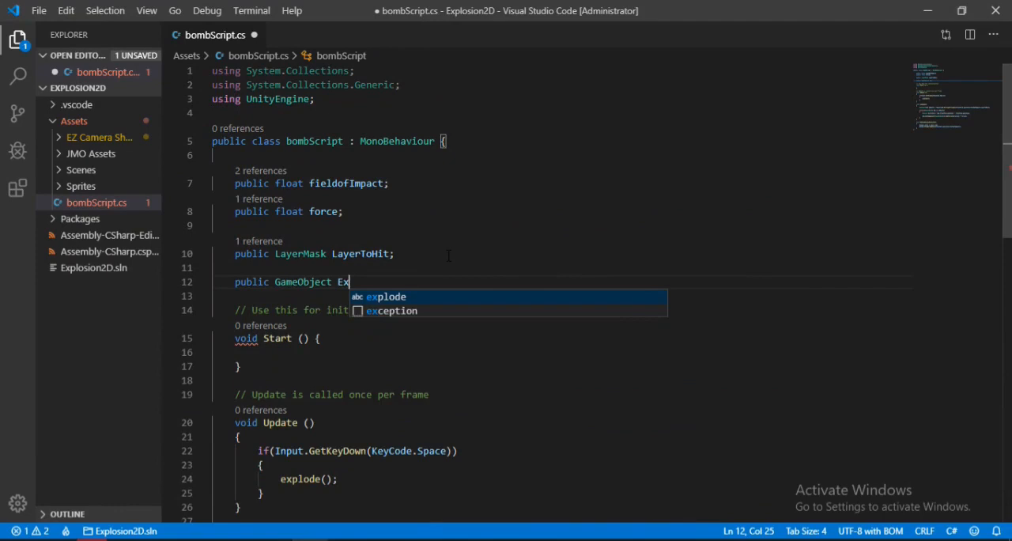
text(plosion)
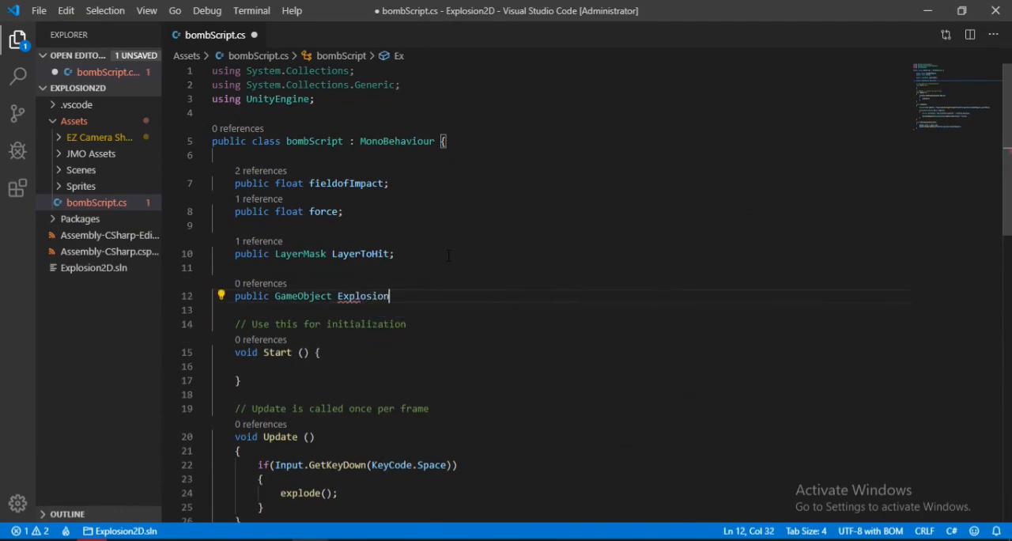
text(Effect;)
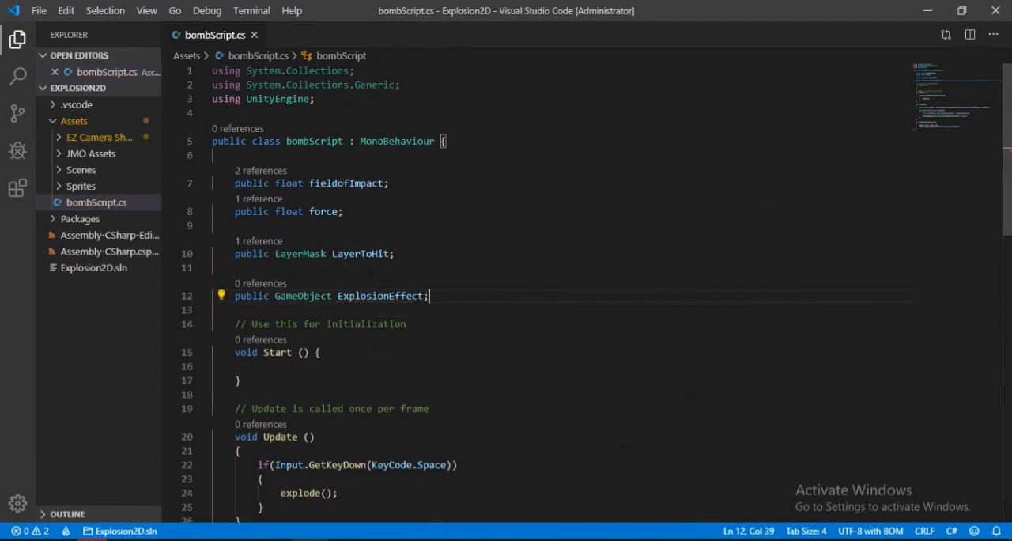
scroll(down, 3)
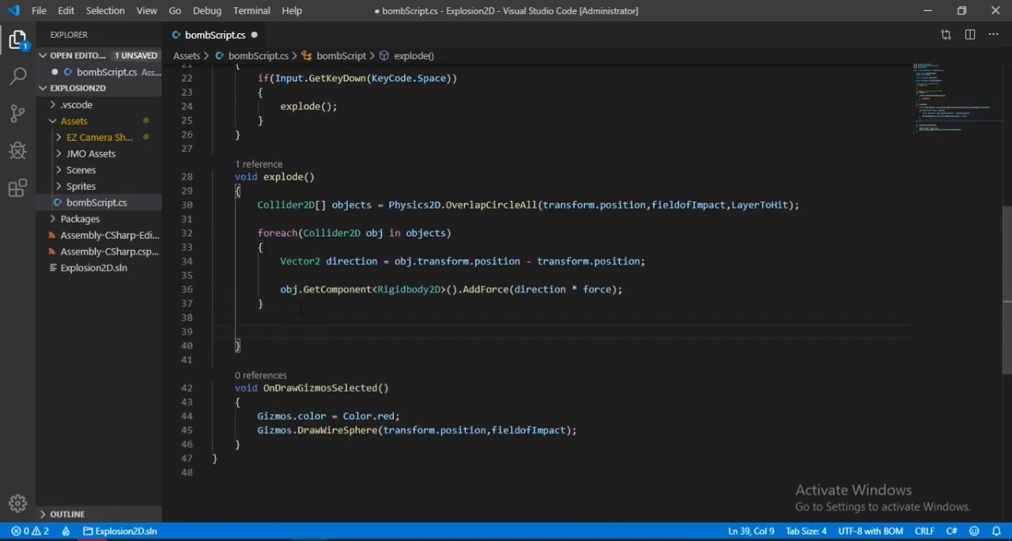
In explode(), instantiate ExplosionEffect at transform.position with Quaternion.identity.
text(Instantiate()
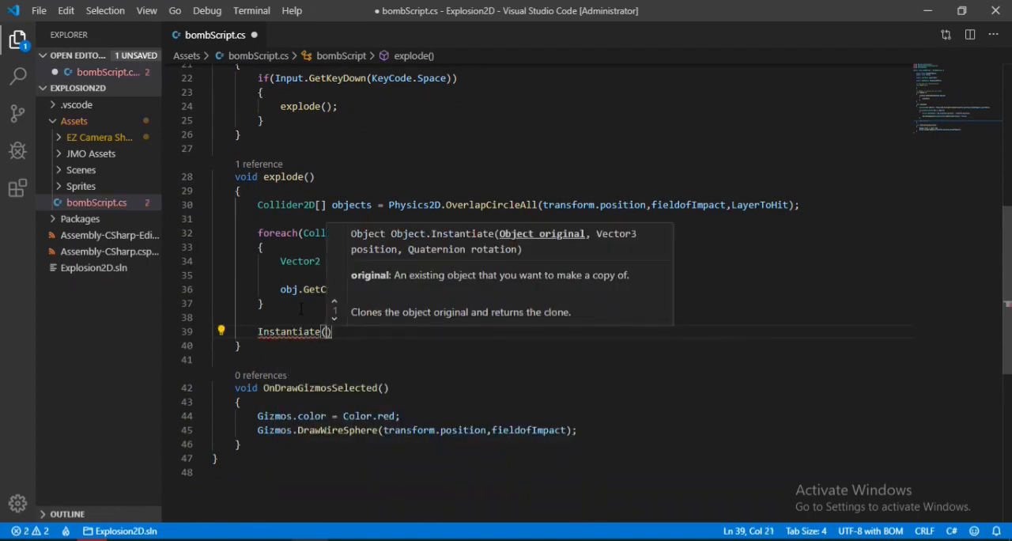
text(ex)
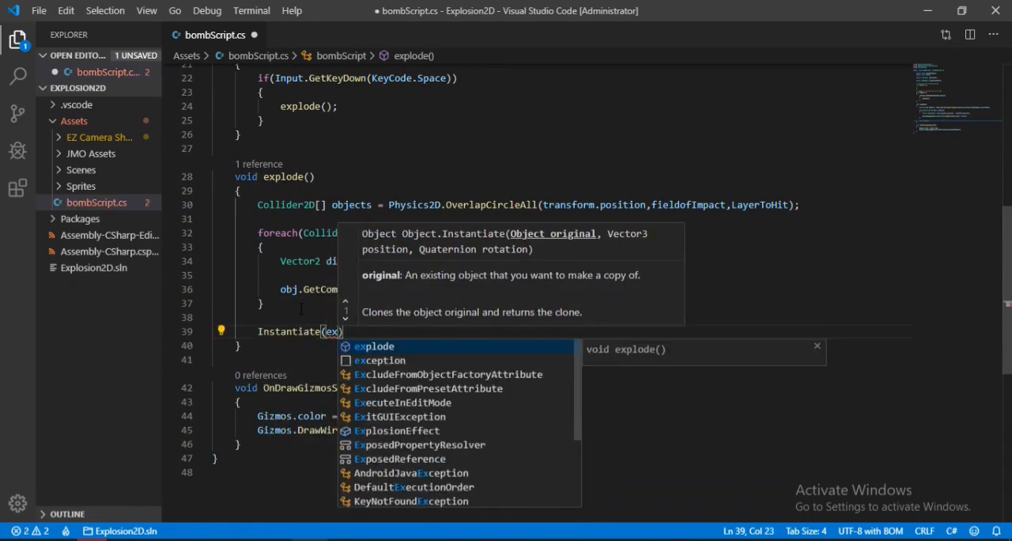
text(ExplosionEffect,t)
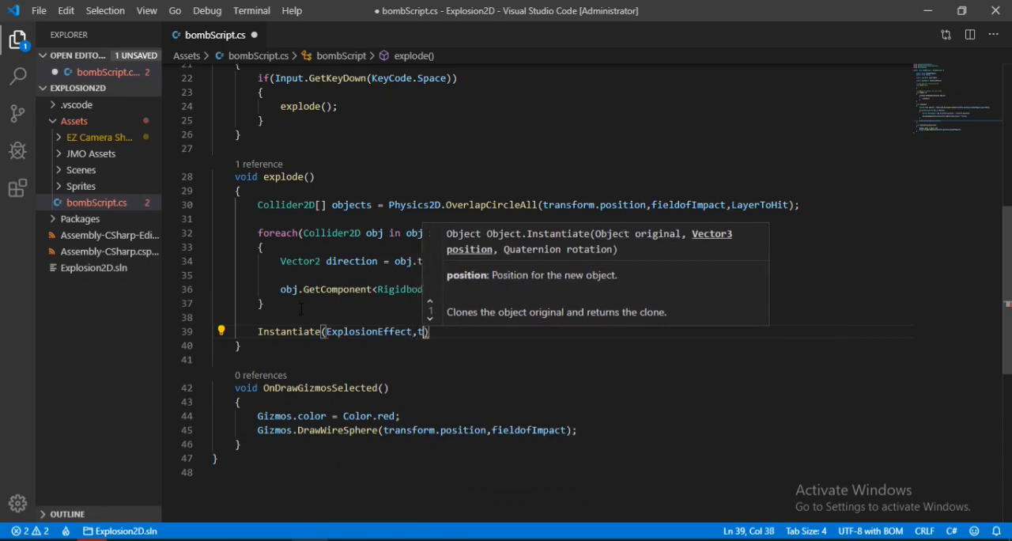
text(ransform.position,Quaternion)
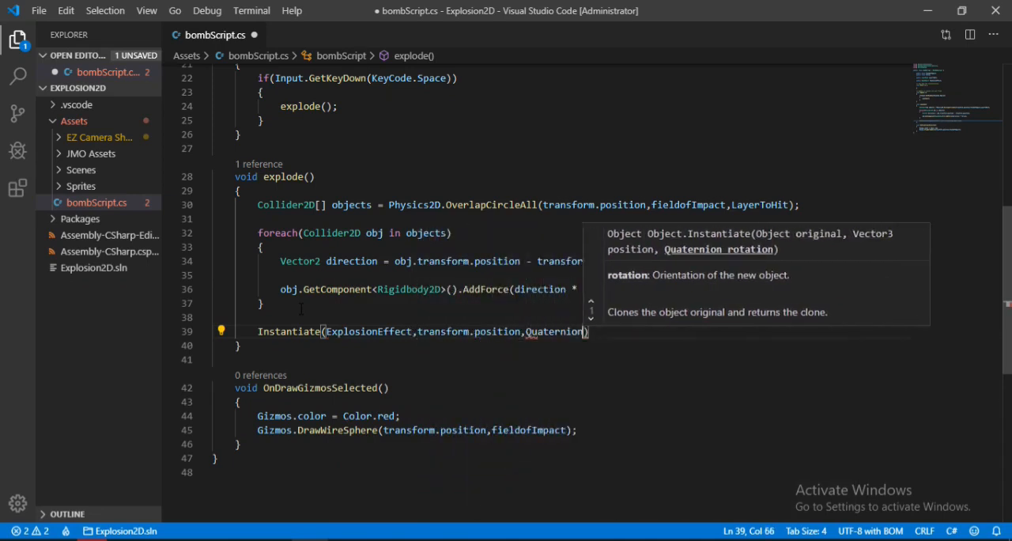
text(.identity);)
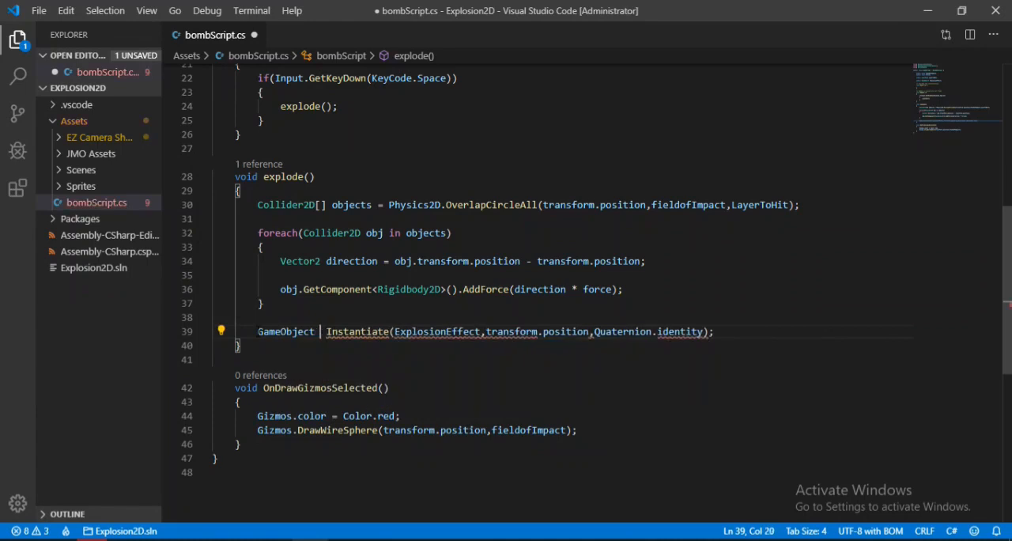
Destroy the spawned explosion instance after 10 seconds.
text(expl)
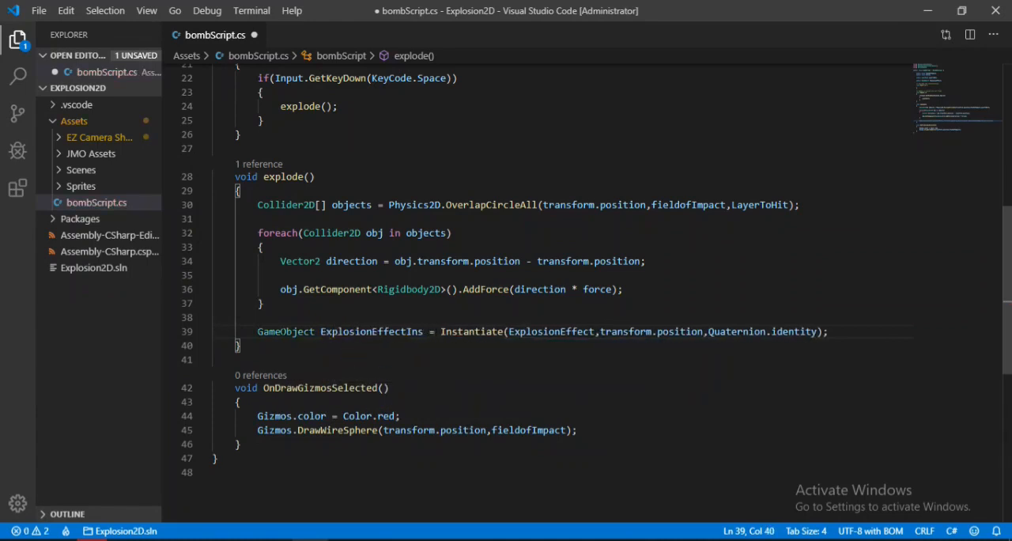
text(des)
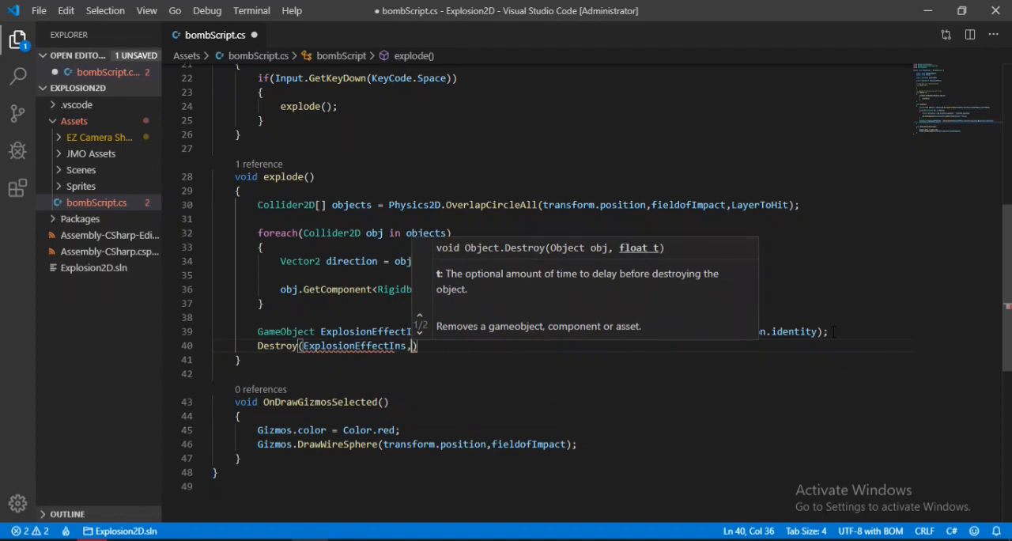
text(10)
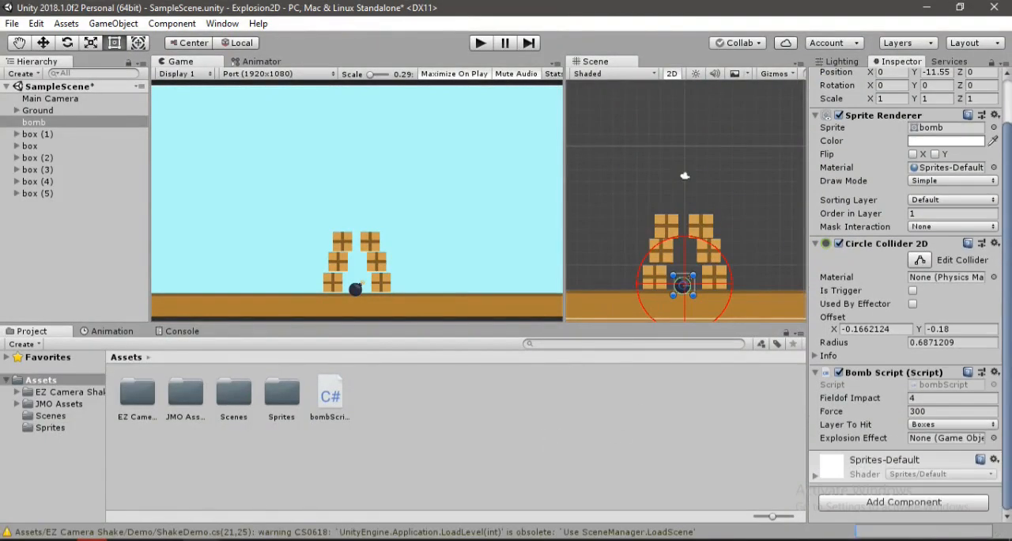
mouse_move(67, 374)
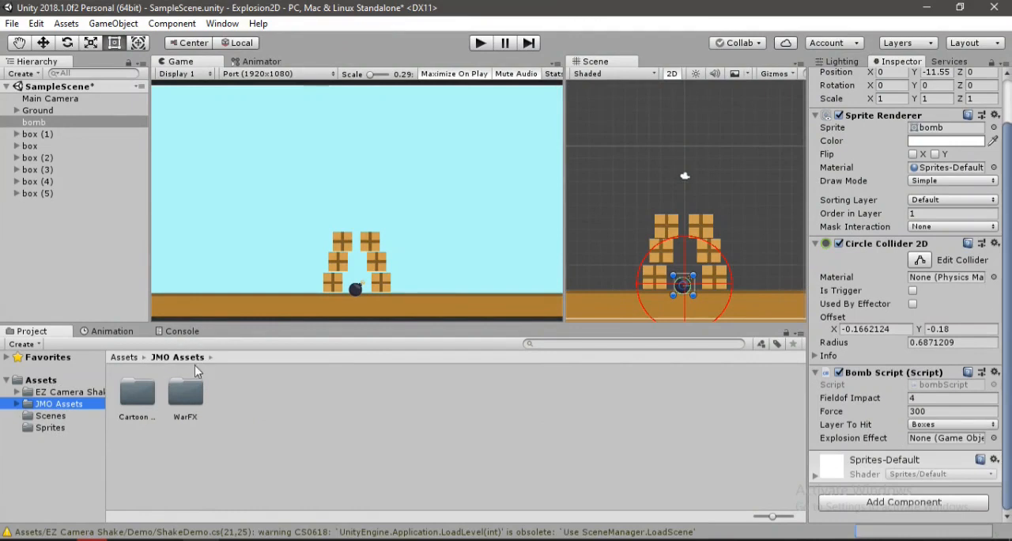
Browse into the WarFX mobile effects Explosions folder in the Project panel.
double_click(185, 395)
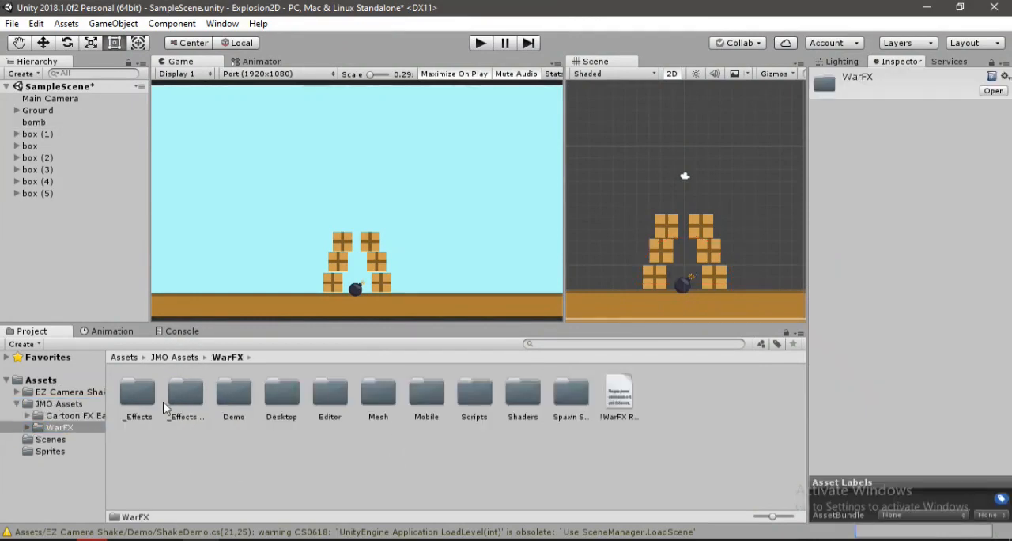
click(185, 395)
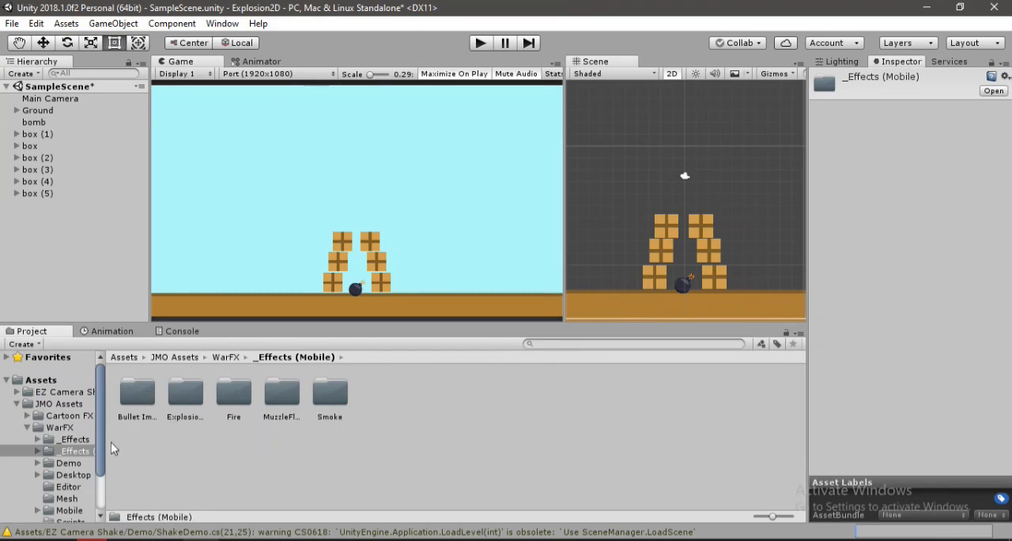
click(74, 440)
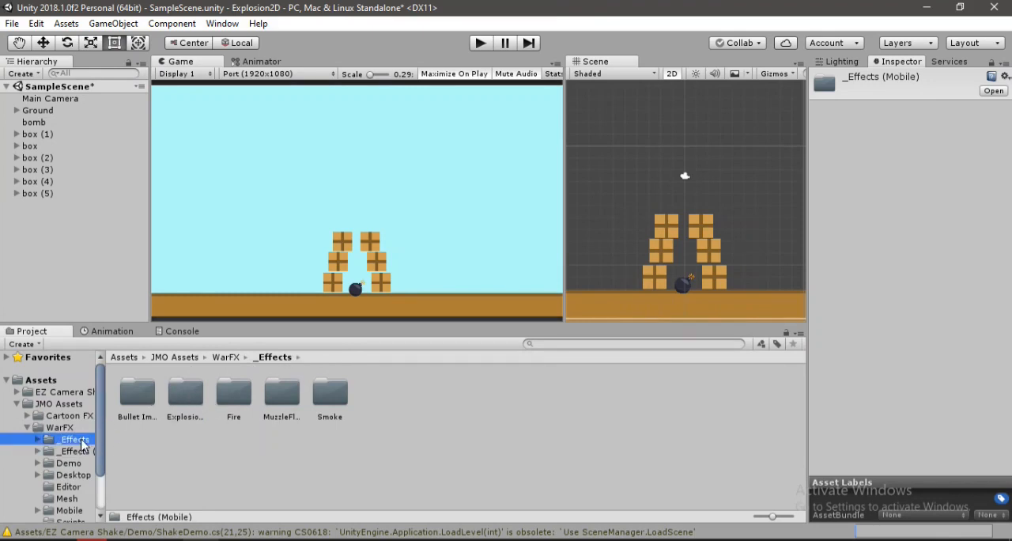
click(76, 451)
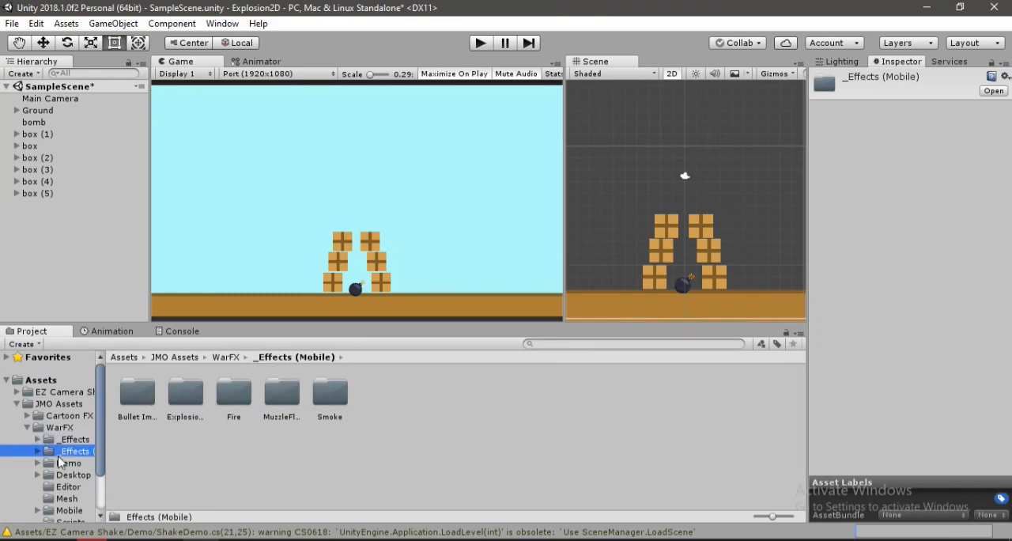
click(38, 450)
text(g)
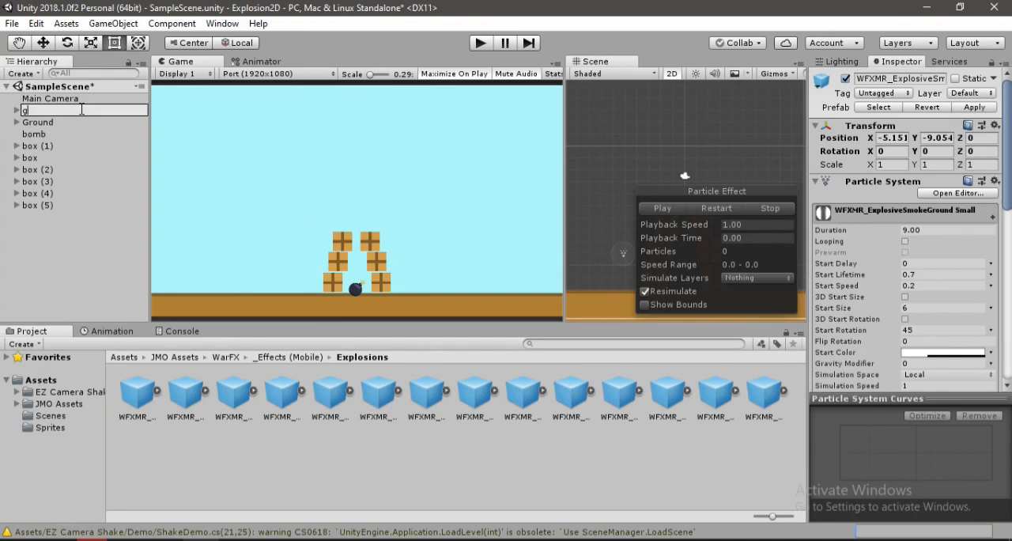
Bring the ExplosiveSmokeGround Small prefab into the scene and rename it groundExplosion.
text(roundExplosion)
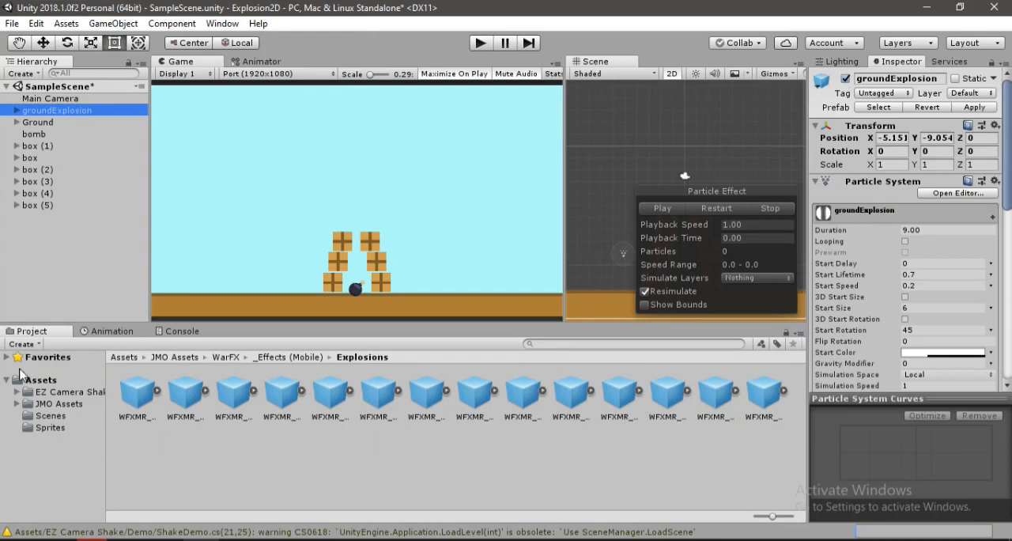
click(41, 380)
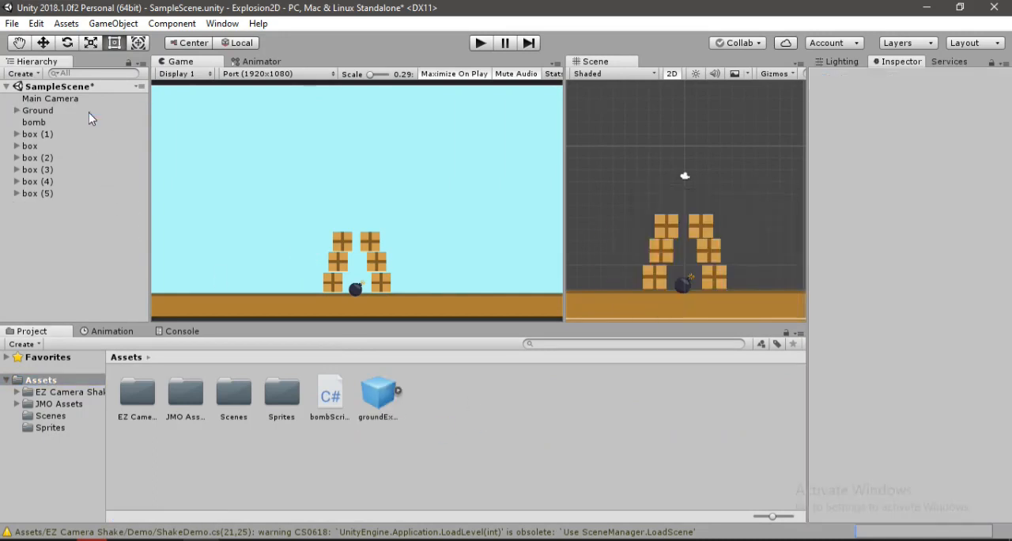
Set the groundExplosion prefab's Transform scale to 3, then select the bomb.
click(378, 396)
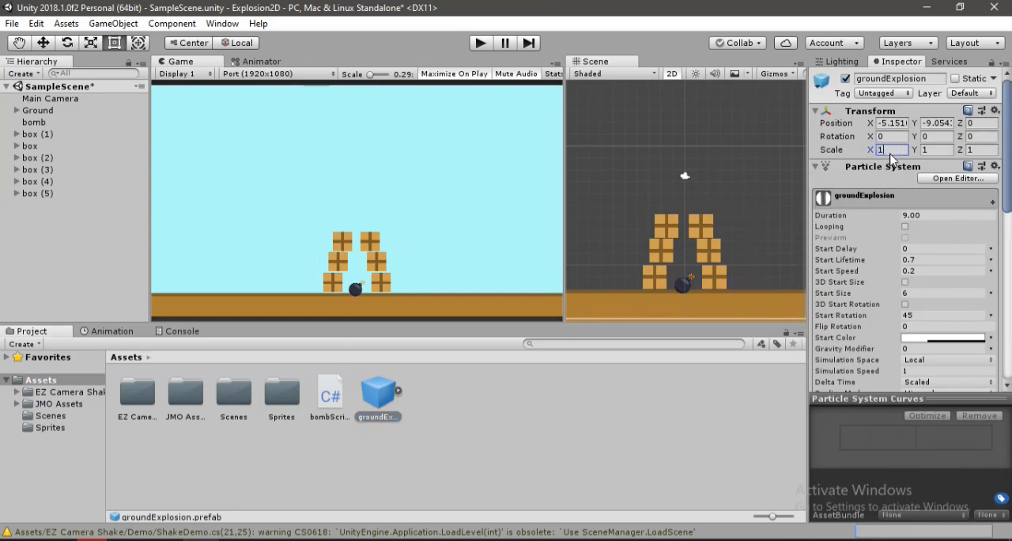
click(889, 150)
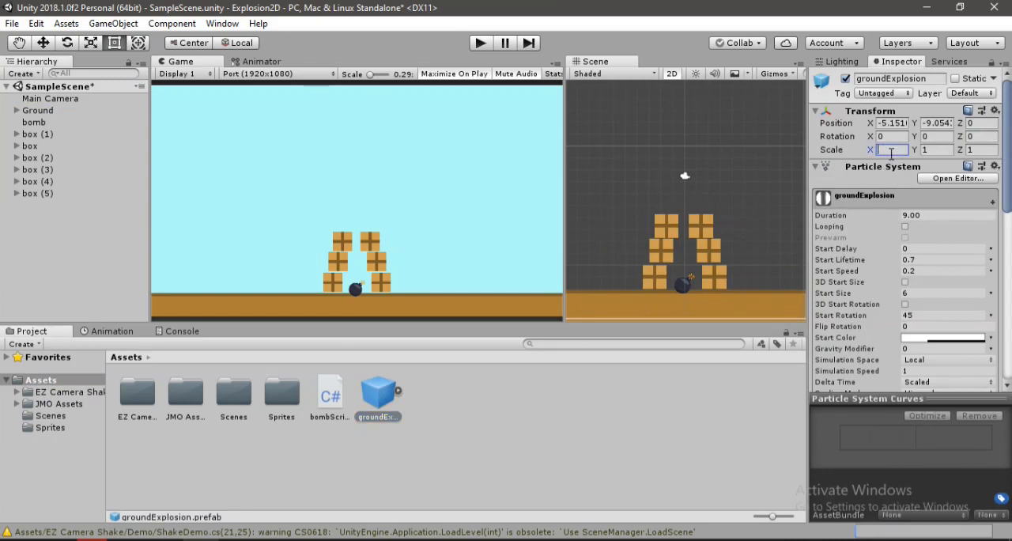
text(3)
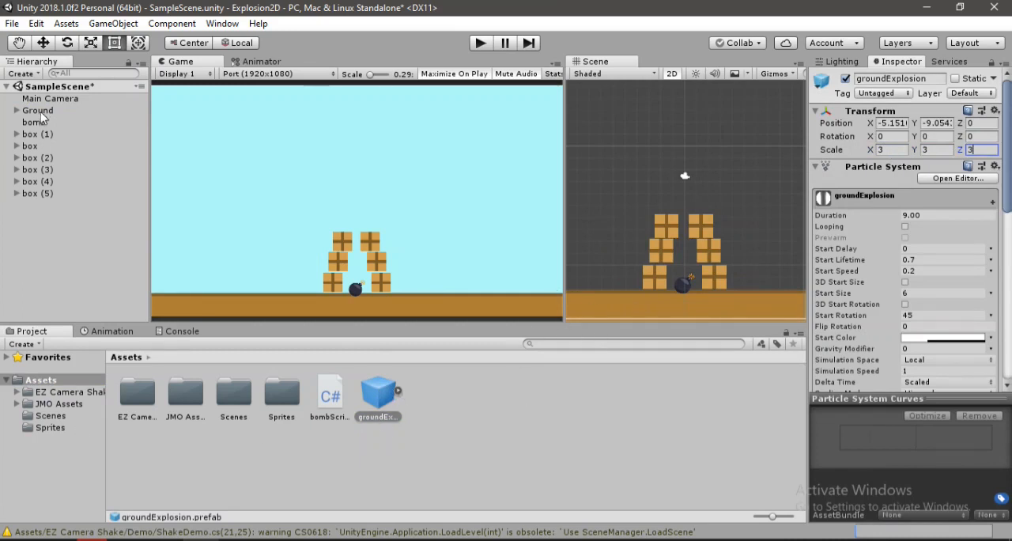
click(35, 122)
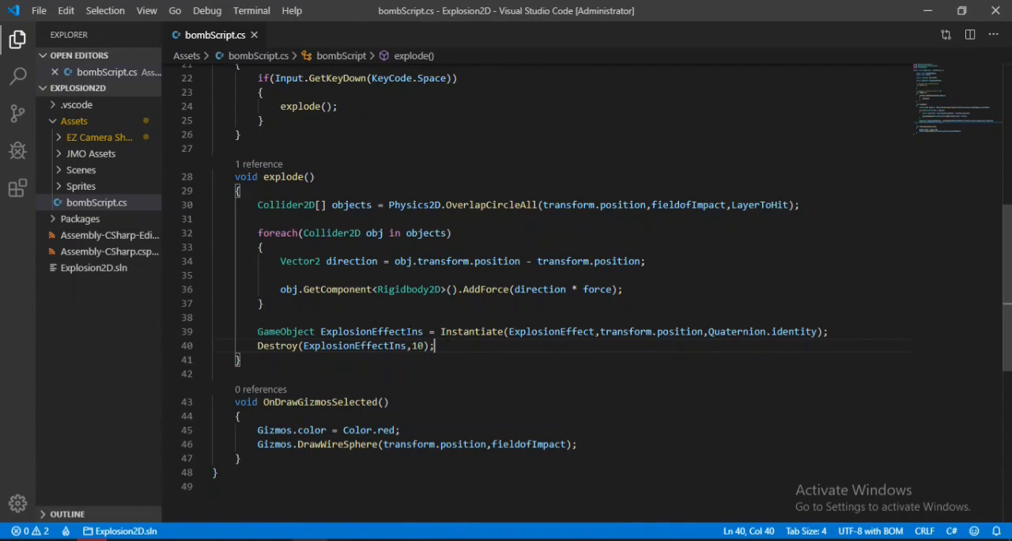
Add Destroy(gameObject); at the end of explode() and save the script.
text(des)
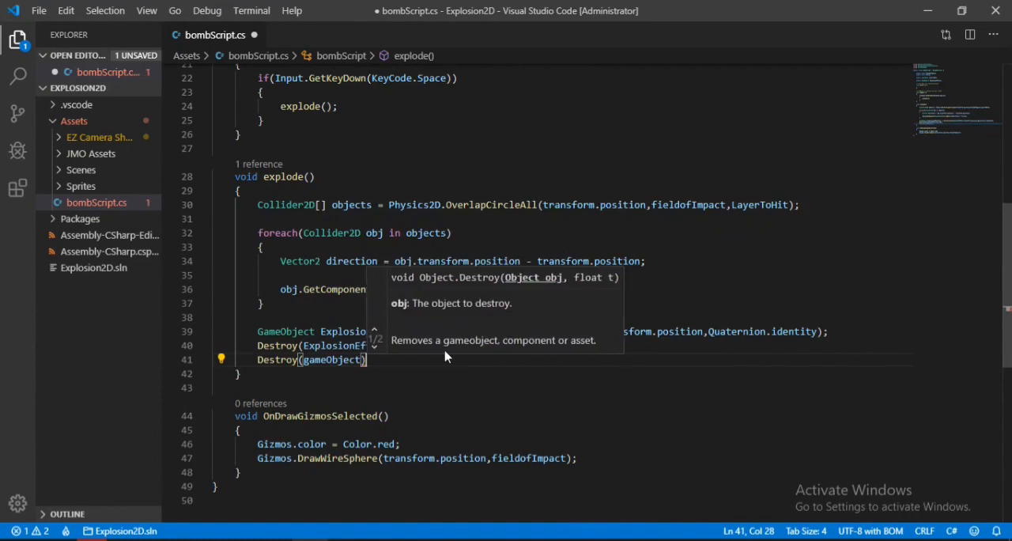
key(ctrl+s)
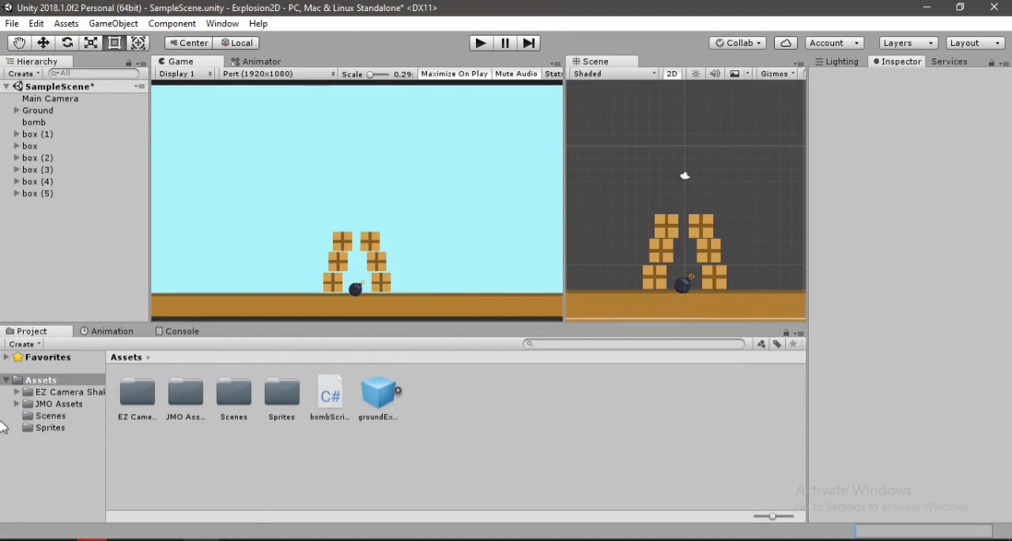
Create a new empty CameraHolder object in the Hierarchy.
double_click(69, 393)
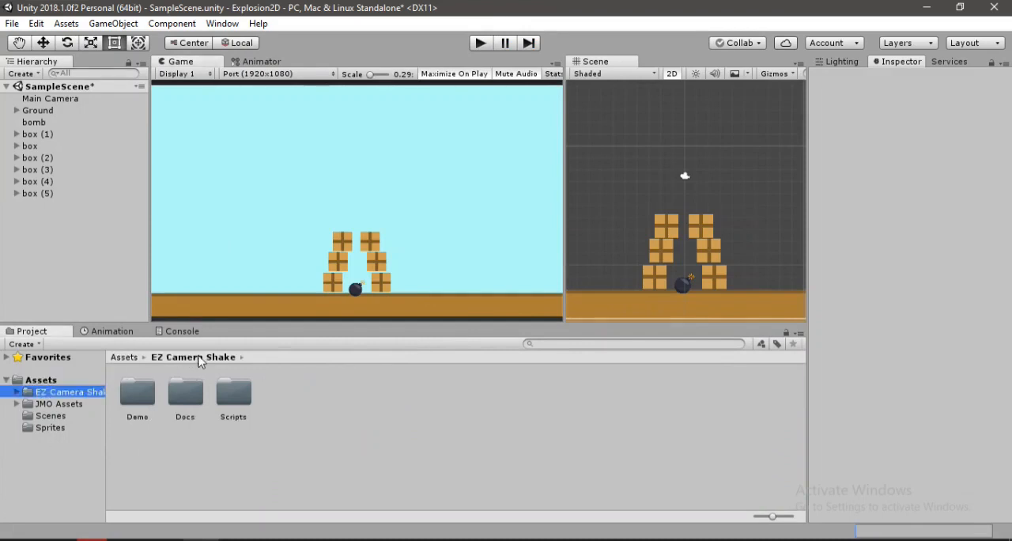
mouse_move(71, 104)
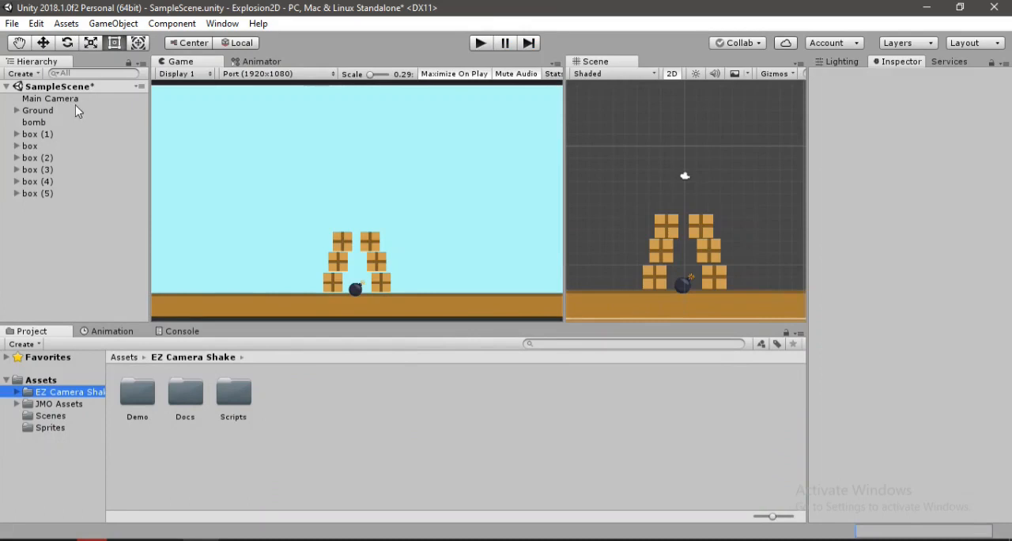
right_click(79, 188)
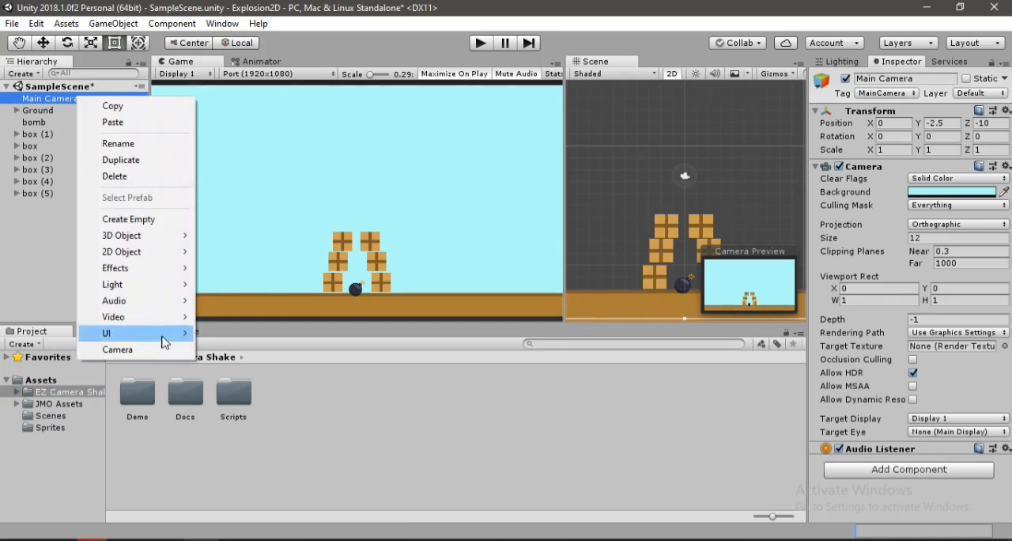
click(128, 218)
text(CameraHolder)
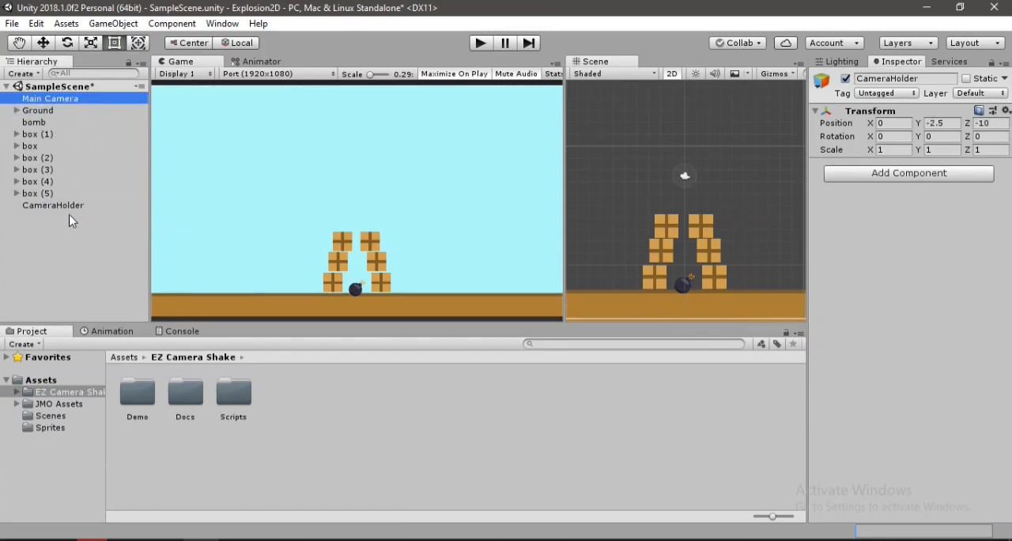
Nest Main Camera under CameraHolder and start adding a component to it.
click(60, 205)
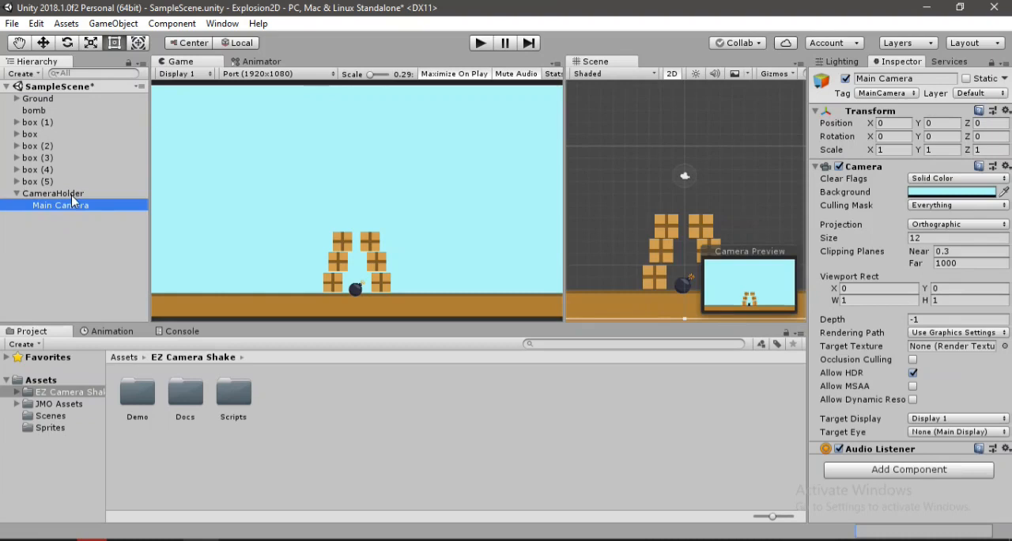
mouse_move(718, 376)
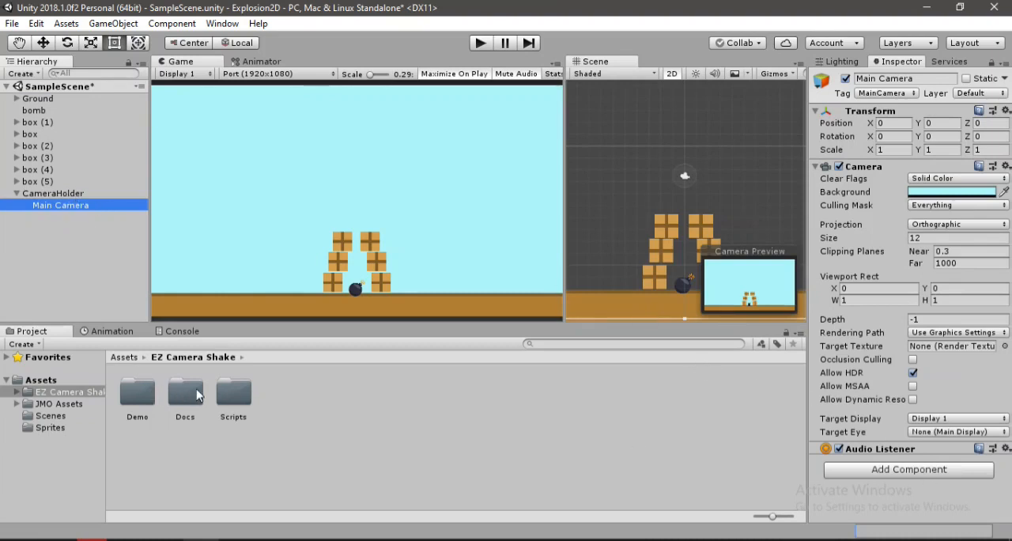
click(908, 468)
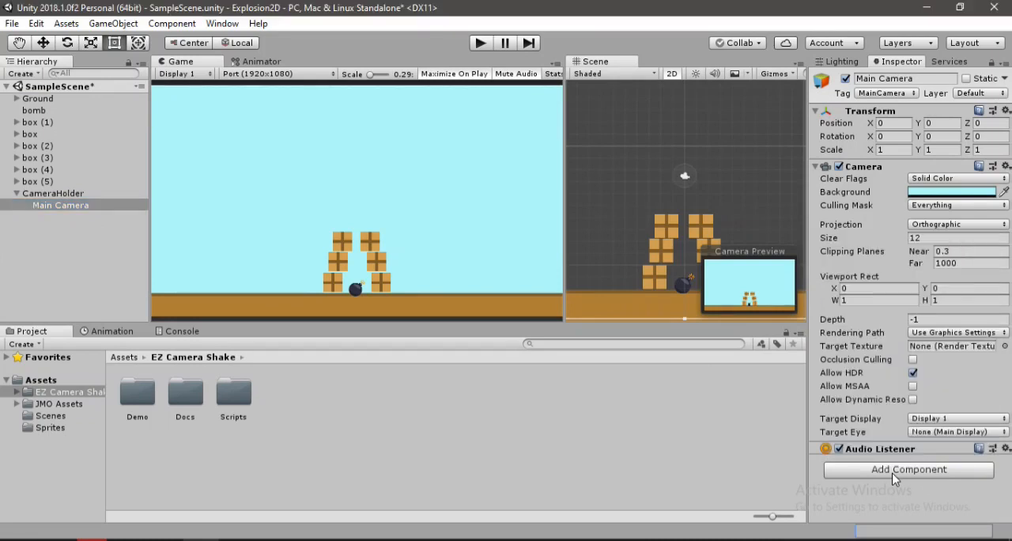
click(908, 468)
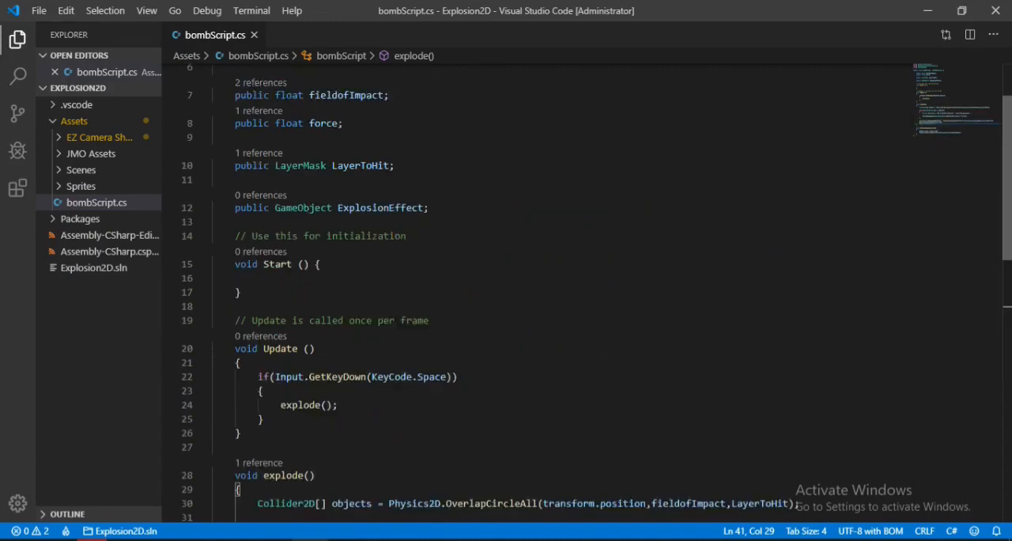
Add 'using EZCameraShake;' at the top of bombScript.
text(using)
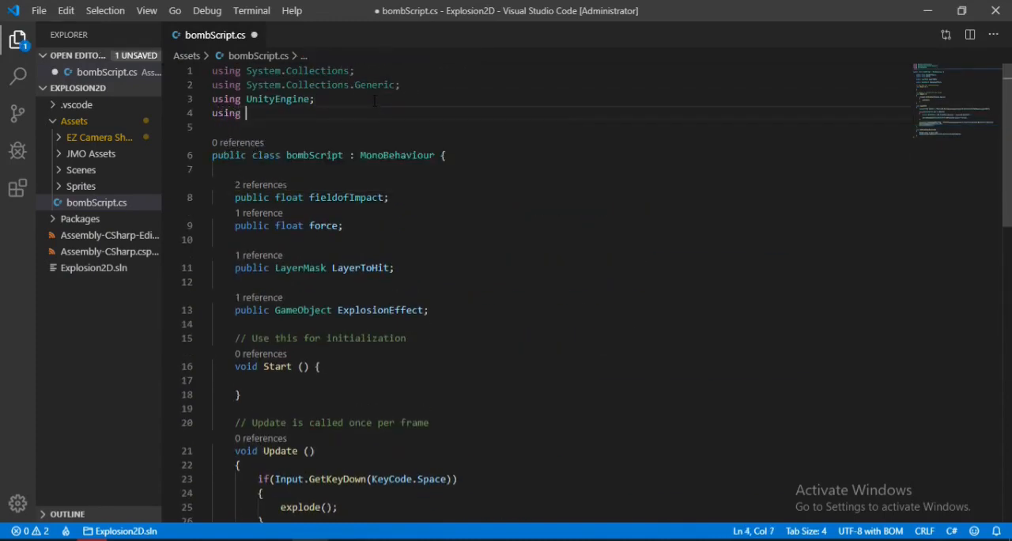
text(EZCameraShake)
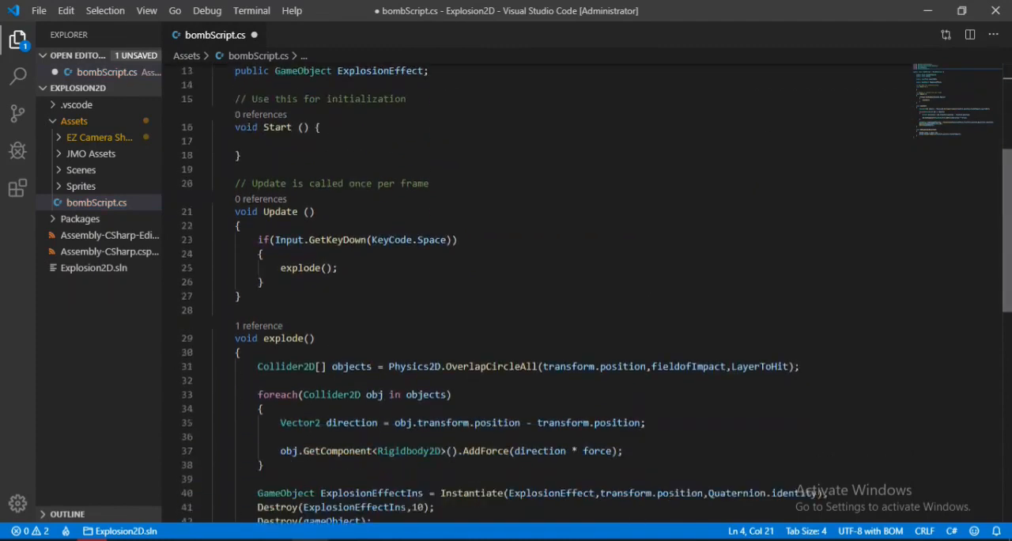
scroll(down, 3)
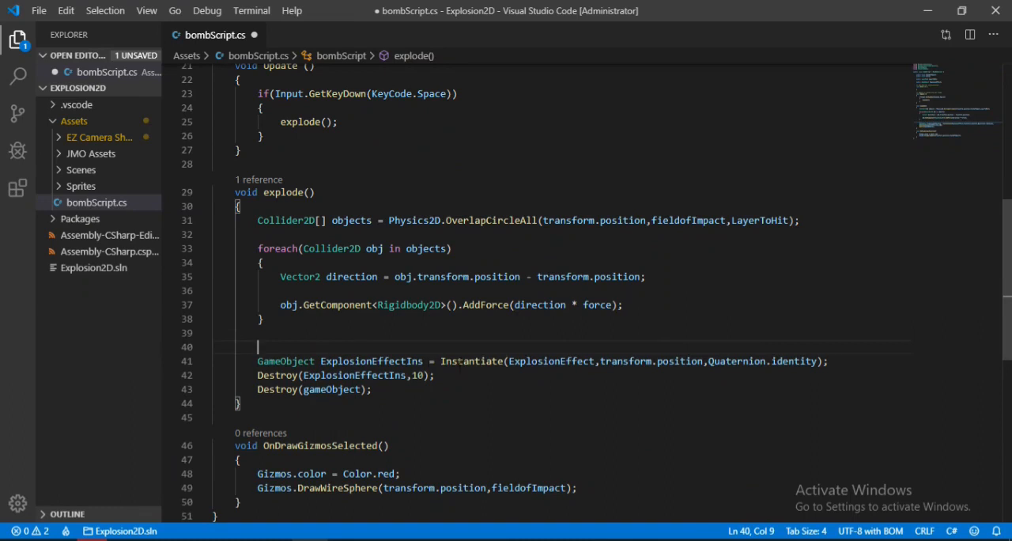
In explode(), call CameraShaker.Instance.ShakeOnce(4,4,0.1f,1f).
text(ez)
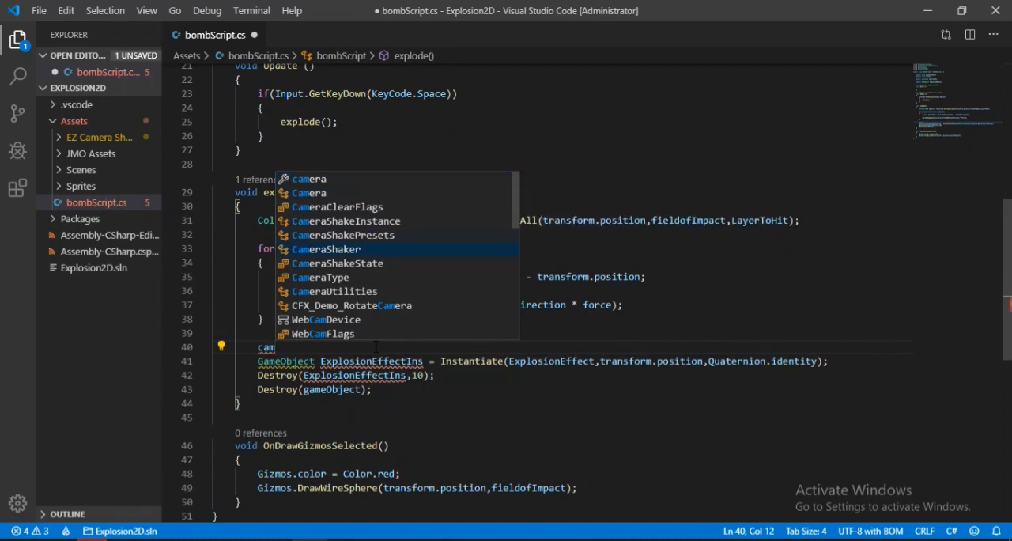
text(CameraShaker.instance.s)
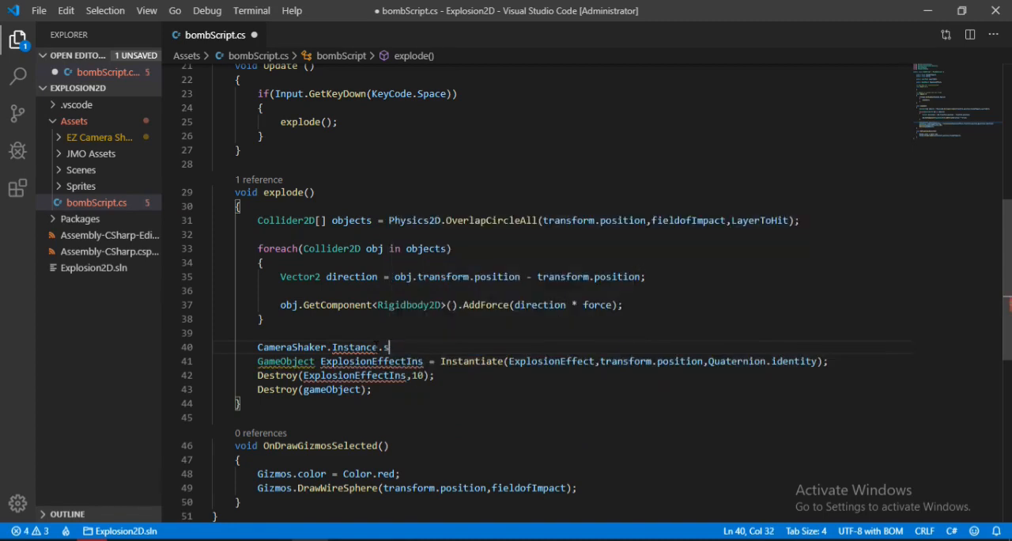
text(hakeOnce)
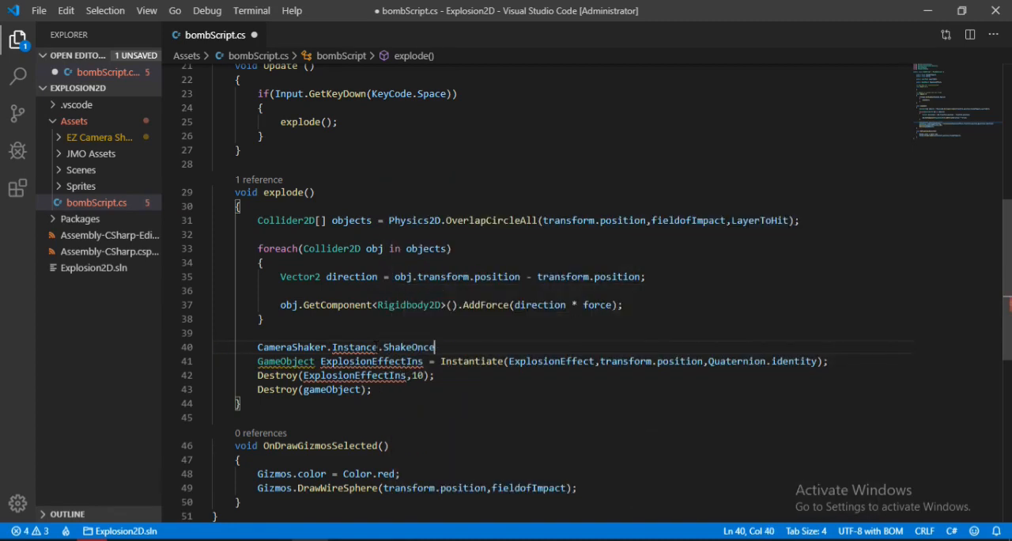
text(())
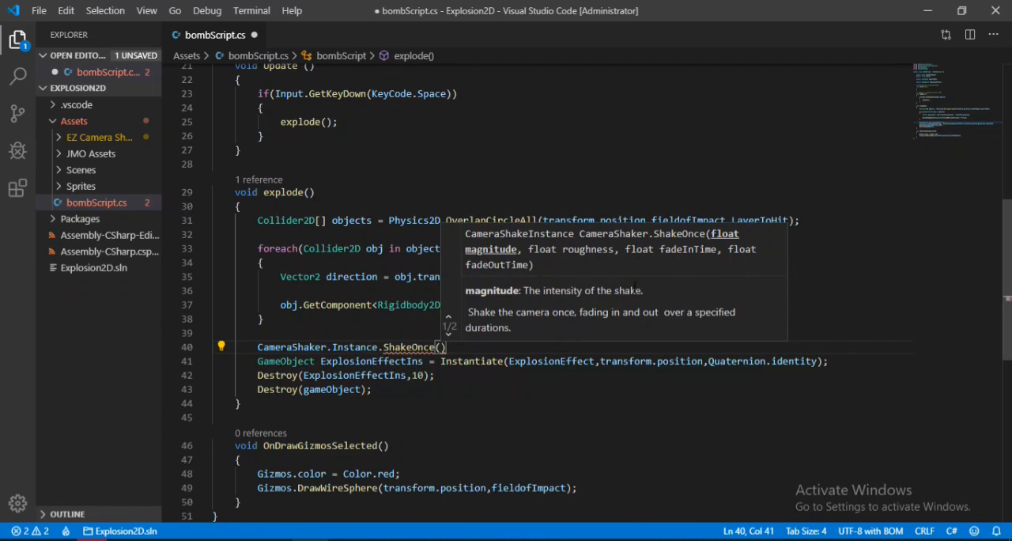
text(4,)
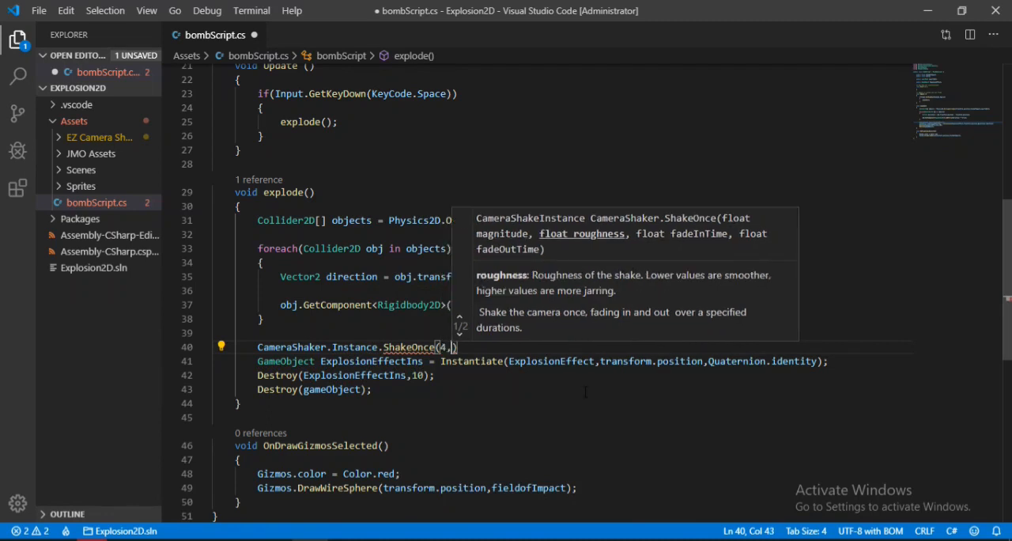
text(4,0)
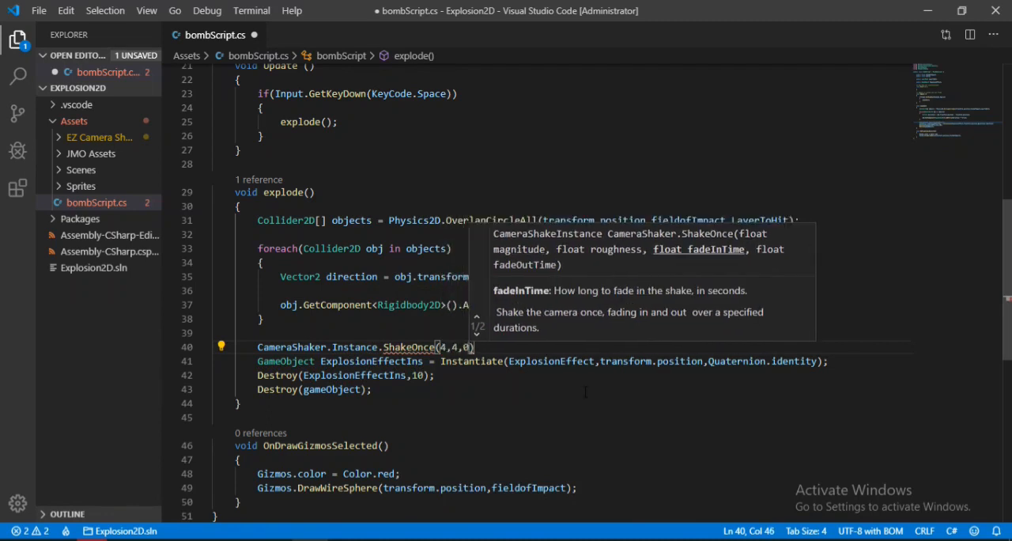
text(.1f,)
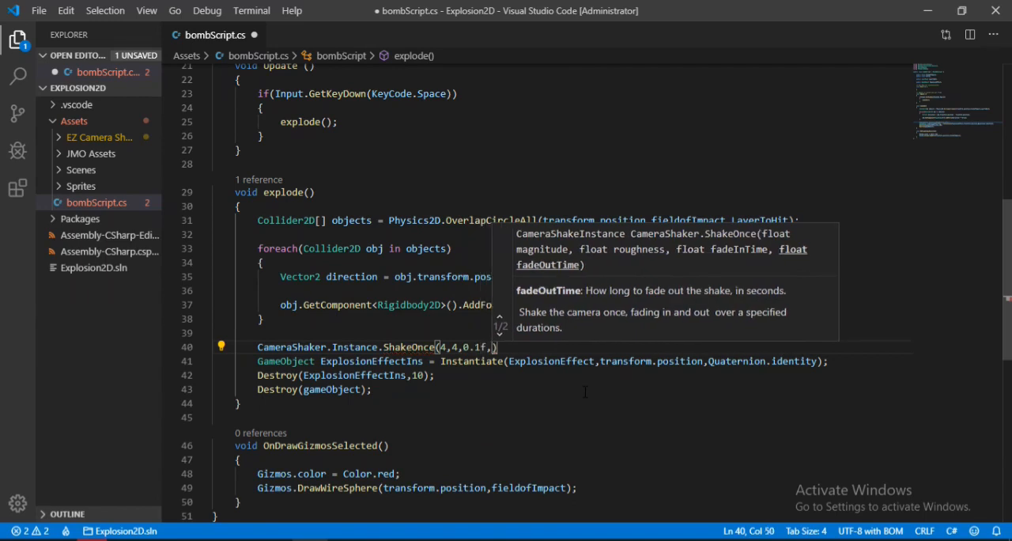
text(1f)
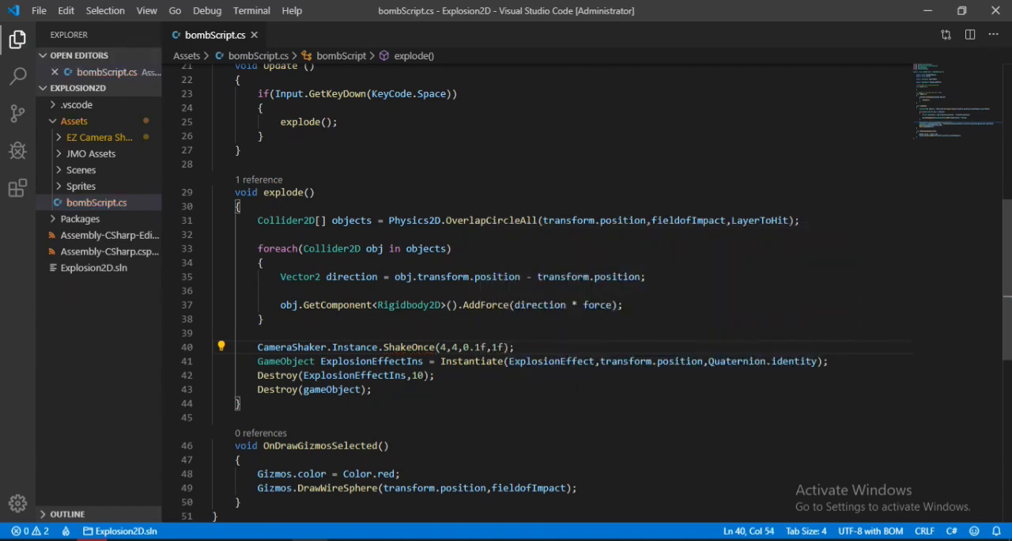
mouse_move(941, 311)
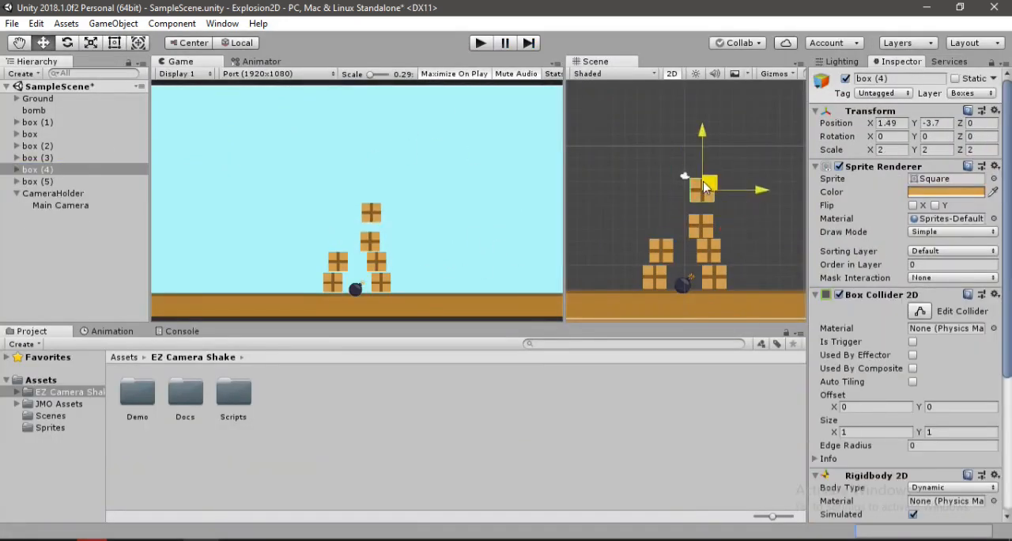
Play the scene to detonate the bomb, stop Play mode, and select box (2).
click(668, 247)
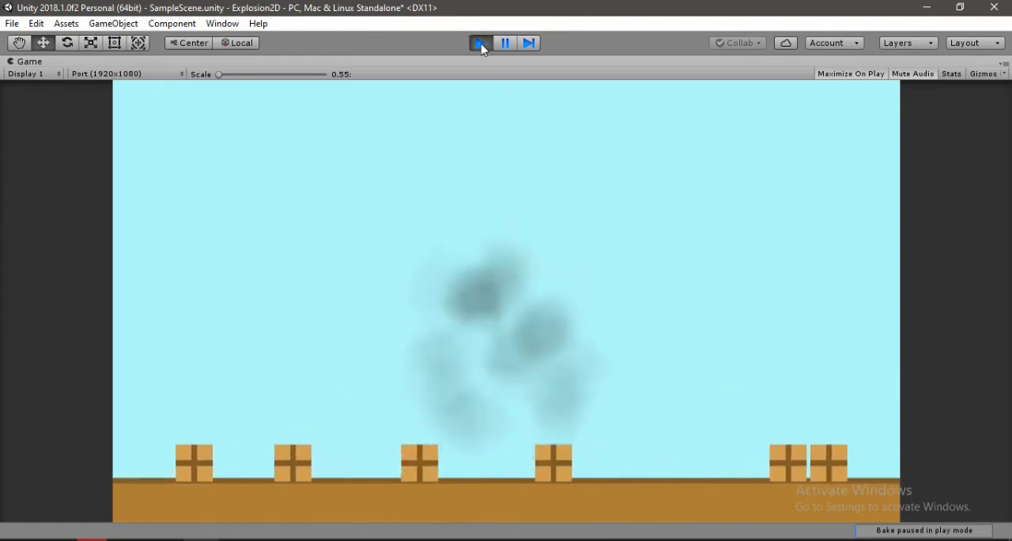
click(504, 43)
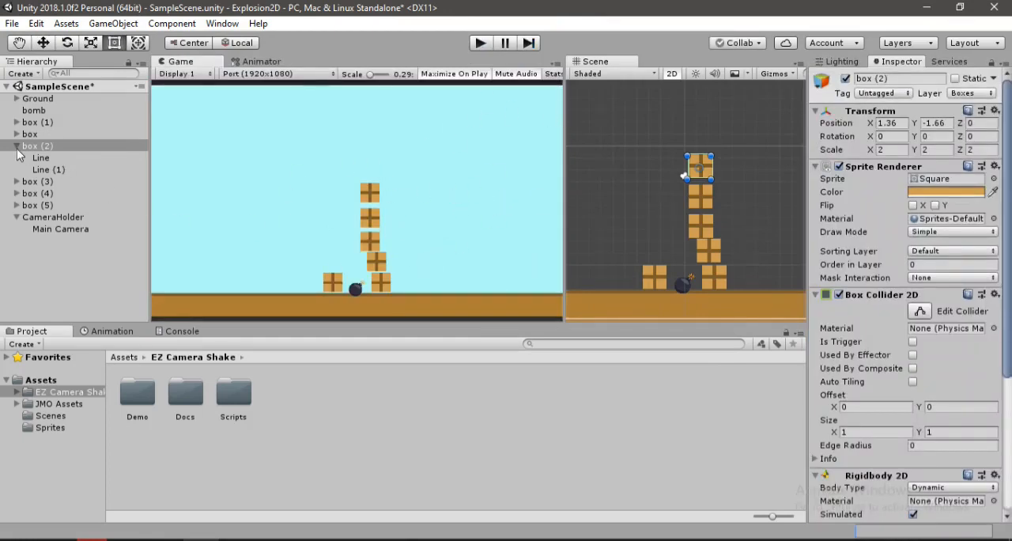
click(17, 145)
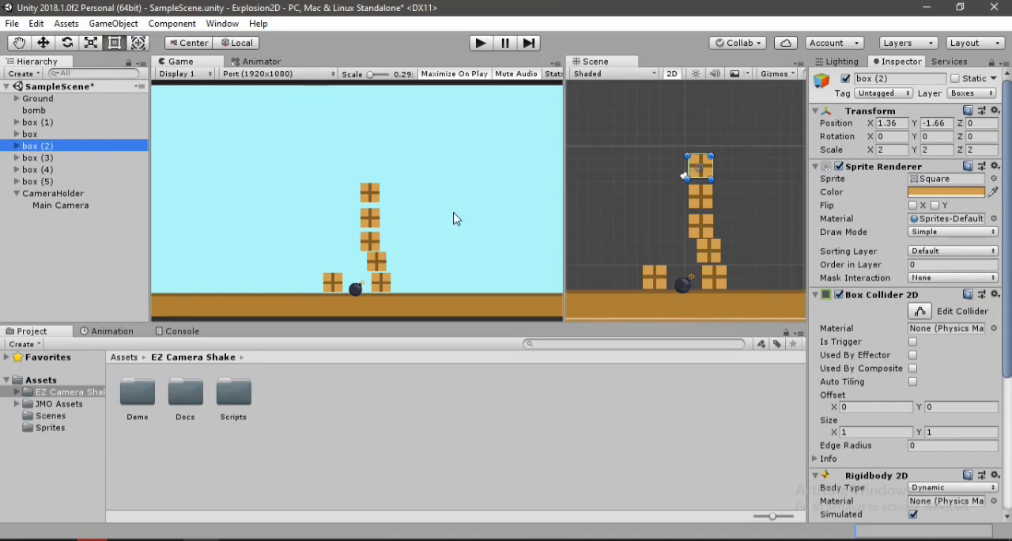
mouse_move(450, 231)
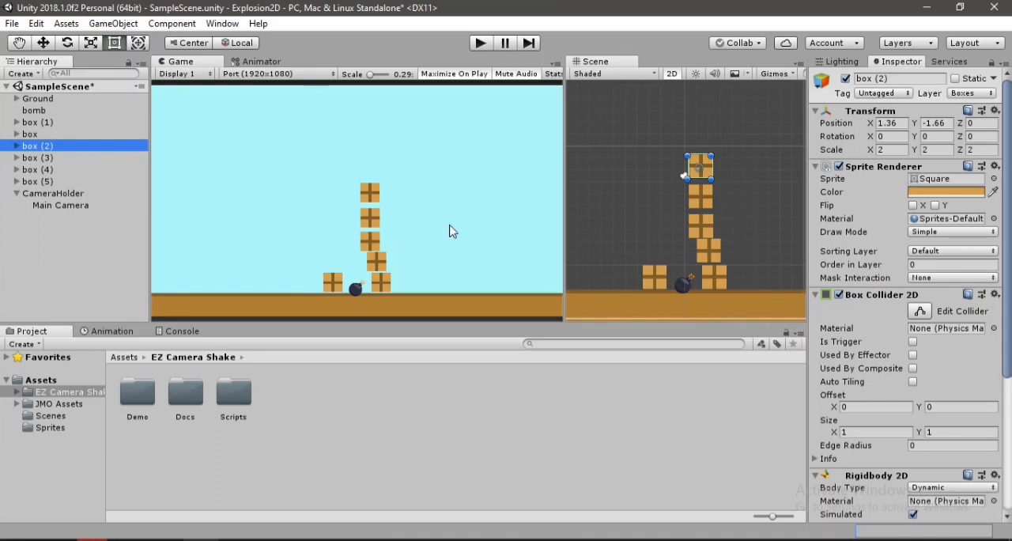